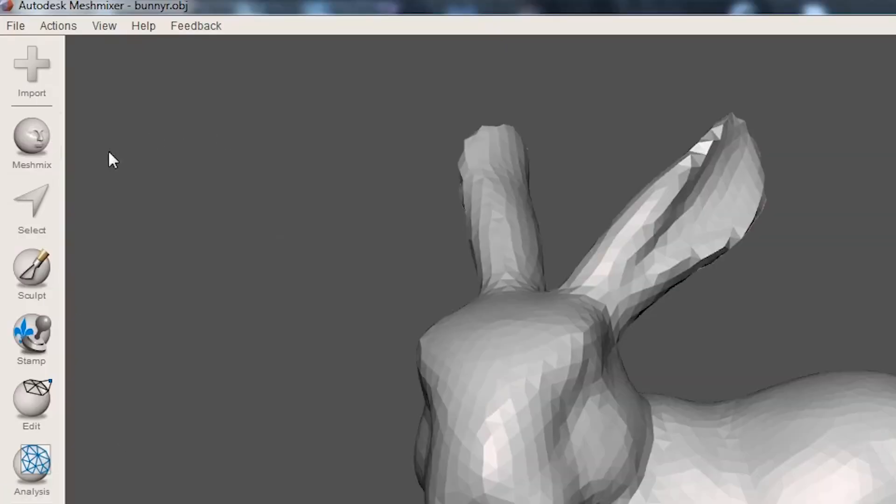
# Step: Switch the Meshmix parts library from Primitives to the Arms category
pyautogui.click(31, 140)
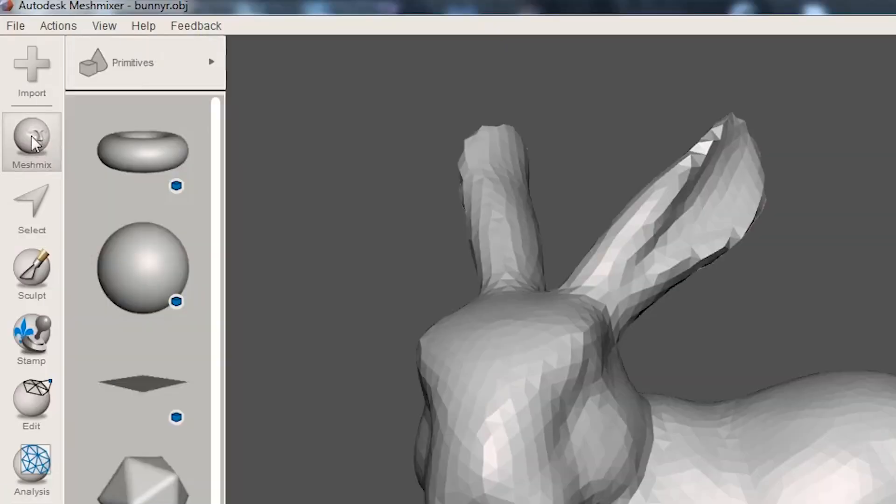
pyautogui.click(140, 63)
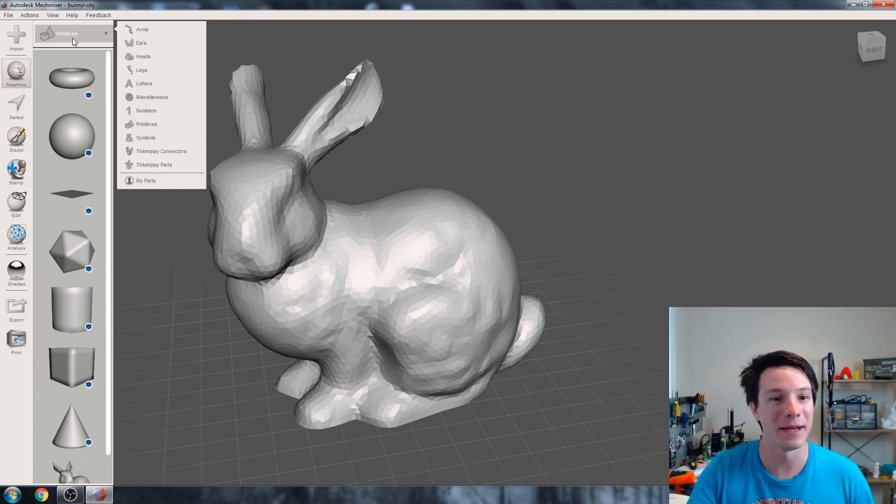
pyautogui.click(142, 29)
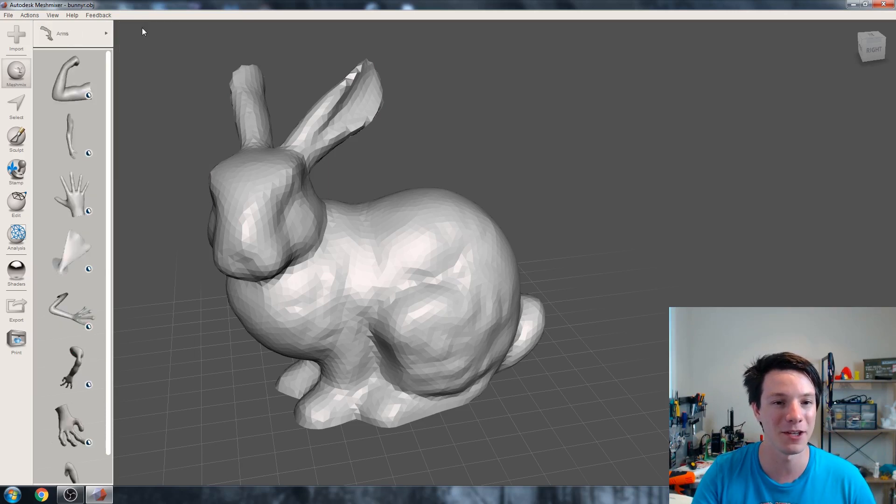
# Step: Drop the outstretched hand part onto the bunny, move it to the side, and accept
pyautogui.scroll(-3)
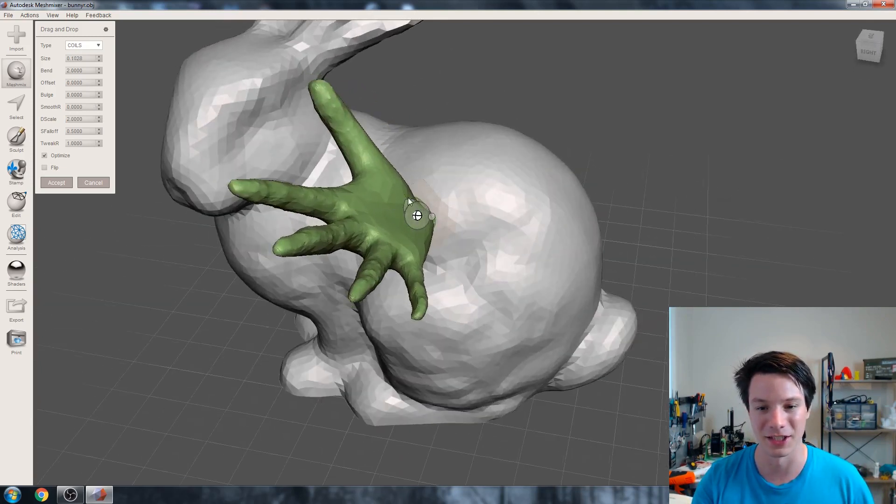
pyautogui.moveTo(417, 216); pyautogui.dragTo(435, 220)
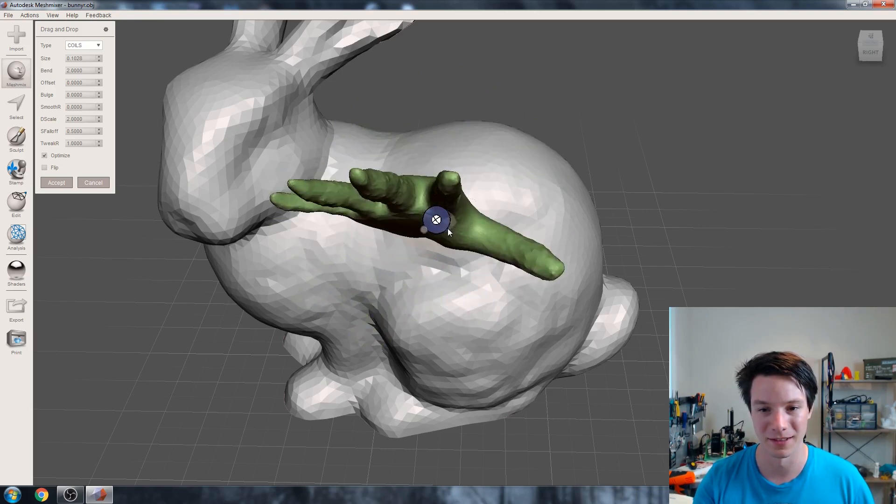
pyautogui.moveTo(434, 228); pyautogui.dragTo(537, 180)
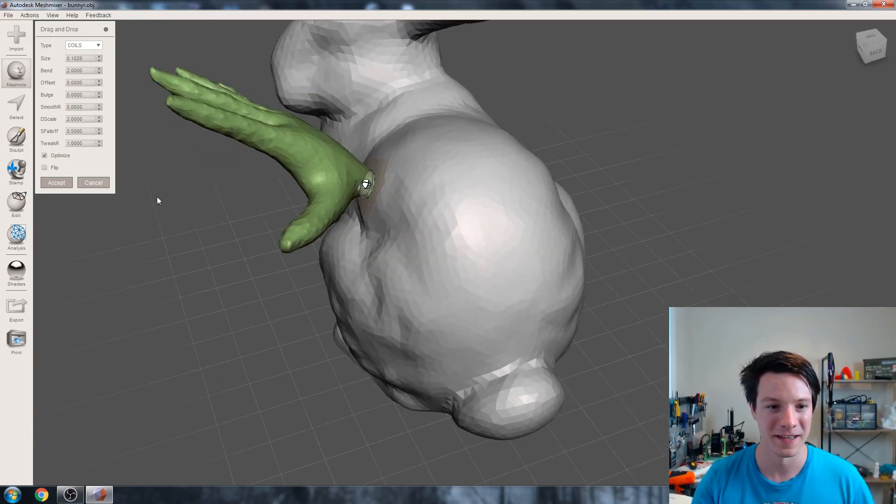
pyautogui.click(57, 182)
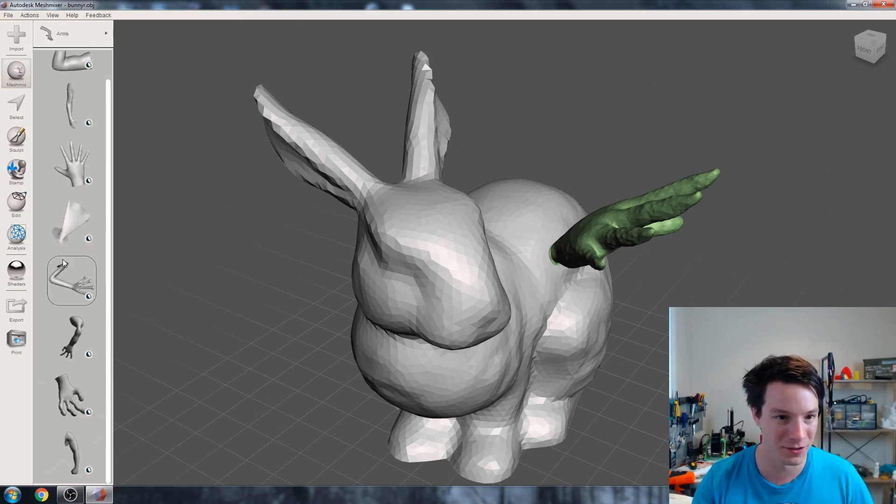
# Step: From the Miscellaneous parts, drop a curved horn under the bunny's face as a tusk and accept
pyautogui.click(84, 33)
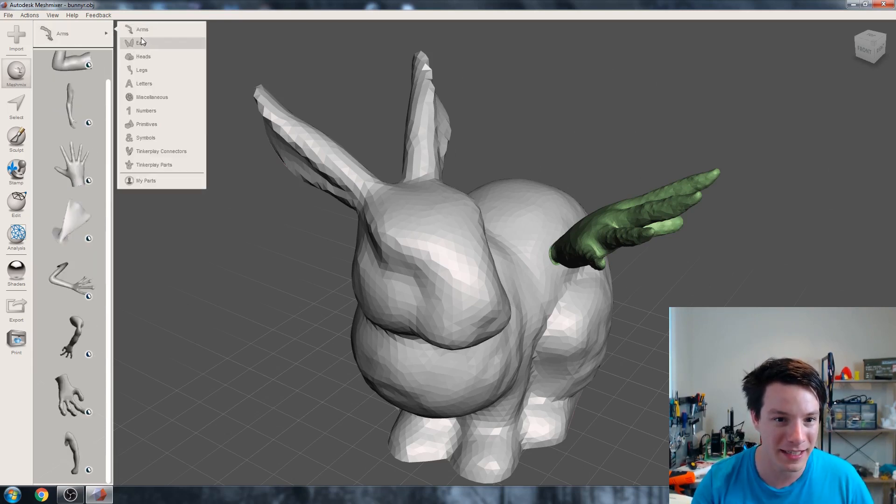
pyautogui.click(152, 97)
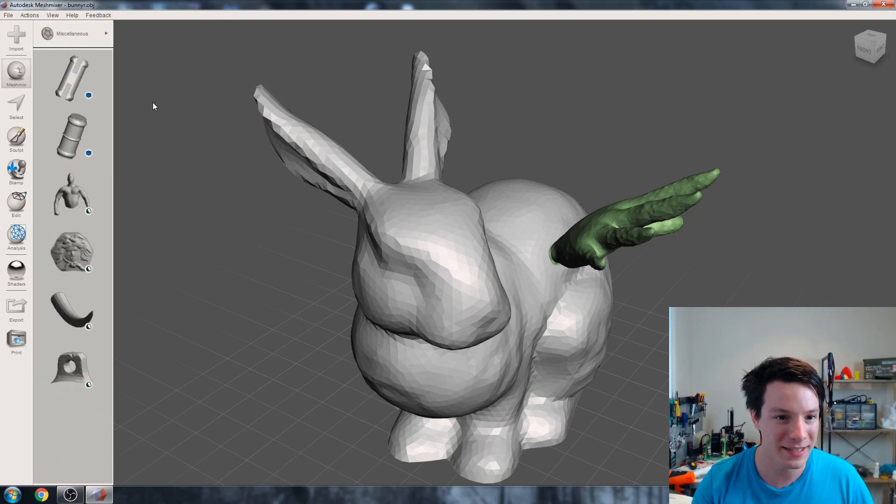
pyautogui.click(72, 33)
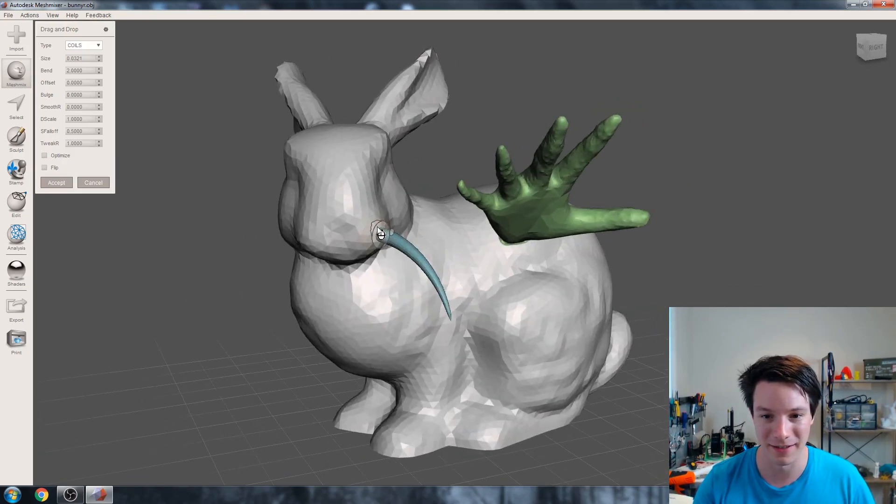
pyautogui.moveTo(379, 232); pyautogui.dragTo(366, 247)
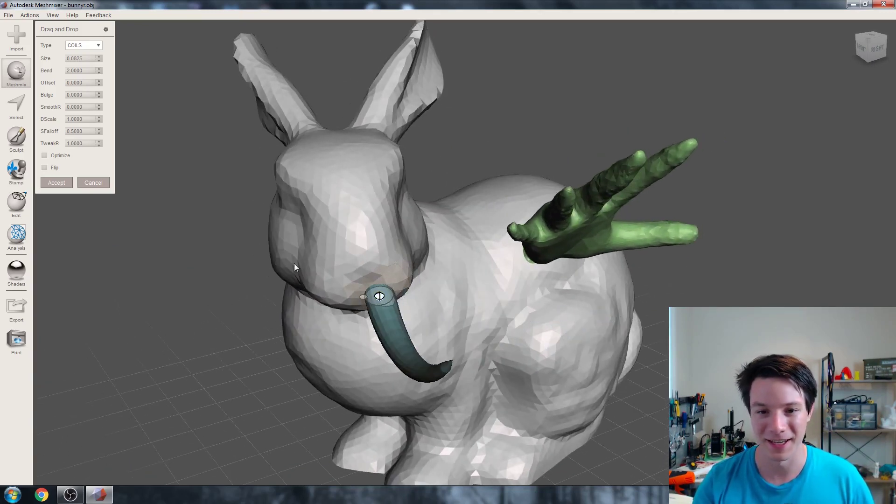
pyautogui.click(57, 183)
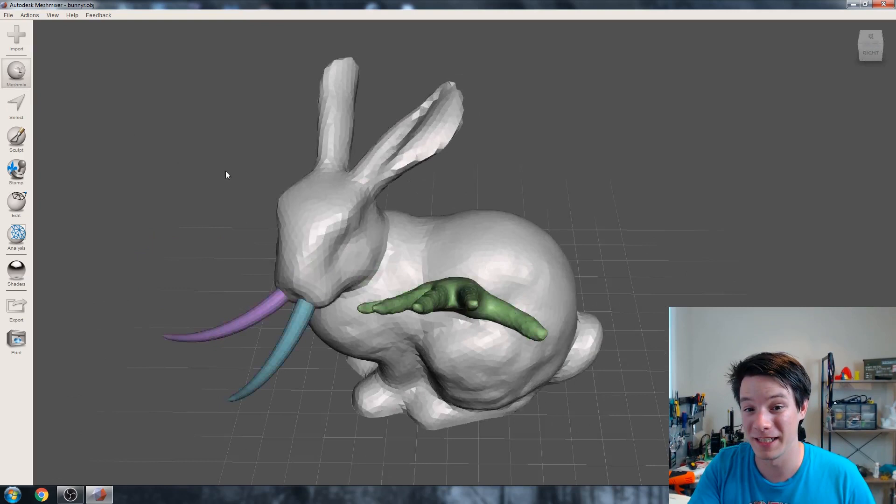
pyautogui.click(18, 73)
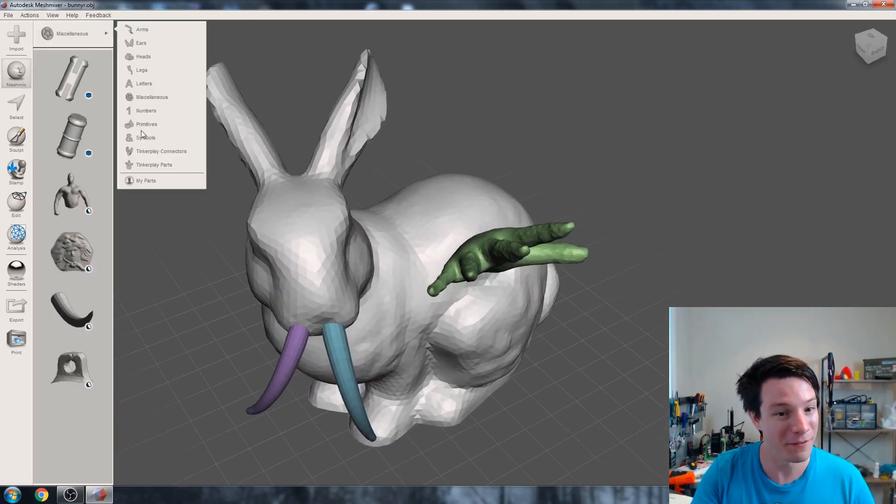
# Step: Drop the Tinkerplay tube connector onto the bunny's back and lay it horizontally across
pyautogui.click(153, 165)
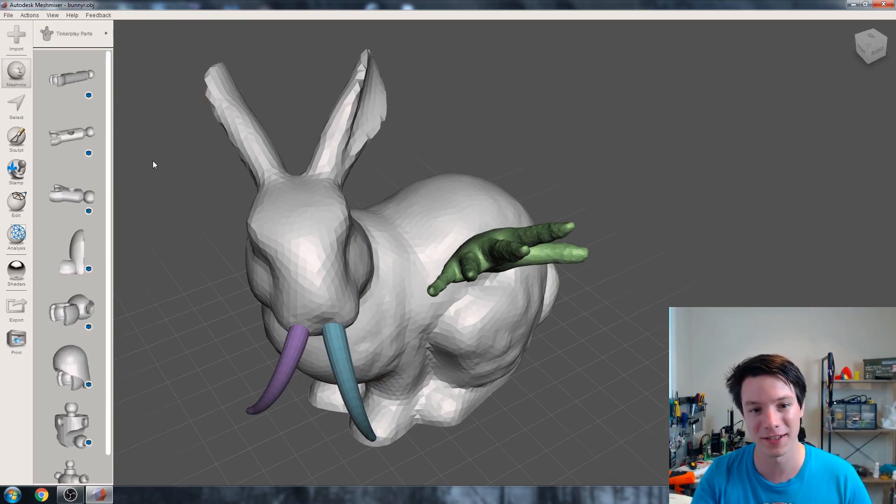
pyautogui.moveTo(187, 173)
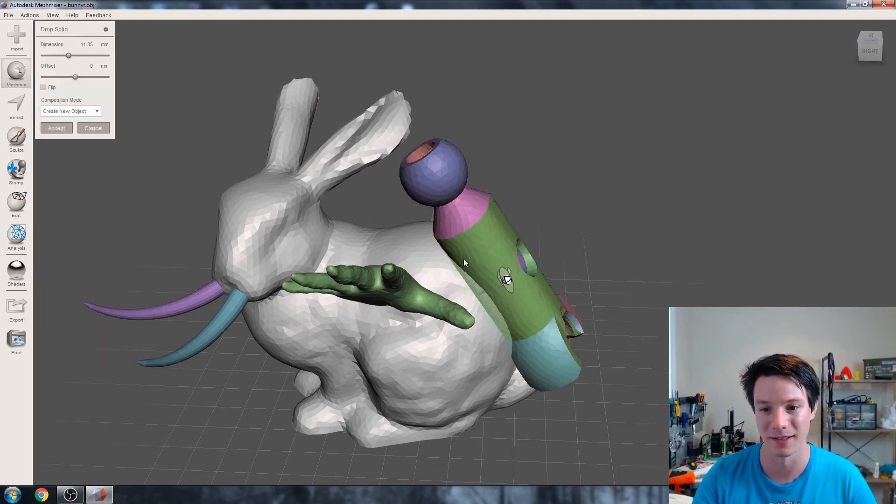
pyautogui.moveTo(464, 262); pyautogui.dragTo(478, 223)
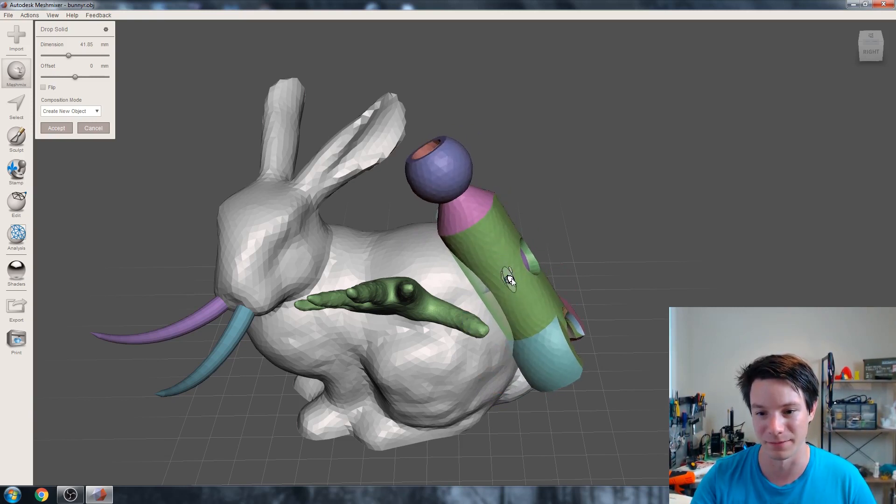
pyautogui.moveTo(511, 279); pyautogui.dragTo(434, 273)
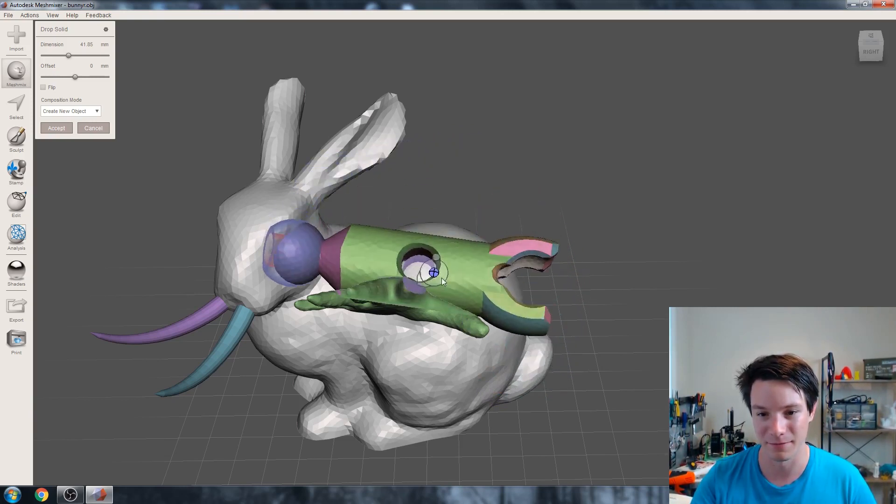
pyautogui.moveTo(434, 272); pyautogui.dragTo(451, 244)
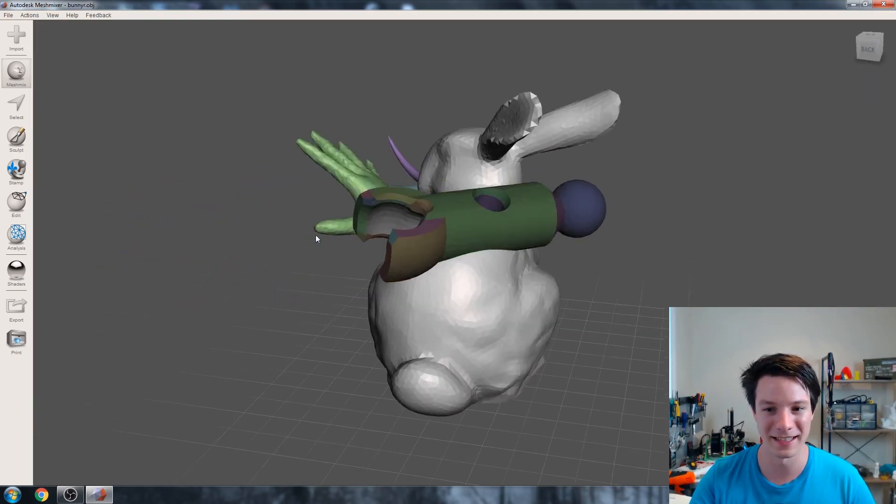
pyautogui.moveTo(317, 239); pyautogui.dragTo(393, 297)
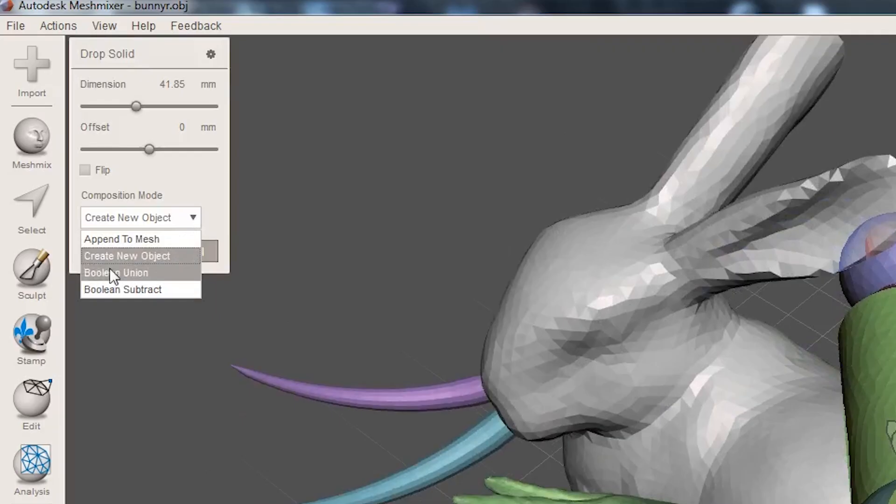
# Step: Set Composition Mode to Boolean Union and accept the tube part
pyautogui.click(116, 273)
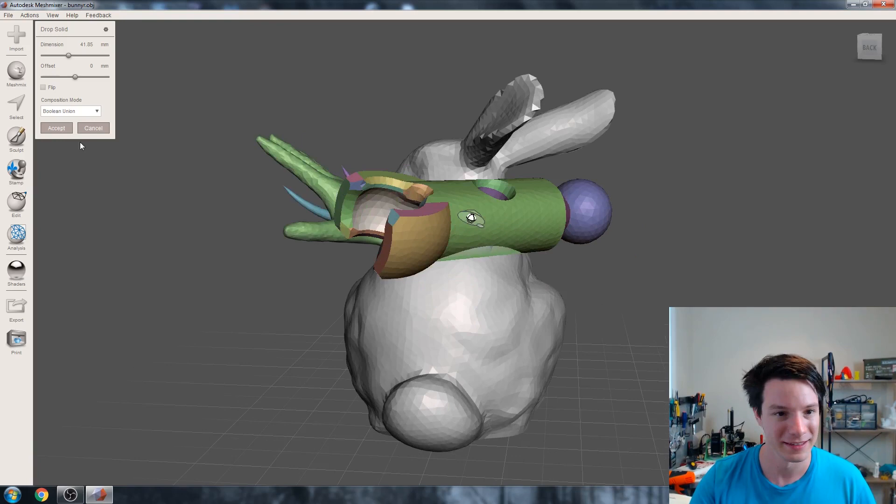
pyautogui.moveTo(437, 265)
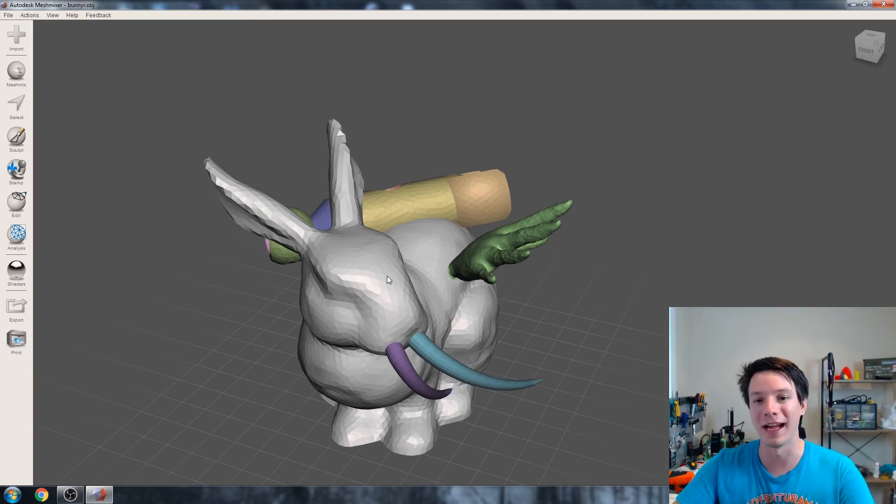
pyautogui.click(17, 137)
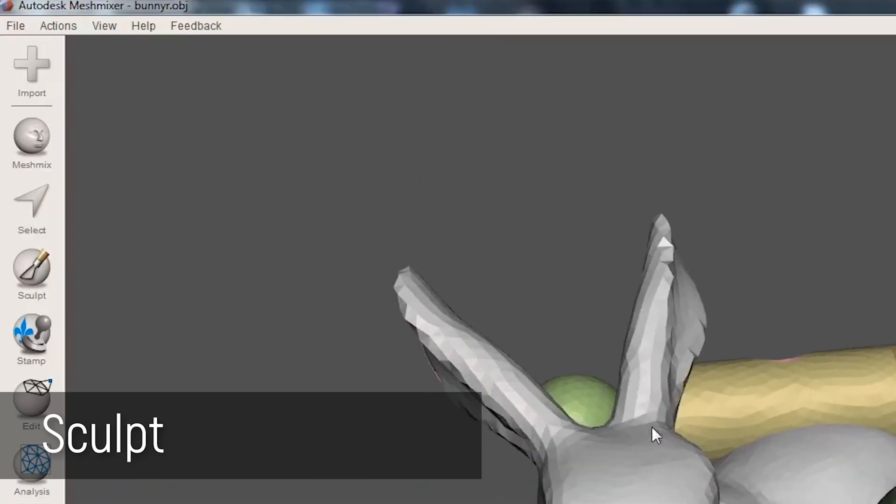
# Step: Enlarge the sculpt brush to size 77 and pull one ear outward into a long hook
pyautogui.click(31, 272)
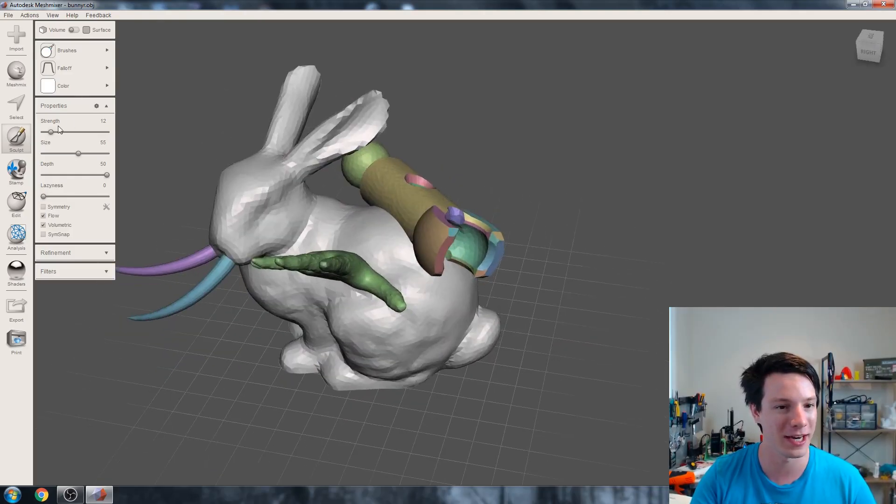
pyautogui.moveTo(79, 153); pyautogui.dragTo(86, 153)
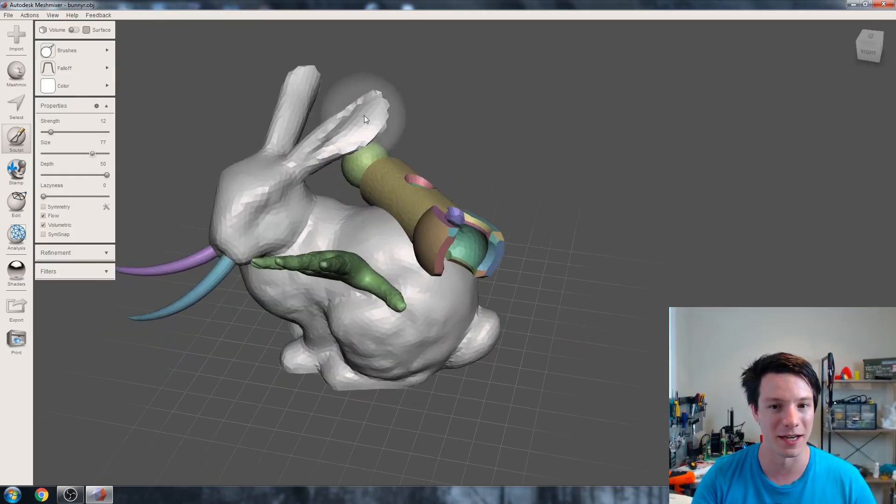
pyautogui.moveTo(374, 114); pyautogui.dragTo(438, 92)
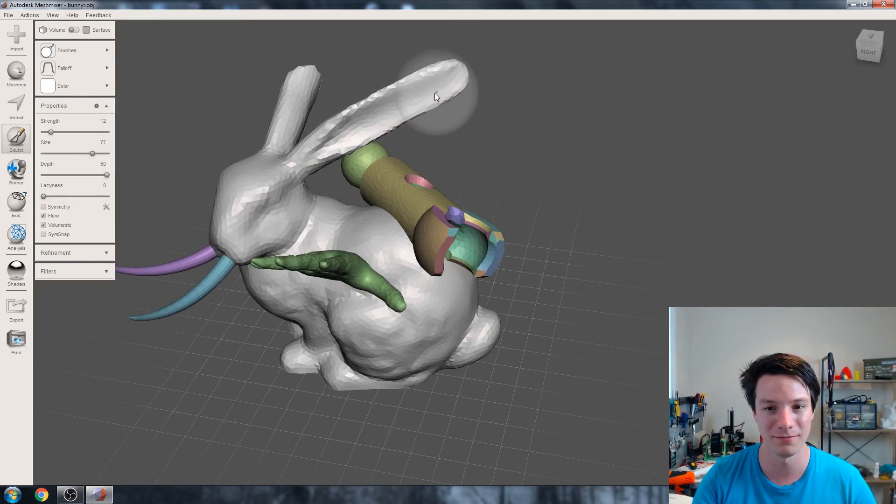
pyautogui.moveTo(434, 96); pyautogui.dragTo(348, 91)
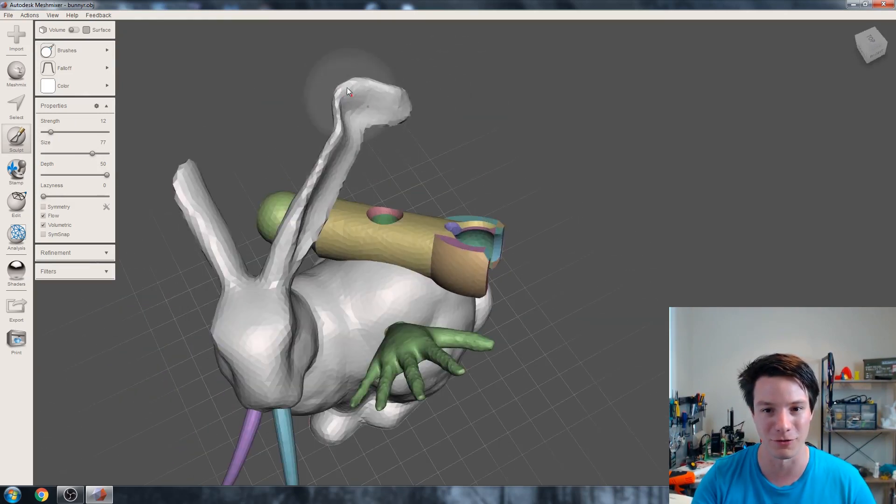
pyautogui.moveTo(348, 92); pyautogui.dragTo(177, 163)
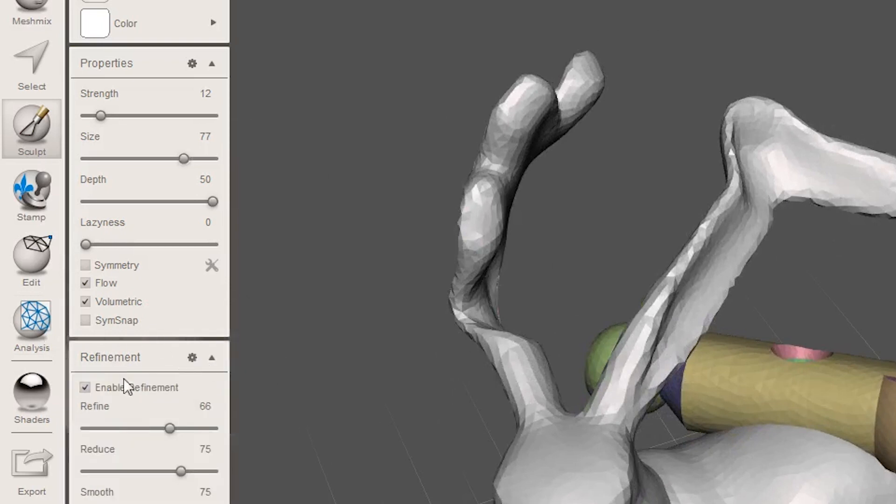
# Step: Toggle refinement, reshape the ears with the brush enlarged to 100, and orbit to inspect
pyautogui.click(84, 388)
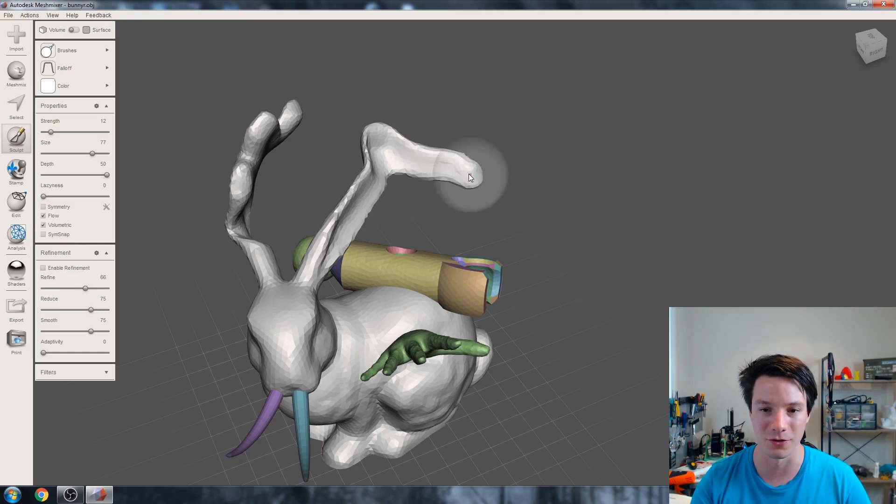
pyautogui.moveTo(469, 177); pyautogui.dragTo(354, 303)
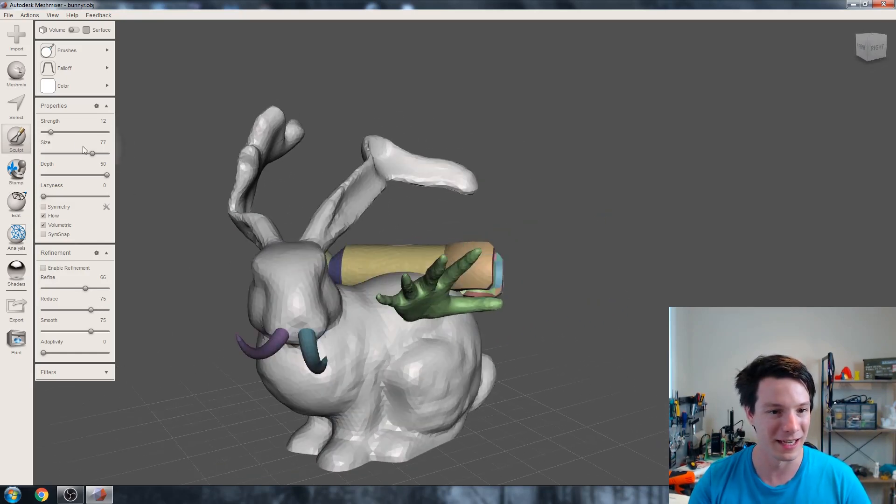
pyautogui.moveTo(84, 153); pyautogui.dragTo(106, 152)
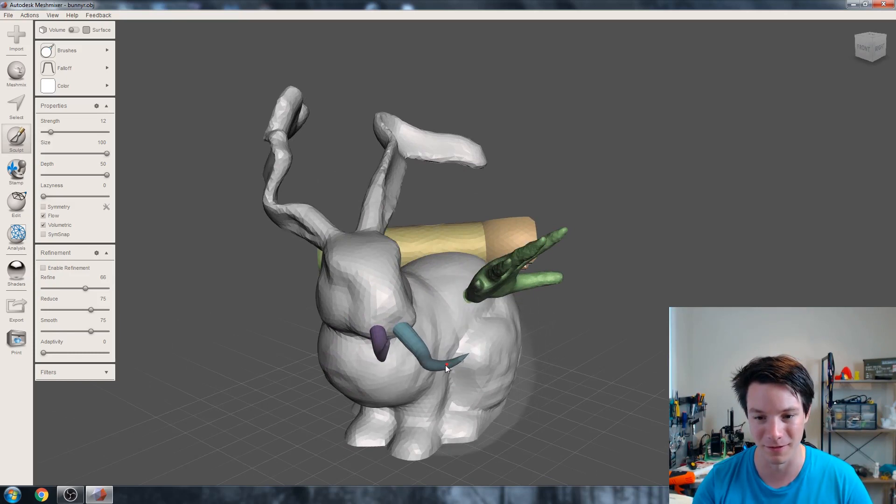
pyautogui.moveTo(445, 368); pyautogui.dragTo(560, 254)
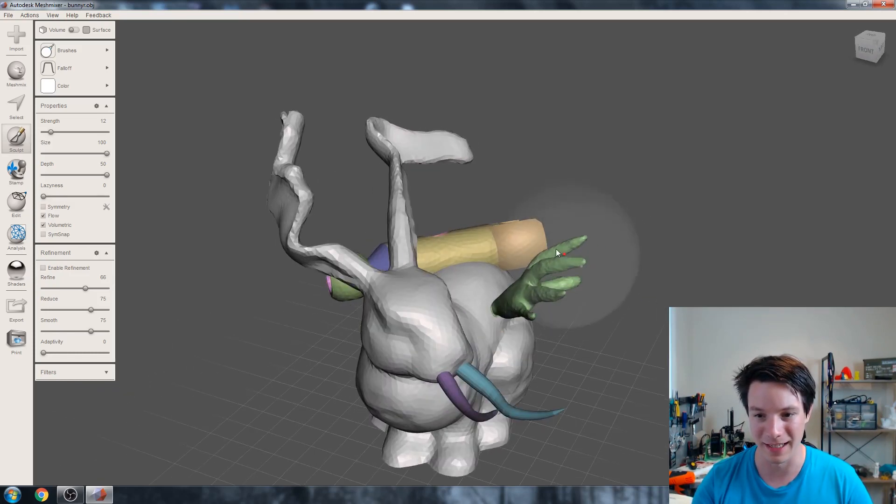
pyautogui.moveTo(559, 252); pyautogui.dragTo(353, 303)
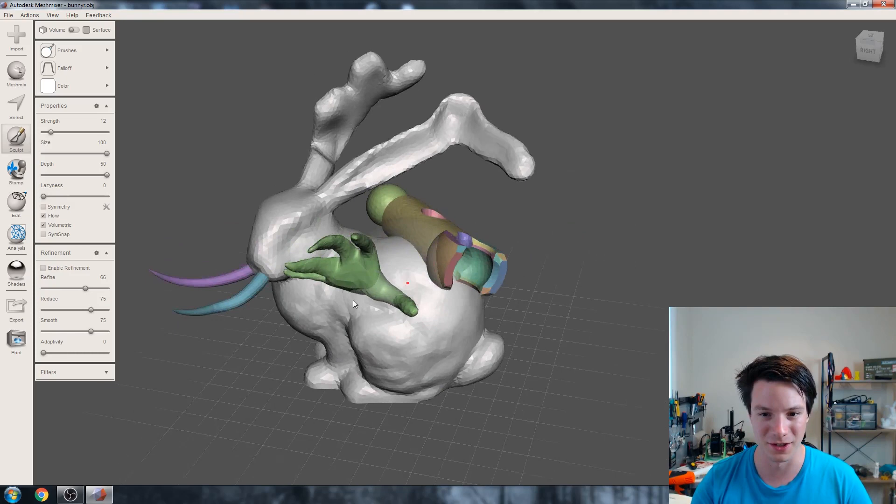
pyautogui.moveTo(354, 302); pyautogui.dragTo(207, 216)
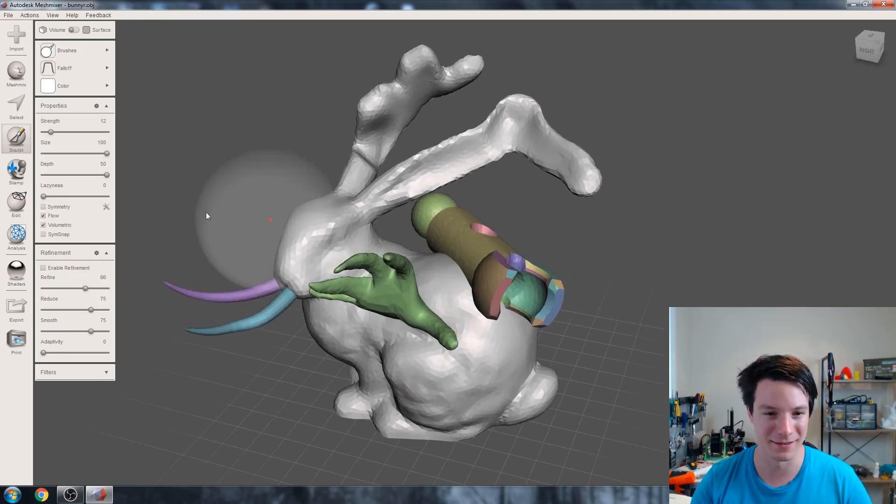
pyautogui.click(69, 50)
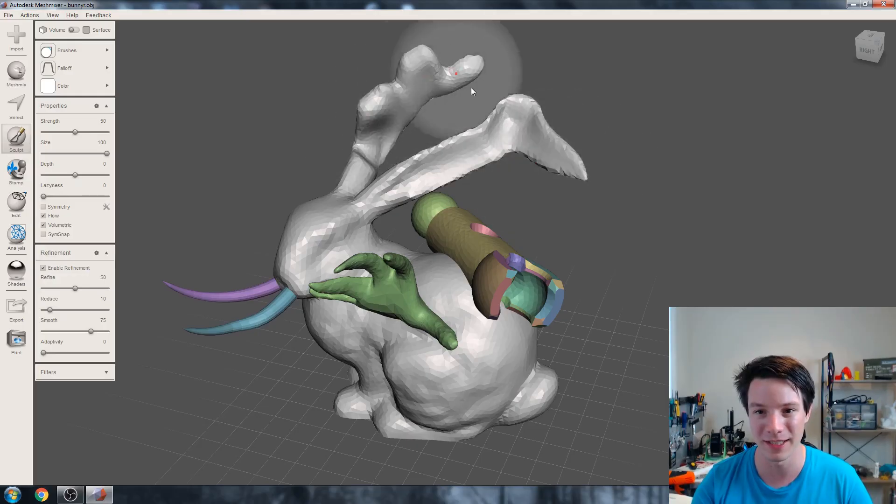
# Step: Thin the rear ear's tip and flatten the tips of the purple and teal horns
pyautogui.moveTo(471, 92); pyautogui.dragTo(312, 90)
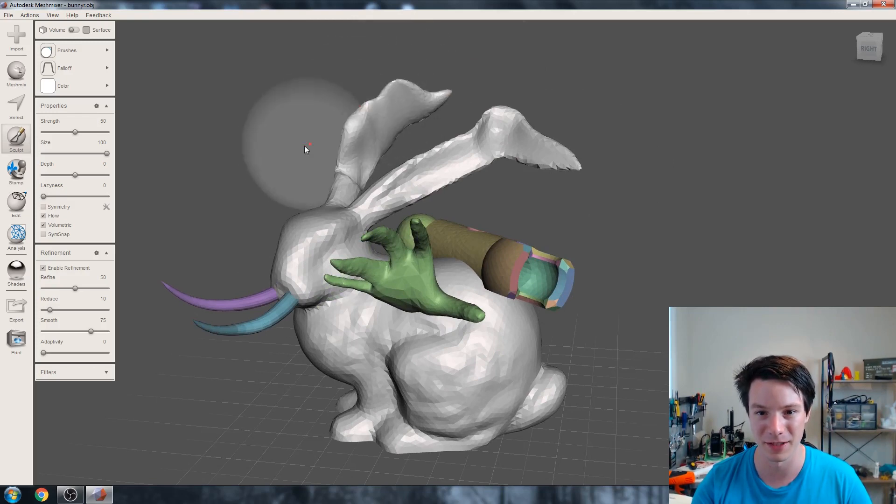
pyautogui.click(67, 50)
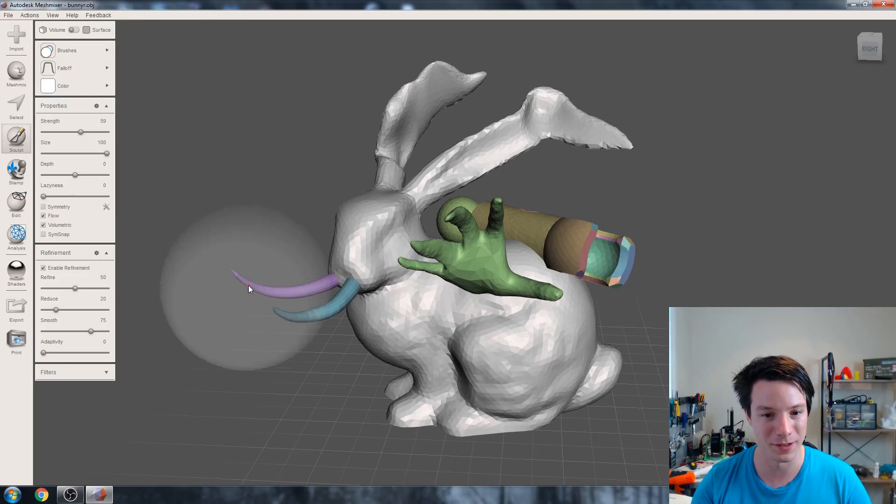
pyautogui.moveTo(249, 289); pyautogui.dragTo(283, 311)
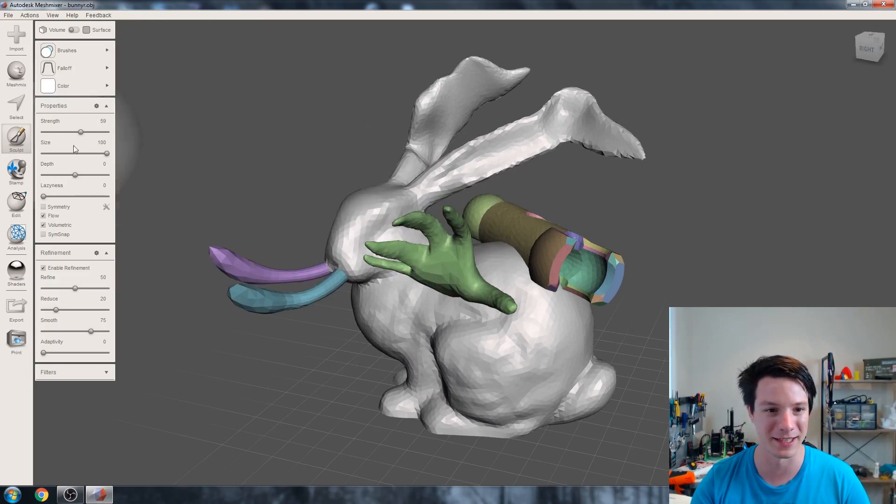
# Step: Shrink the brush to size 68 and inflate the hand's fingertips into round knobs
pyautogui.moveTo(107, 153); pyautogui.dragTo(86, 153)
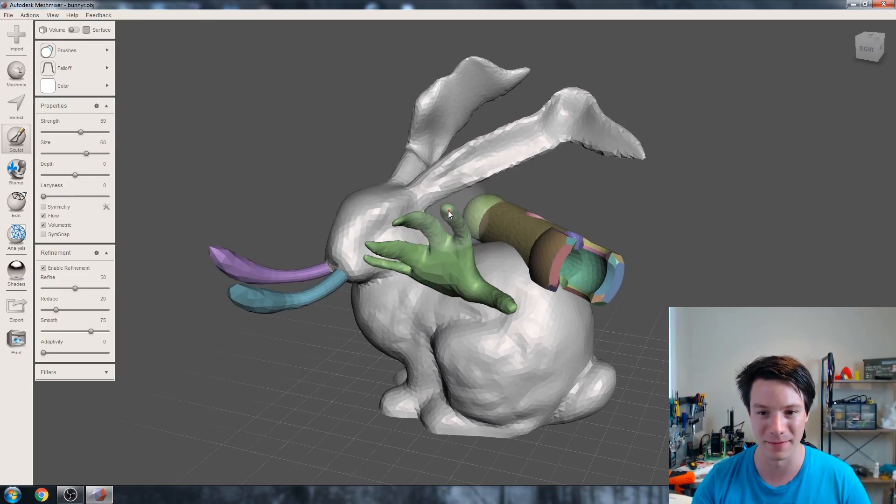
pyautogui.moveTo(448, 214); pyautogui.dragTo(328, 203)
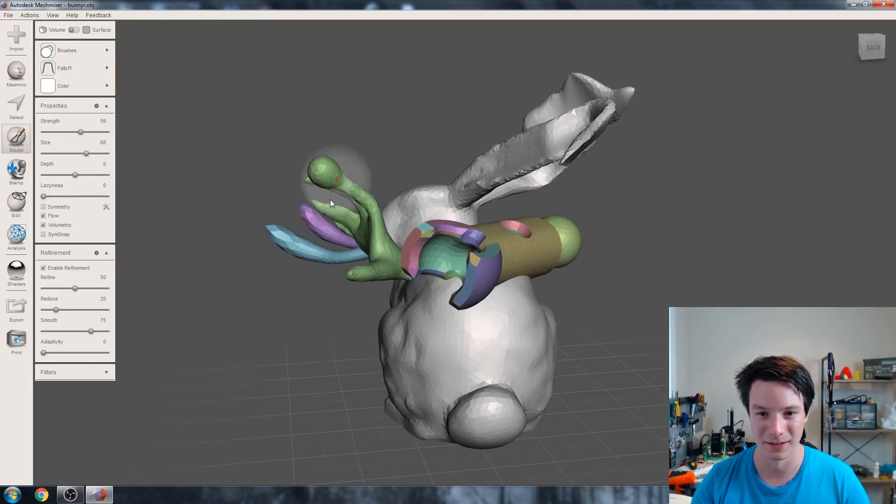
pyautogui.moveTo(343, 229); pyautogui.dragTo(418, 298)
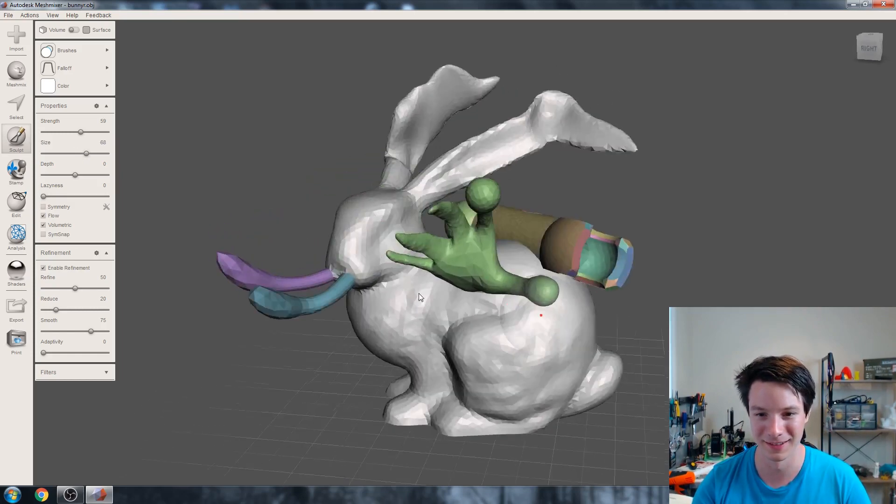
pyautogui.moveTo(420, 297); pyautogui.dragTo(345, 256)
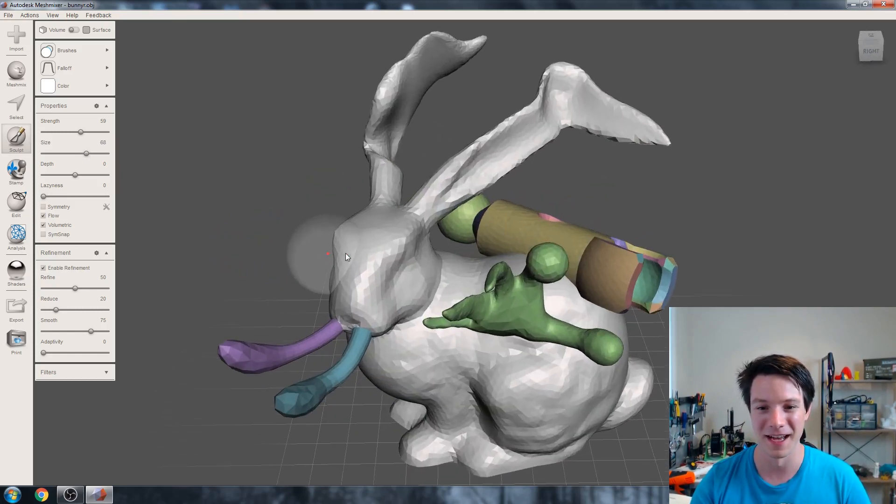
pyautogui.click(67, 50)
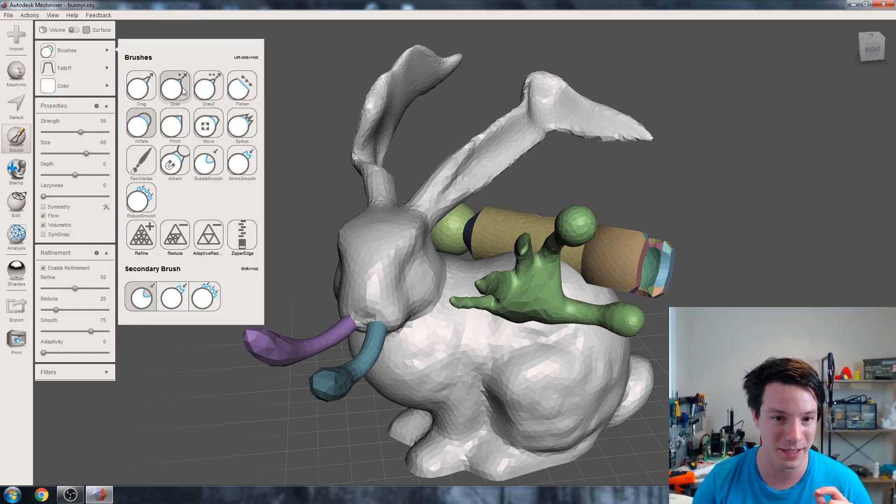
pyautogui.moveTo(198, 95)
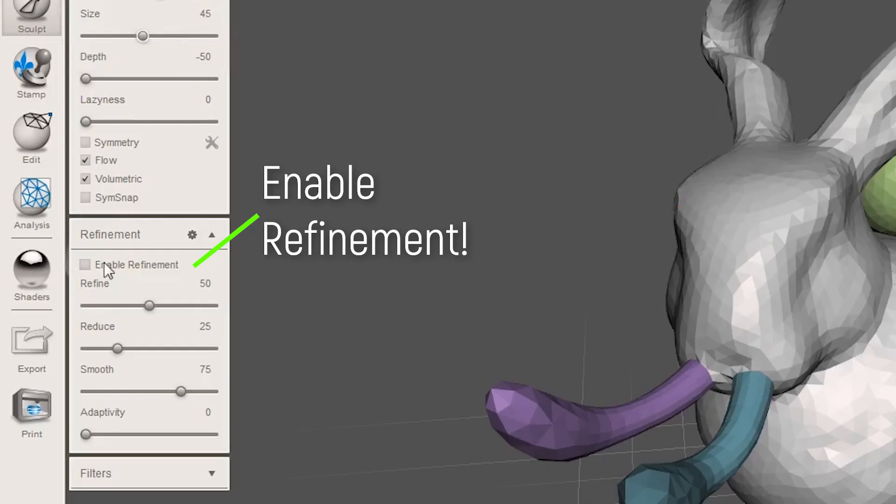
# Step: With refinement enabled, carve curving ridges across the bunny's face and the back of its head
pyautogui.click(84, 265)
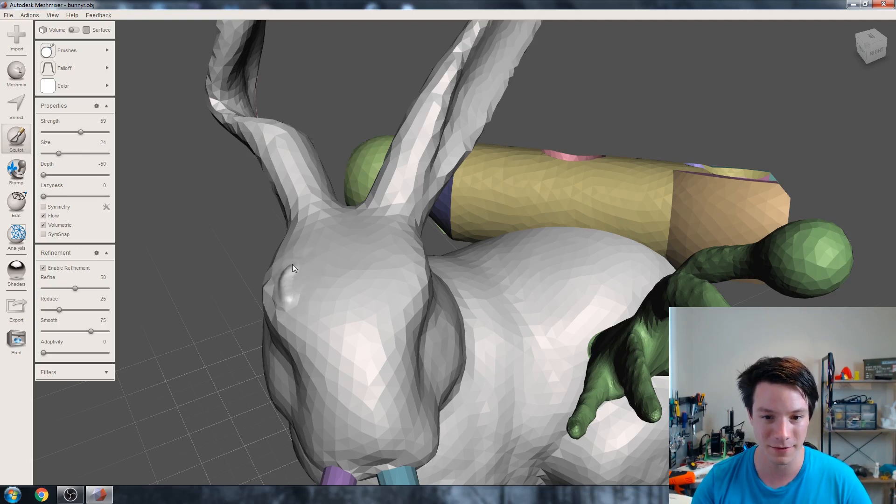
pyautogui.moveTo(291, 268); pyautogui.dragTo(366, 254)
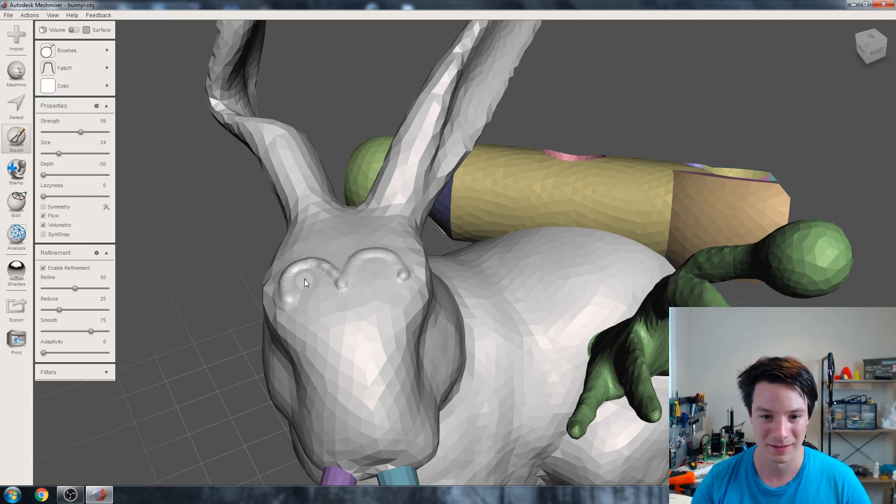
pyautogui.moveTo(303, 282); pyautogui.dragTo(383, 274)
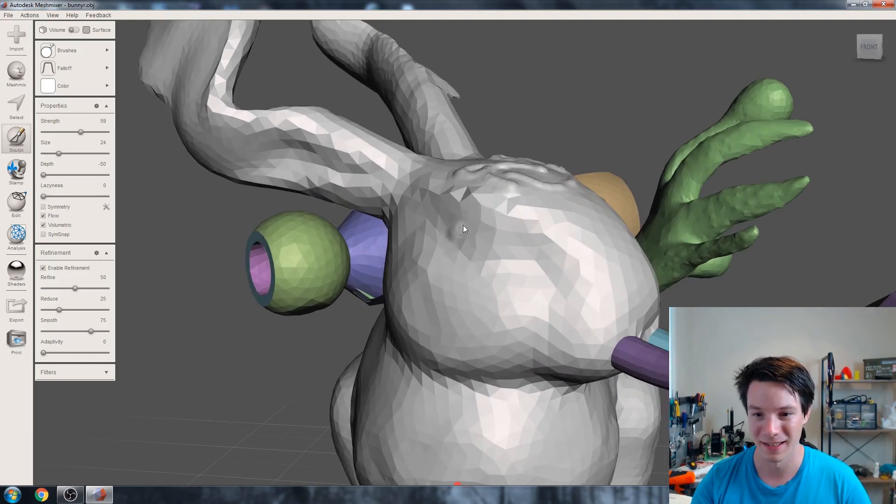
pyautogui.moveTo(462, 229); pyautogui.dragTo(526, 240)
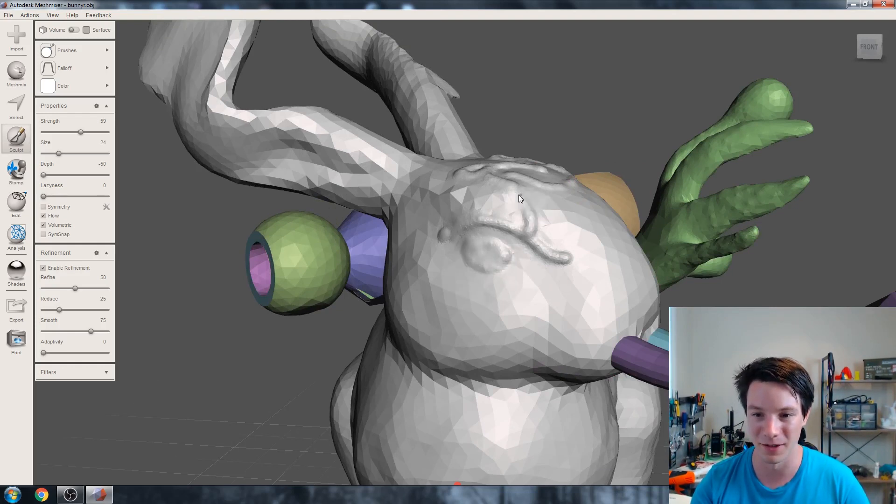
pyautogui.moveTo(520, 199); pyautogui.dragTo(483, 224)
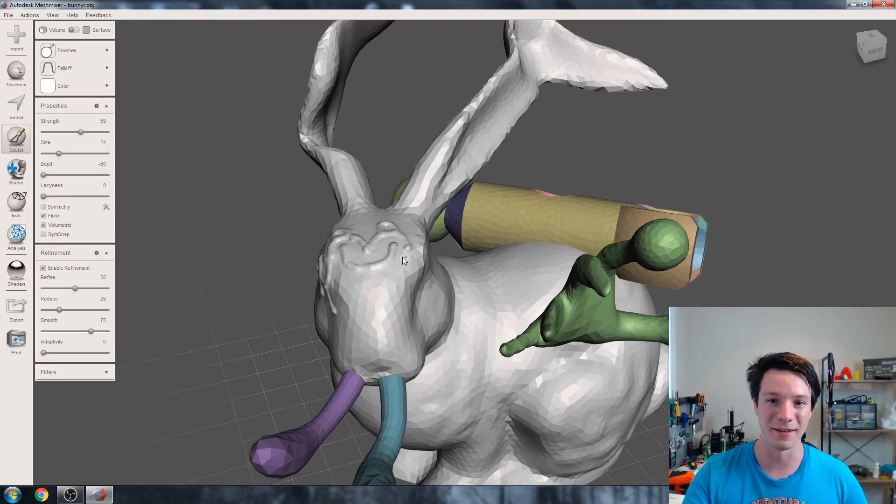
pyautogui.moveTo(403, 260); pyautogui.dragTo(232, 270)
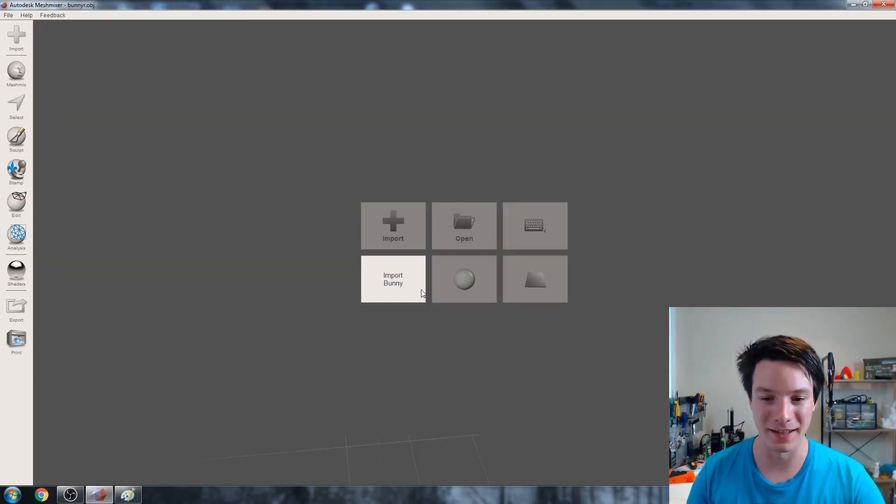
# Step: Load a fresh sample bunny, run the Inspector, and enter 150 as the Y dimension
pyautogui.click(392, 279)
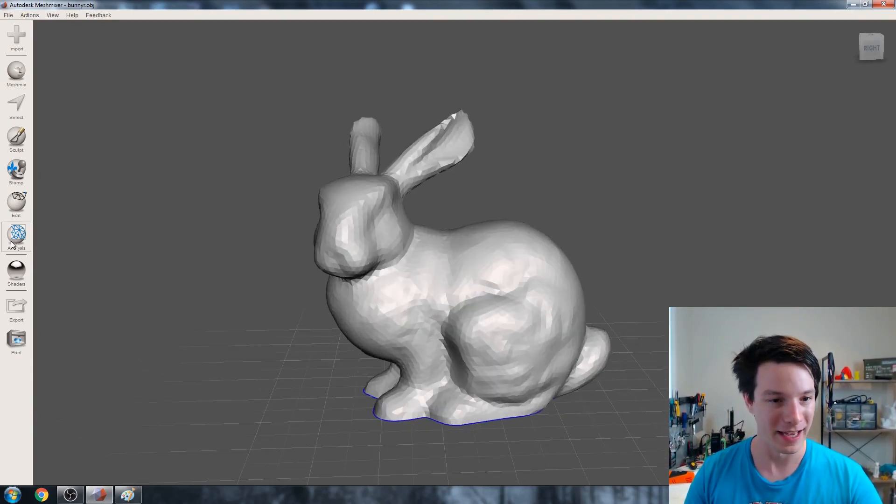
pyautogui.click(15, 236)
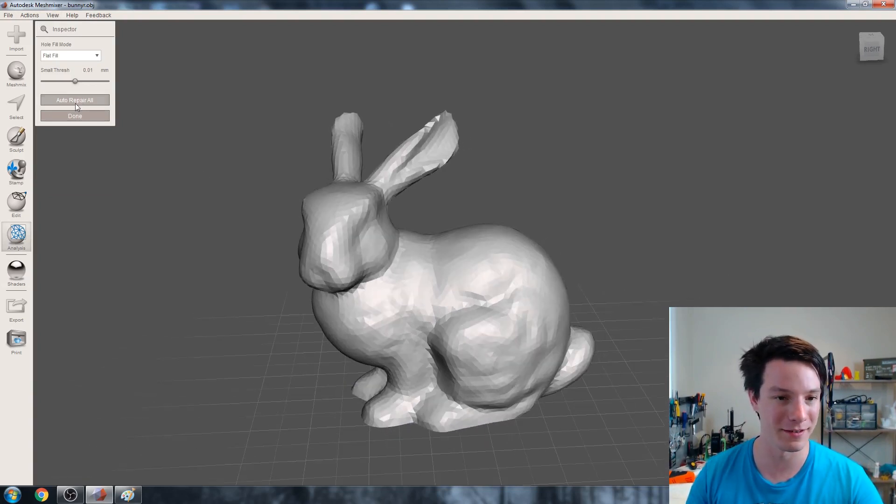
pyautogui.click(16, 237)
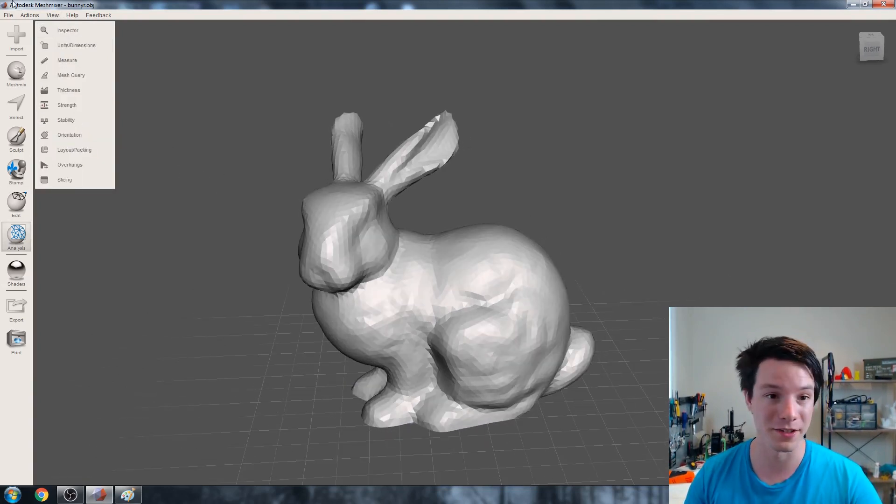
pyautogui.click(76, 45)
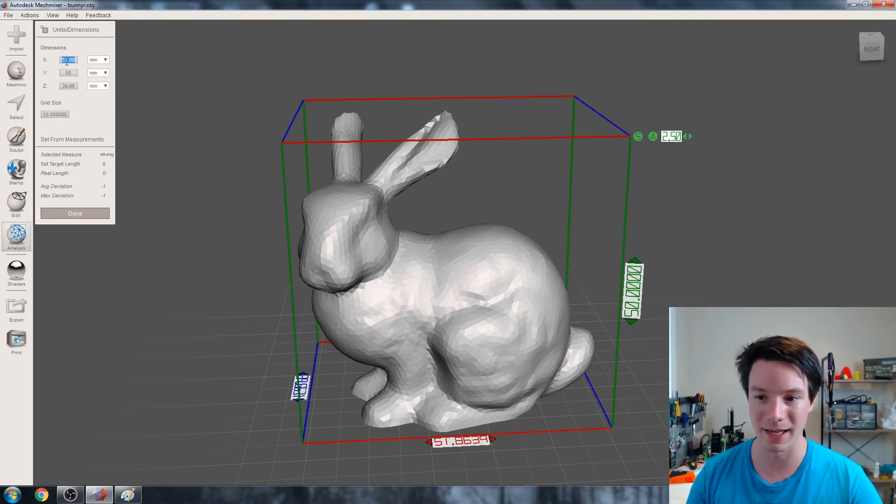
pyautogui.click(68, 72)
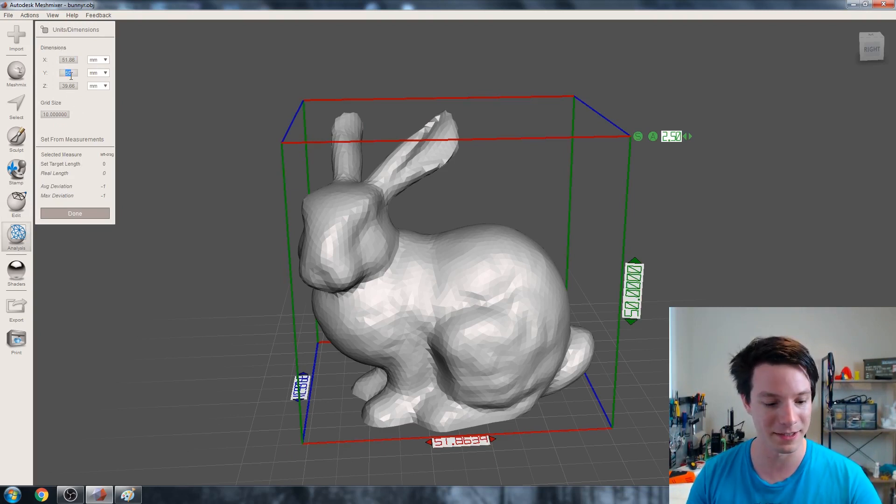
pyautogui.write('150')
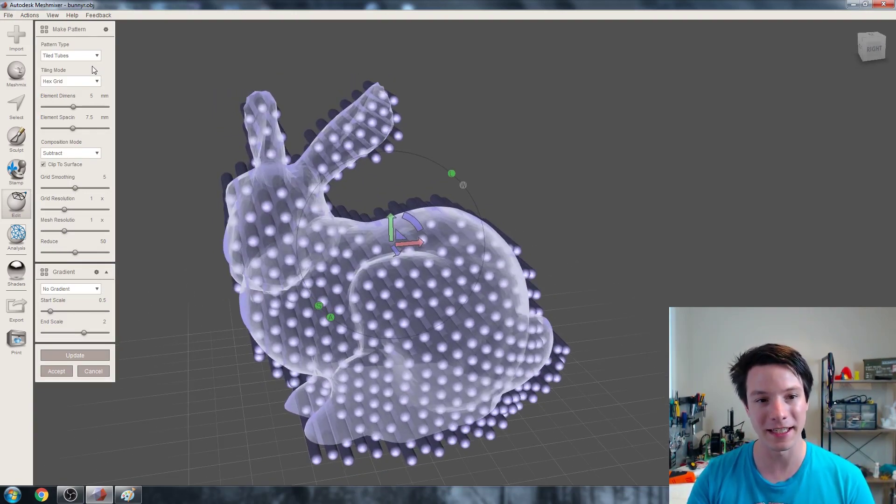
# Step: Preview Tiled Tubes holes with 15 mm element spacing in Subtract composition mode
pyautogui.click(95, 55)
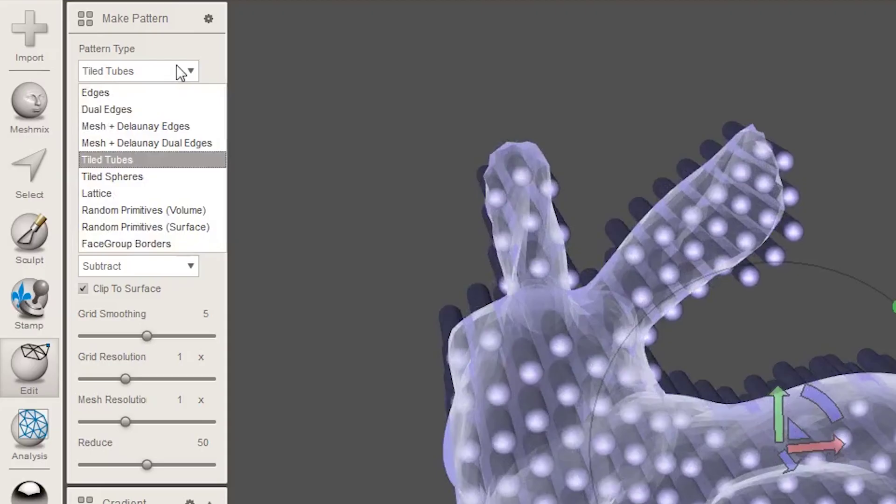
pyautogui.click(107, 160)
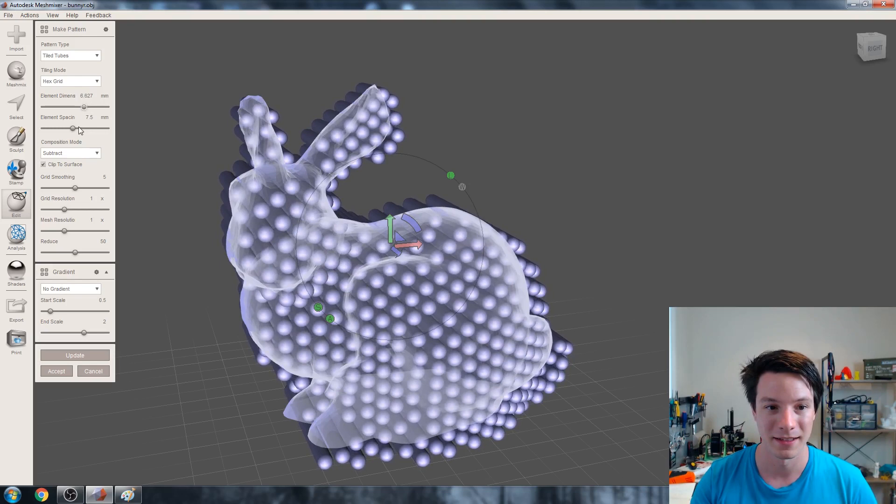
pyautogui.moveTo(73, 128); pyautogui.dragTo(107, 129)
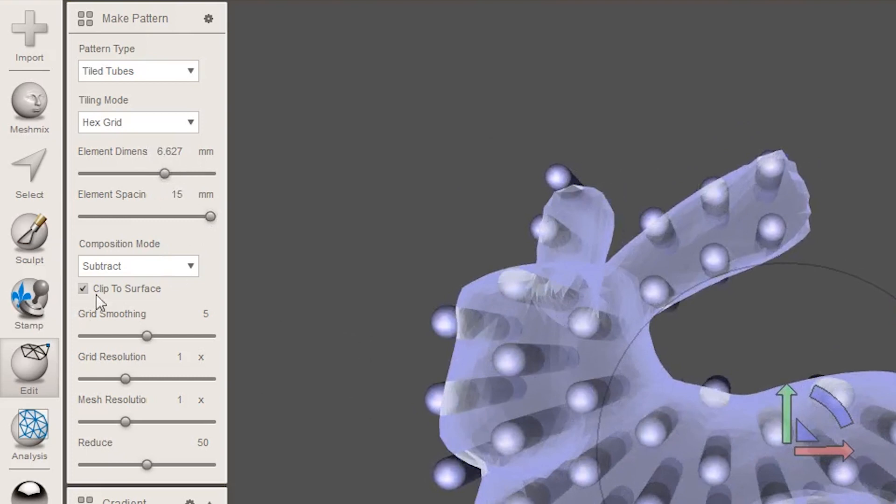
pyautogui.click(138, 266)
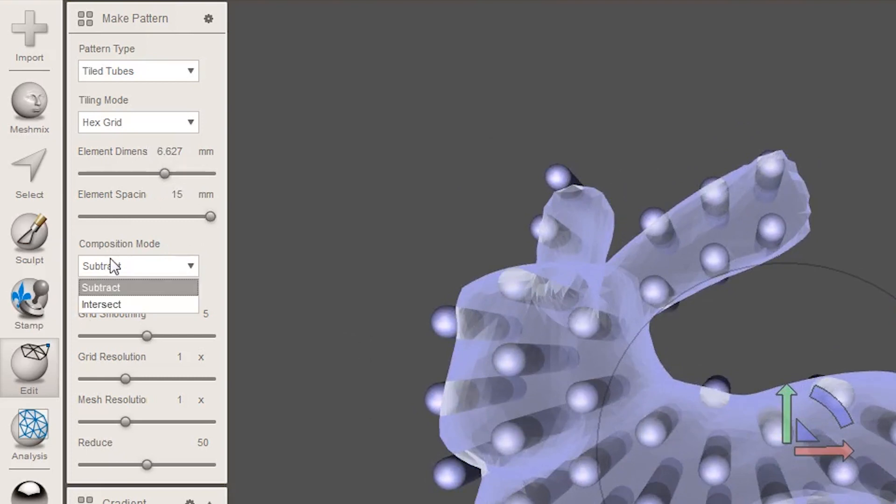
pyautogui.click(100, 287)
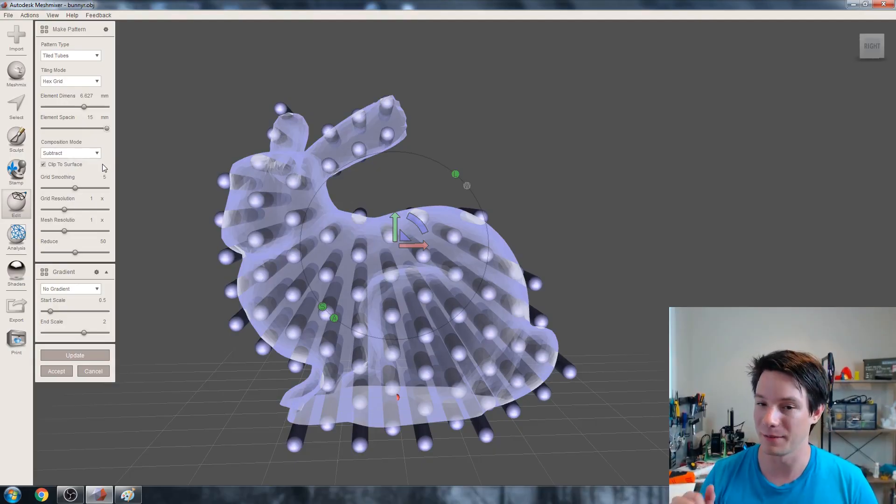
pyautogui.moveTo(206, 251)
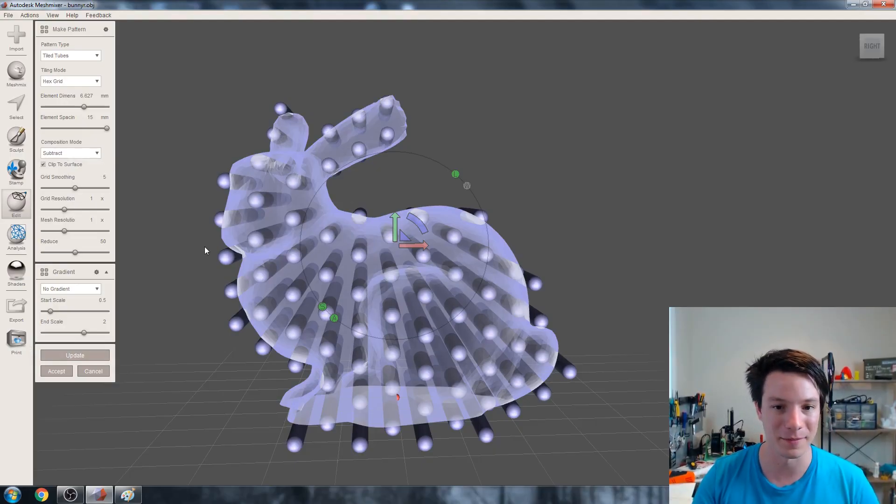
pyautogui.click(75, 355)
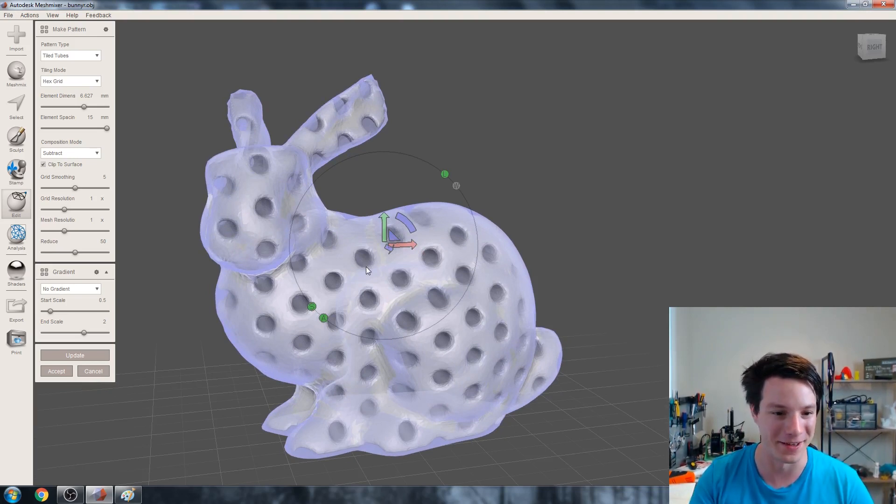
pyautogui.click(70, 55)
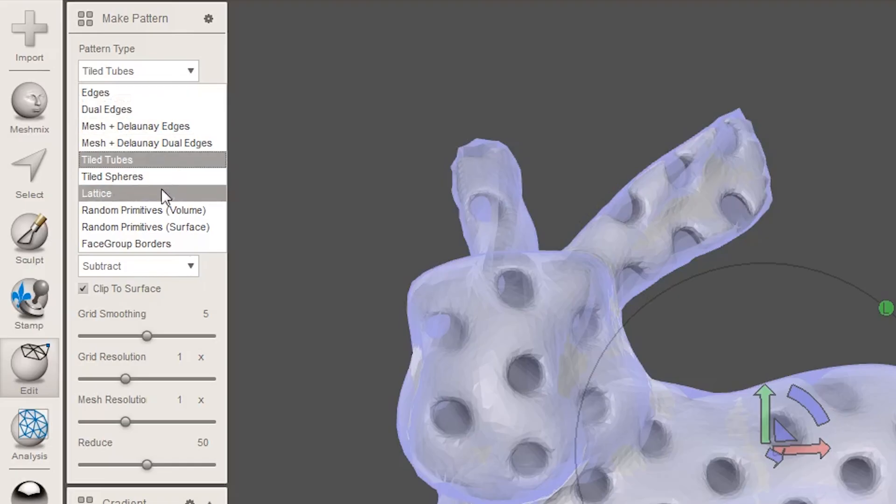
# Step: Preview a tilted Lattice pattern at 11.043 mm spacing with grid smoothing 0, then orbit to inspect
pyautogui.click(97, 193)
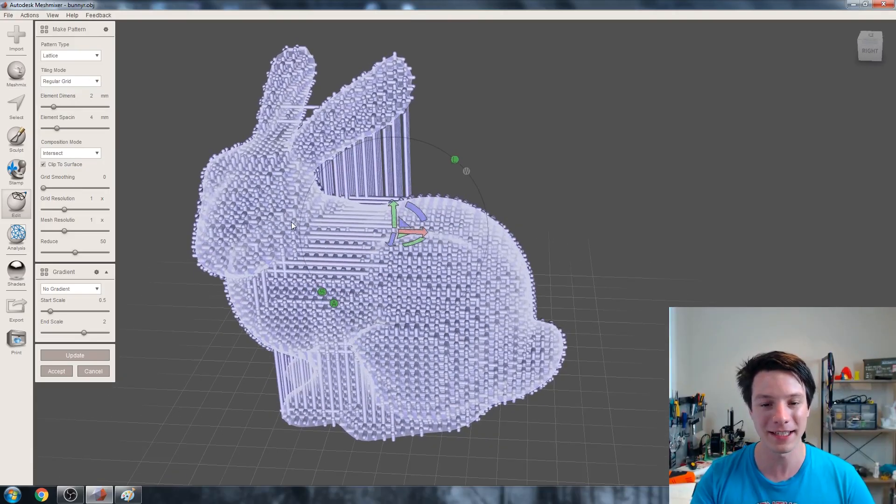
pyautogui.moveTo(323, 213)
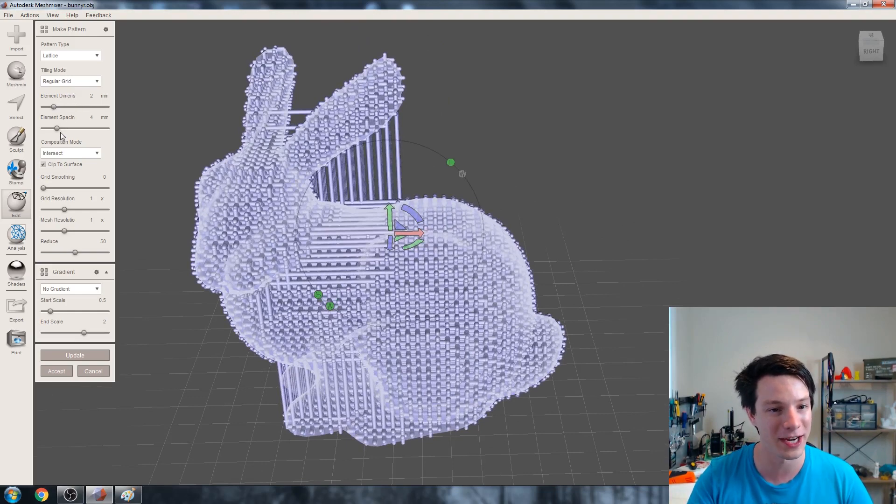
pyautogui.moveTo(56, 128); pyautogui.dragTo(88, 128)
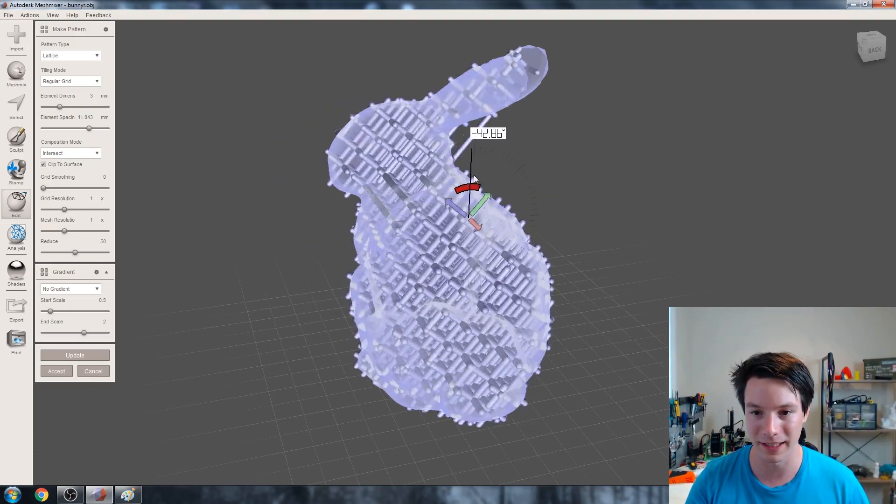
pyautogui.moveTo(471, 180); pyautogui.dragTo(474, 150)
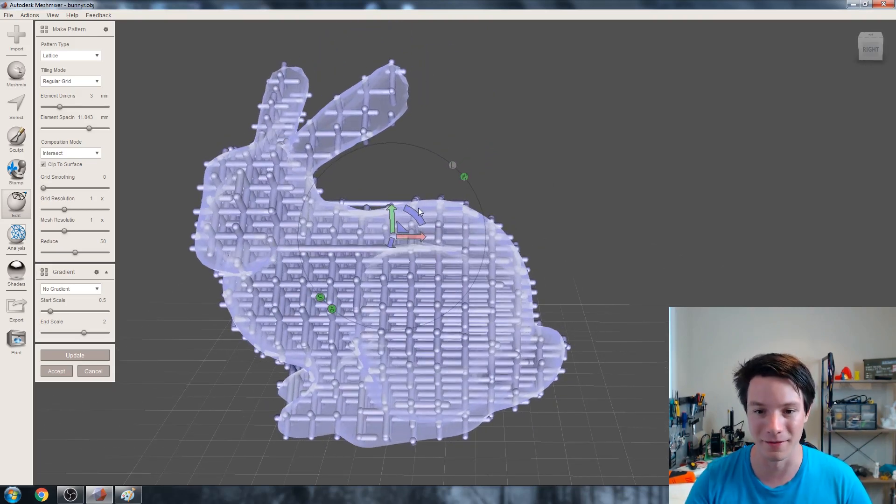
pyautogui.moveTo(411, 205); pyautogui.dragTo(457, 220)
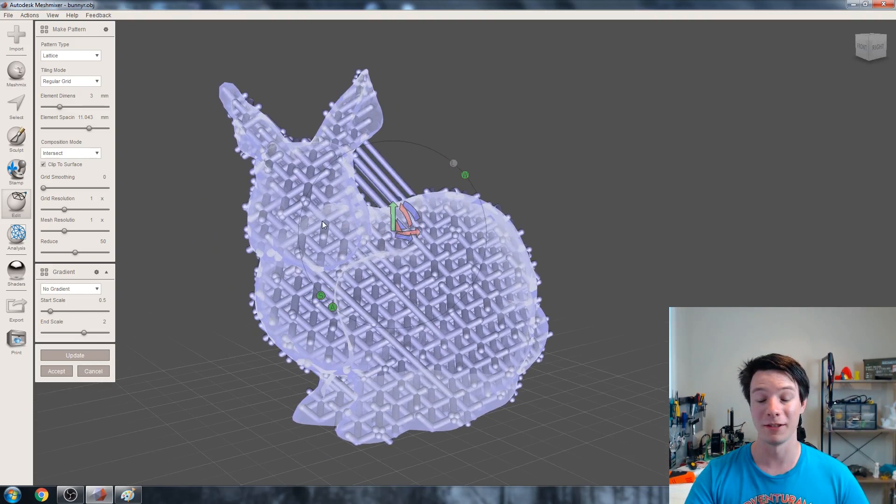
pyautogui.moveTo(350, 235)
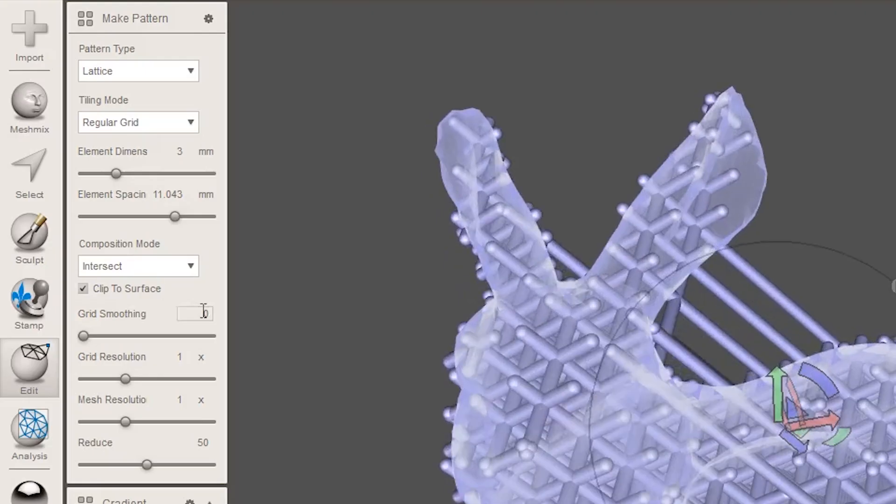
pyautogui.click(138, 266)
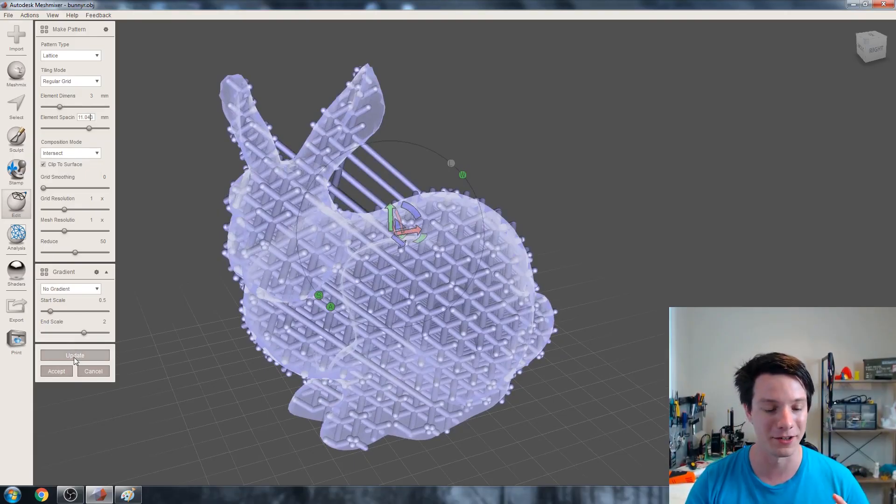
pyautogui.click(74, 355)
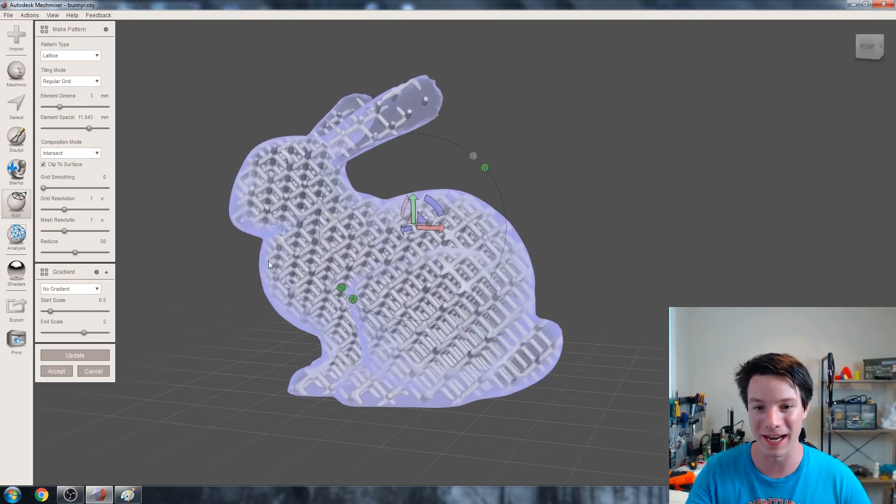
pyautogui.moveTo(269, 264); pyautogui.dragTo(394, 305)
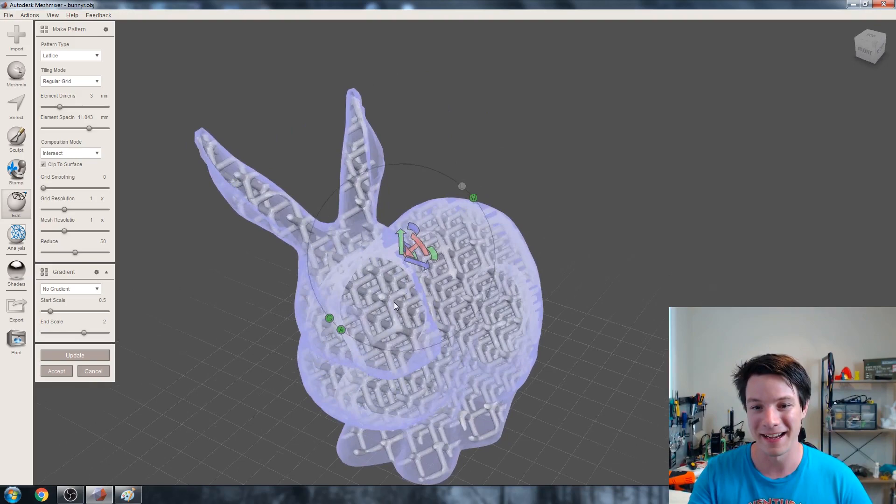
pyautogui.moveTo(395, 306); pyautogui.dragTo(345, 319)
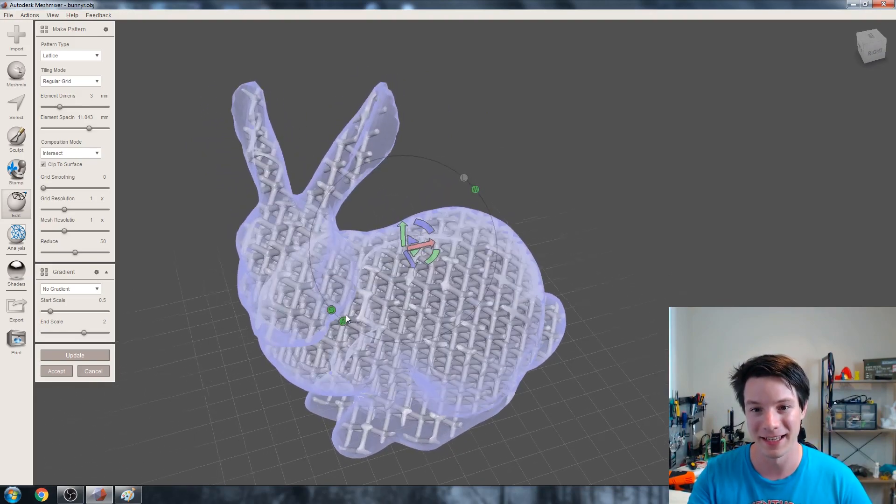
pyautogui.moveTo(348, 319); pyautogui.dragTo(350, 268)
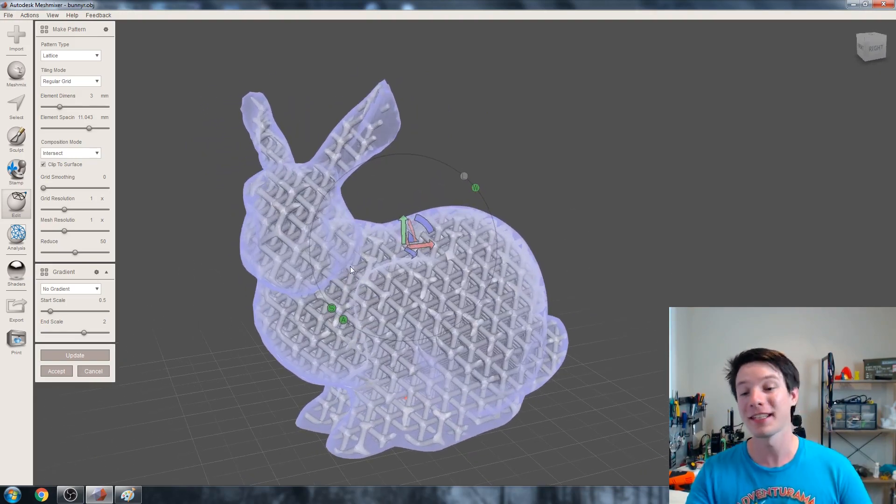
pyautogui.moveTo(350, 269); pyautogui.dragTo(328, 314)
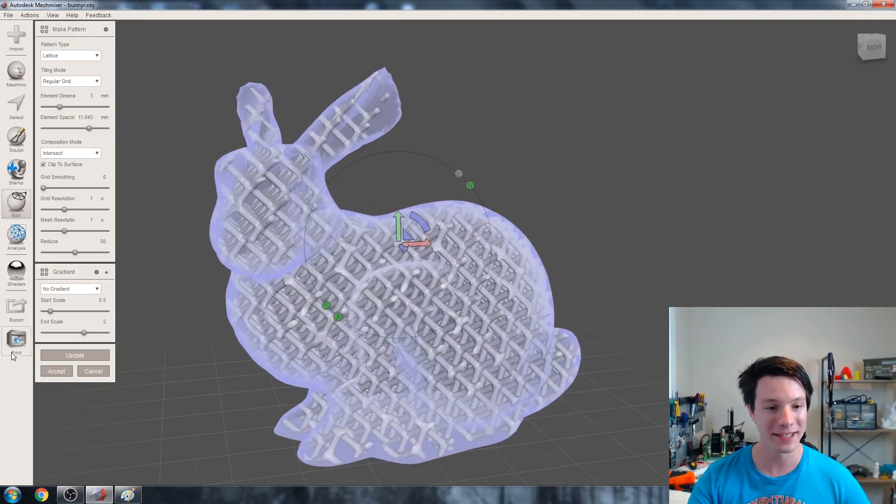
pyautogui.moveTo(201, 296)
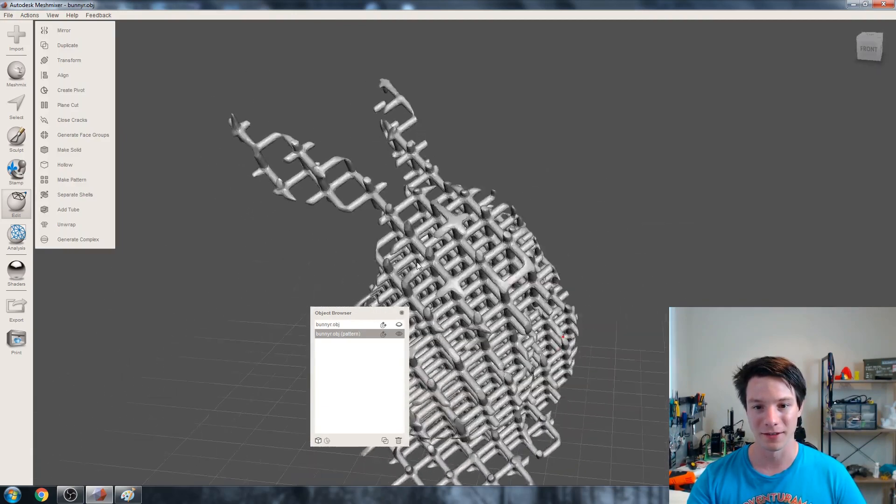
# Step: Orbit around the standalone lattice, looking closely at its ears from several angles
pyautogui.moveTo(417, 264); pyautogui.dragTo(408, 257)
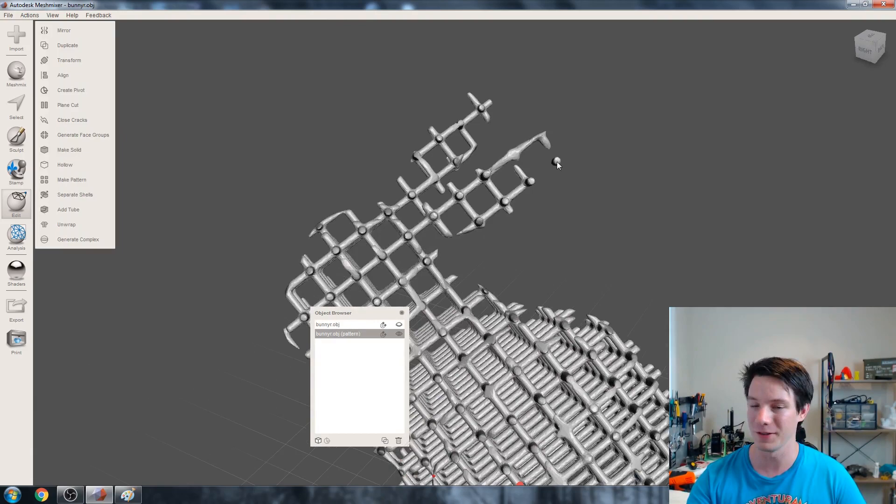
pyautogui.moveTo(557, 165); pyautogui.dragTo(451, 192)
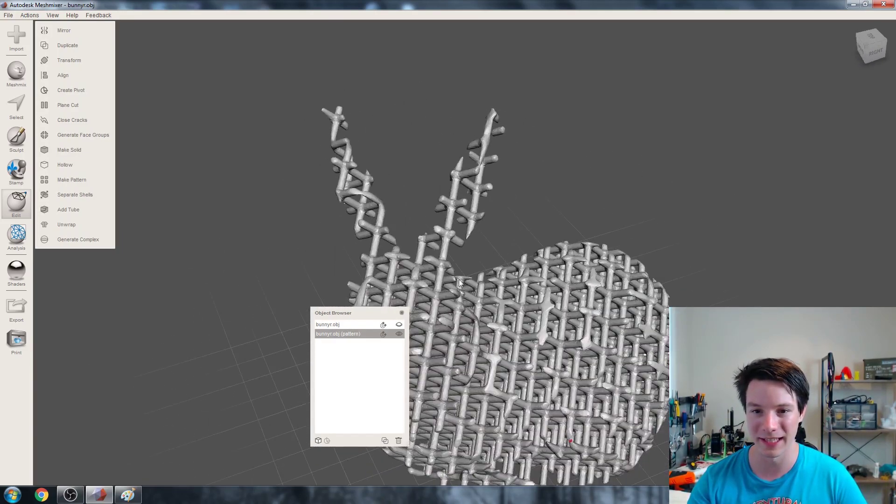
pyautogui.moveTo(460, 284); pyautogui.dragTo(471, 204)
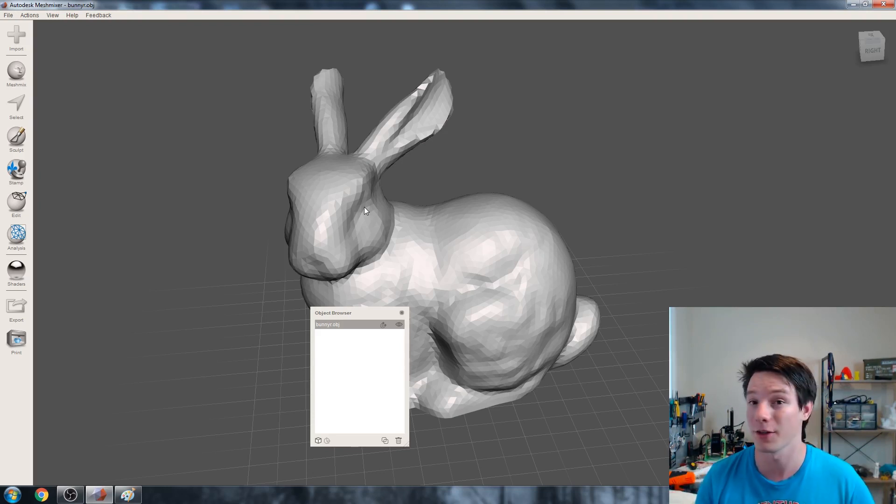
pyautogui.moveTo(351, 191)
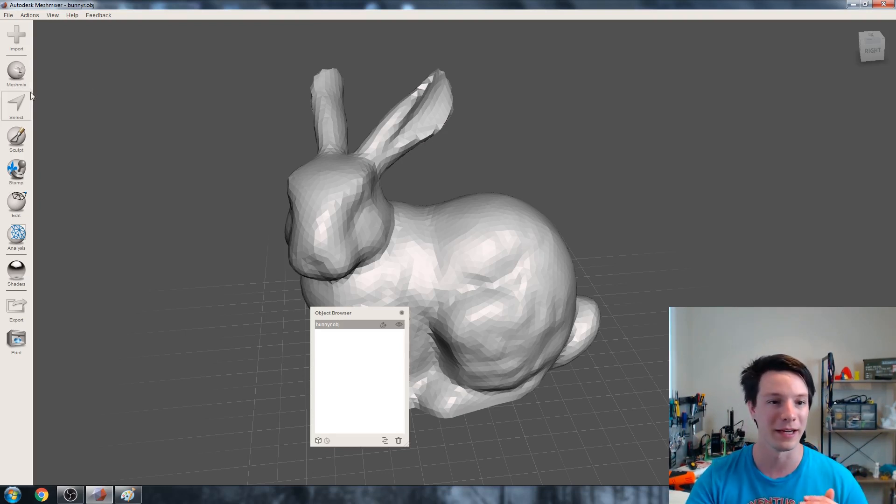
# Step: Reduce the whole bunny by Max Deviation, shape preserving, at 20 mm, and accept
pyautogui.click(16, 105)
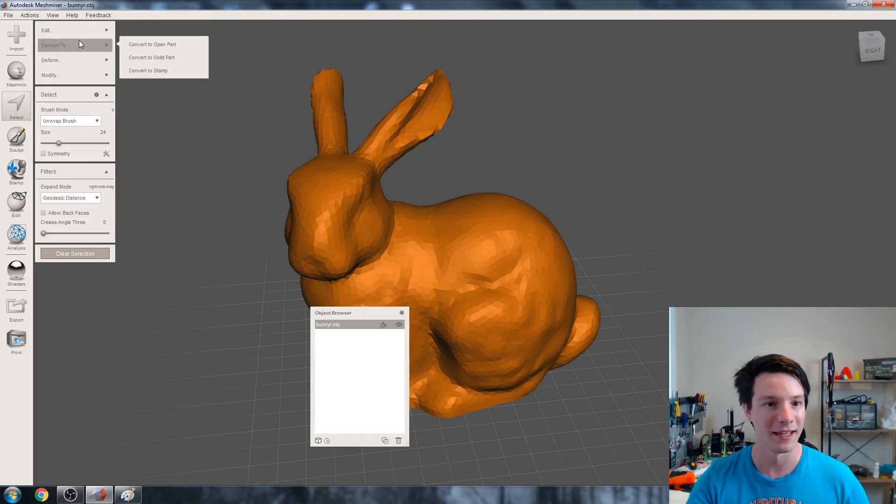
pyautogui.moveTo(65, 30)
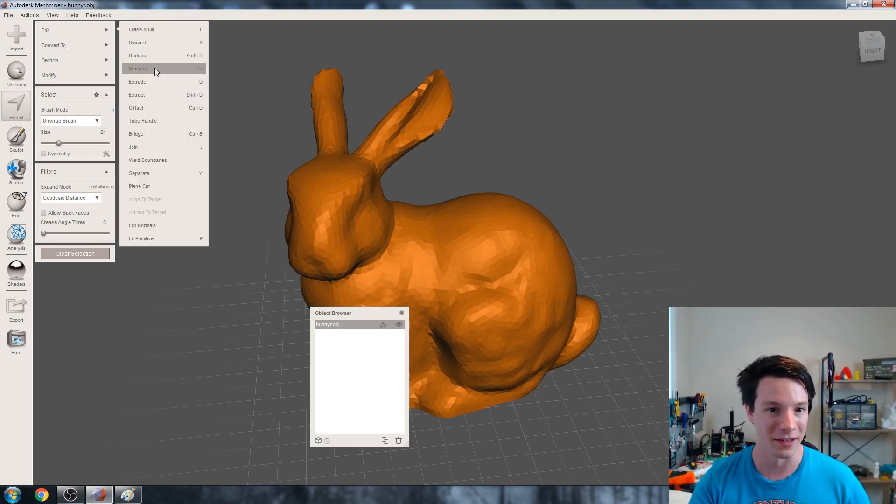
pyautogui.click(138, 56)
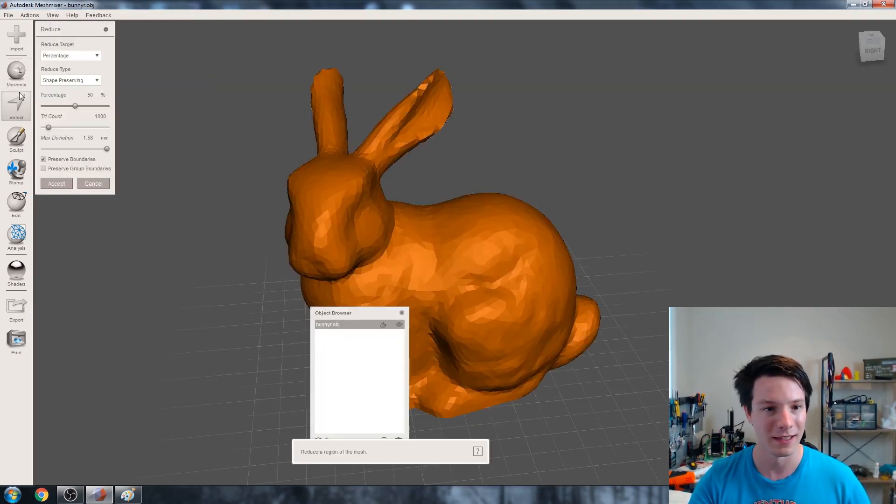
pyautogui.click(70, 55)
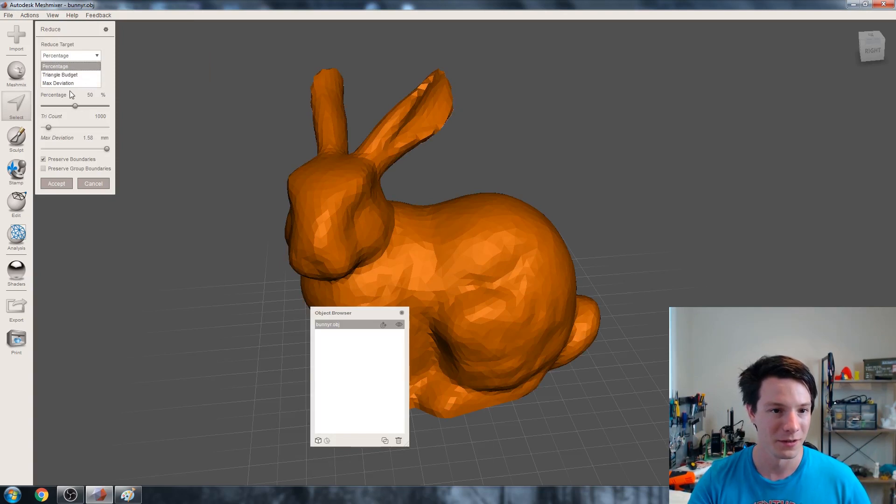
pyautogui.click(70, 83)
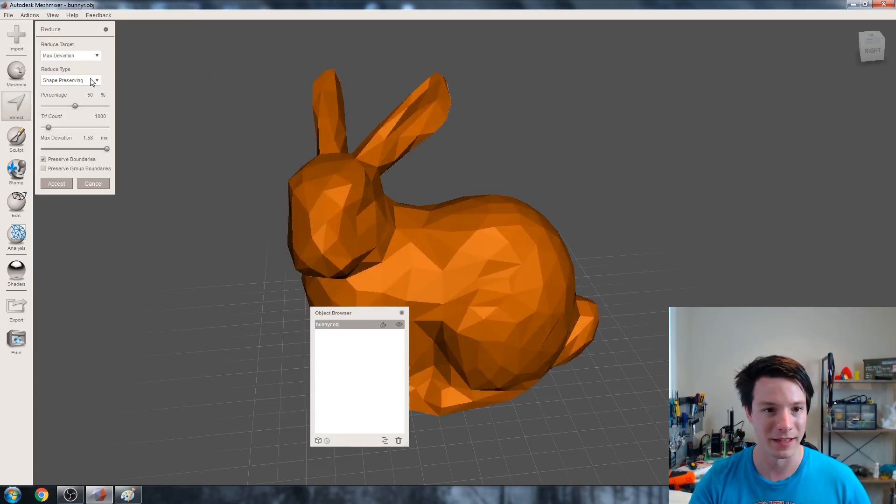
pyautogui.moveTo(74, 106)
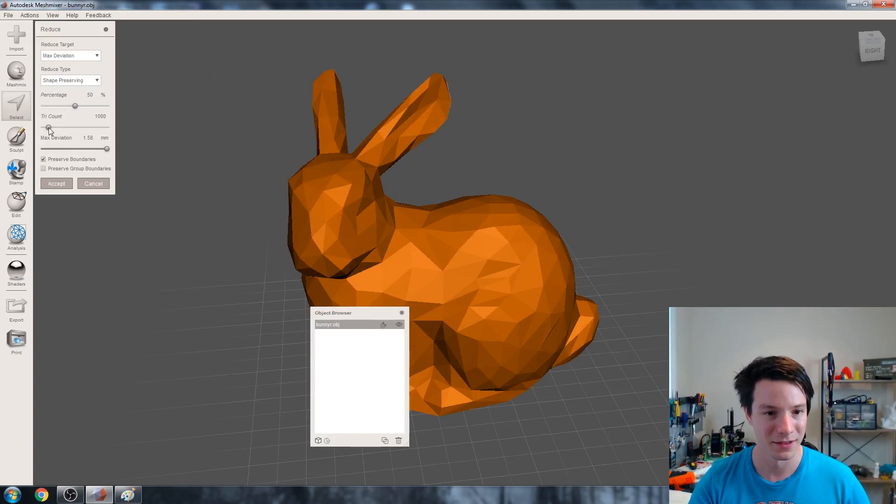
pyautogui.moveTo(49, 148); pyautogui.dragTo(89, 148)
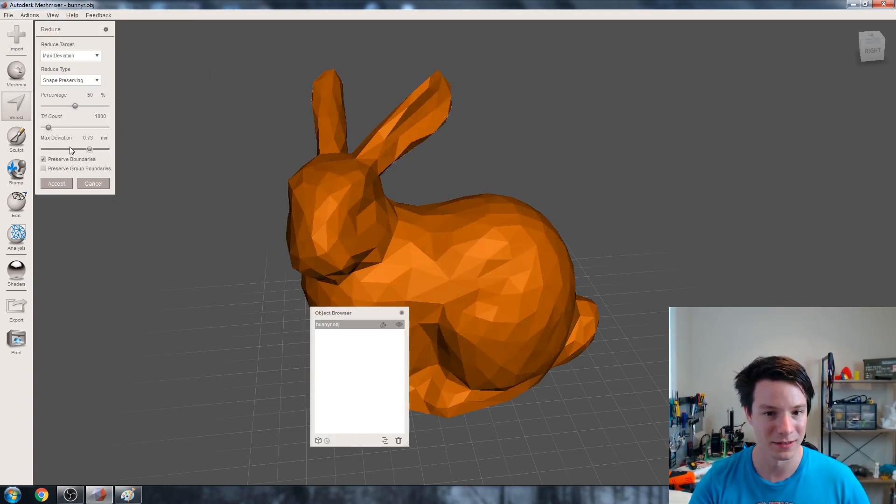
pyautogui.moveTo(88, 148); pyautogui.dragTo(45, 148)
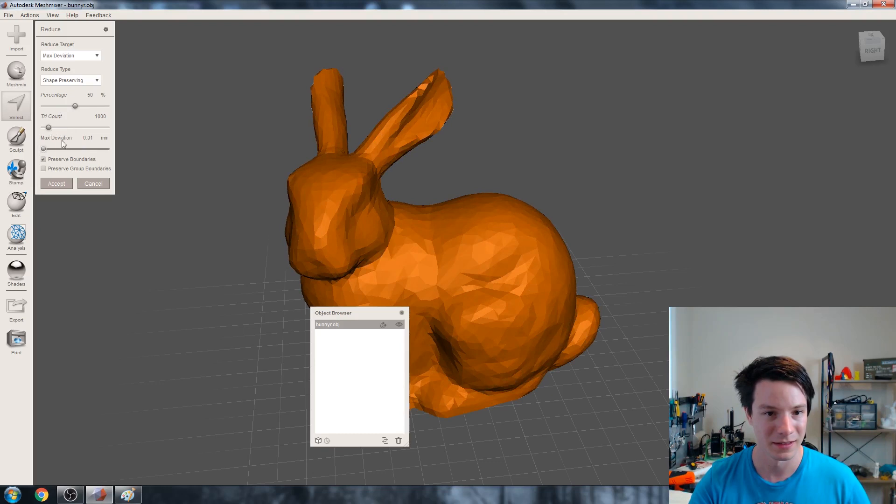
pyautogui.moveTo(48, 148); pyautogui.dragTo(106, 148)
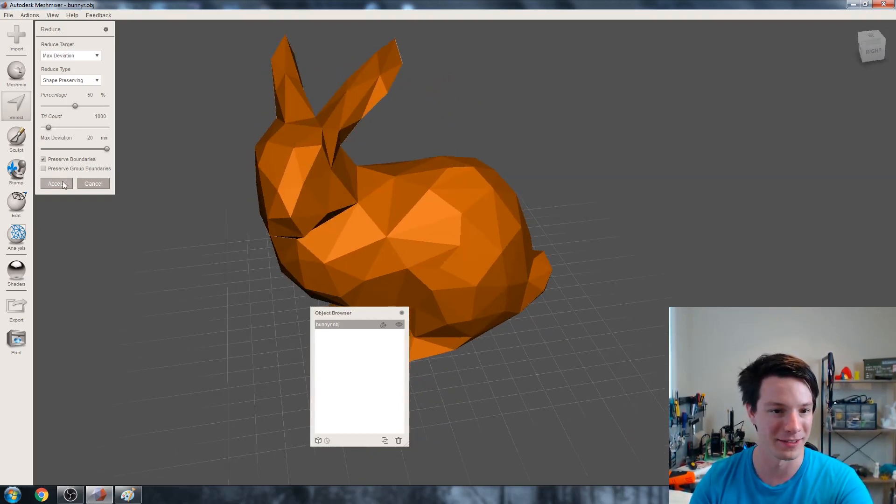
pyautogui.click(56, 183)
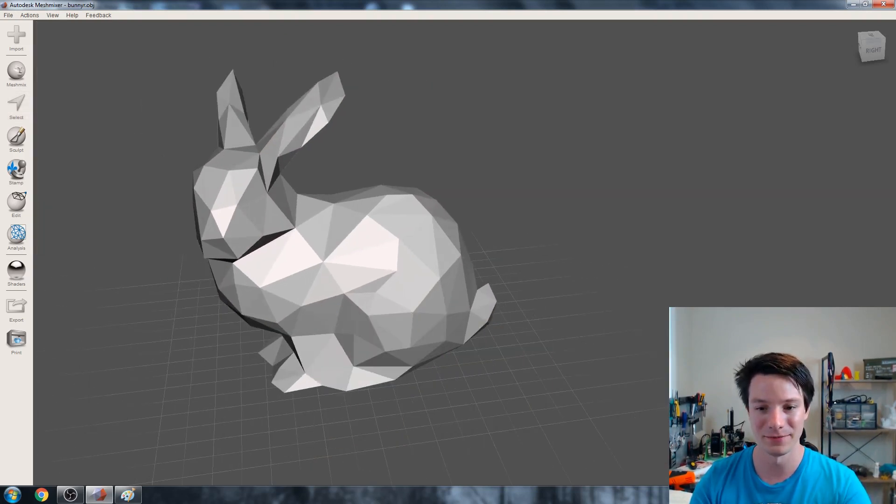
# Step: In Make Pattern, preview Edges, Dual Edges and Delaunay Dual Edges, ending on Edges
pyautogui.click(16, 201)
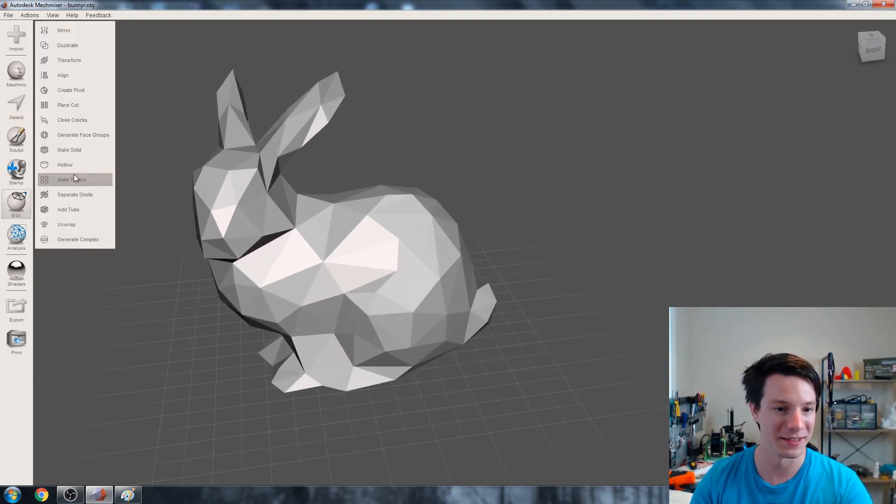
pyautogui.click(71, 180)
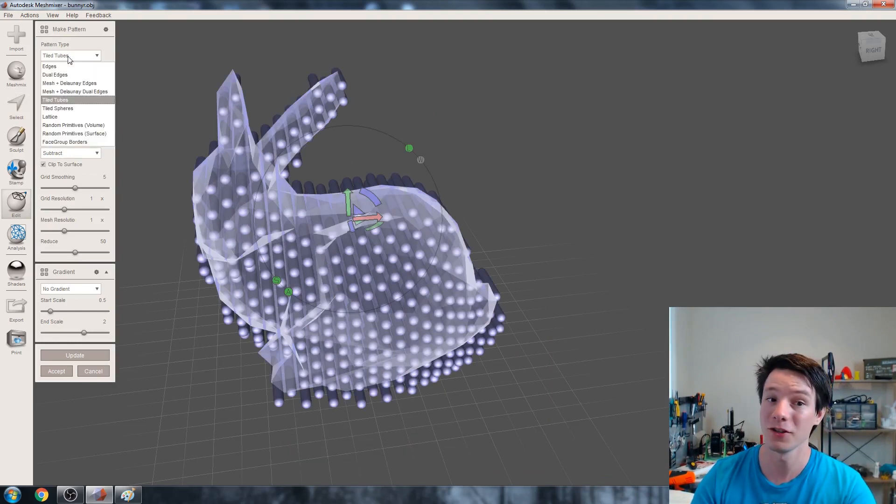
pyautogui.click(48, 66)
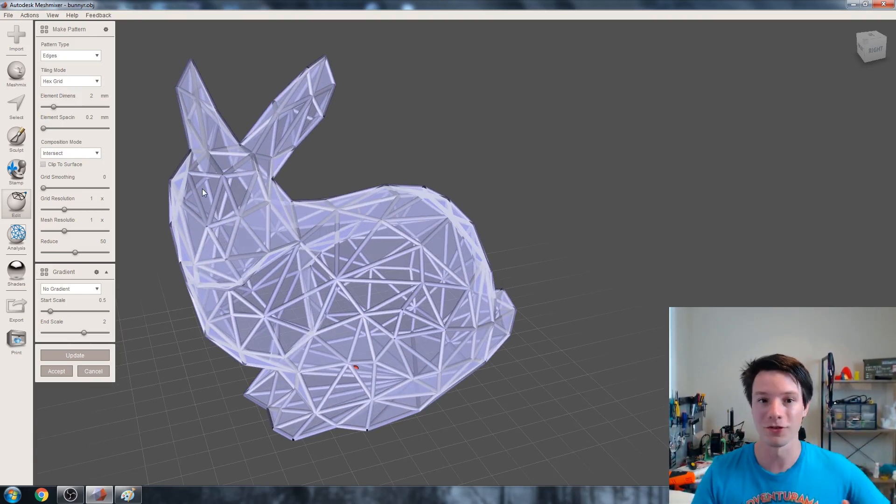
pyautogui.moveTo(115, 205)
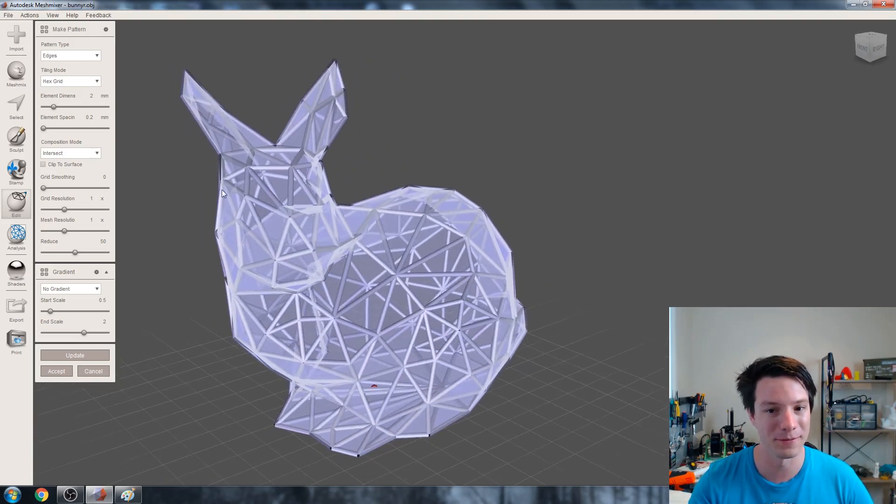
pyautogui.click(70, 55)
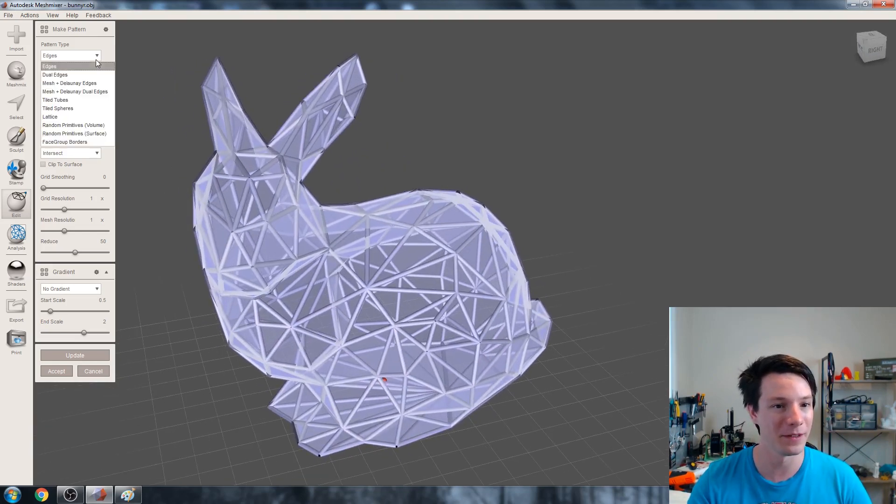
pyautogui.click(54, 74)
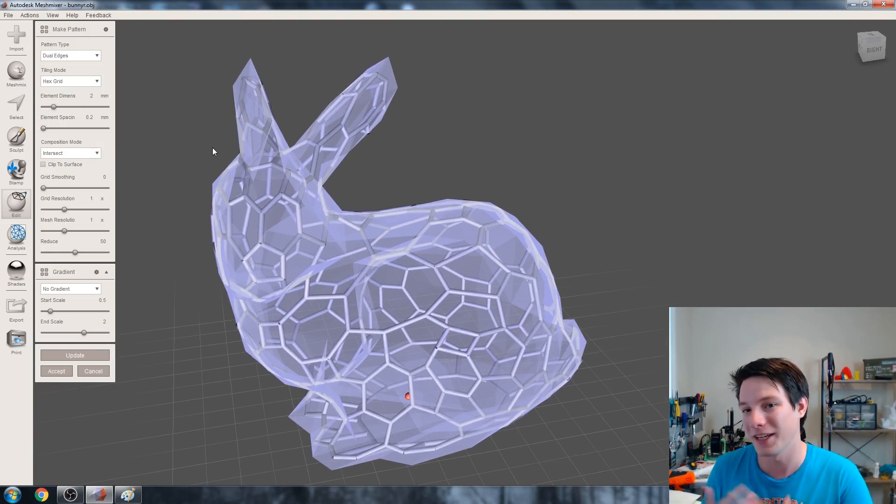
pyautogui.moveTo(85, 52)
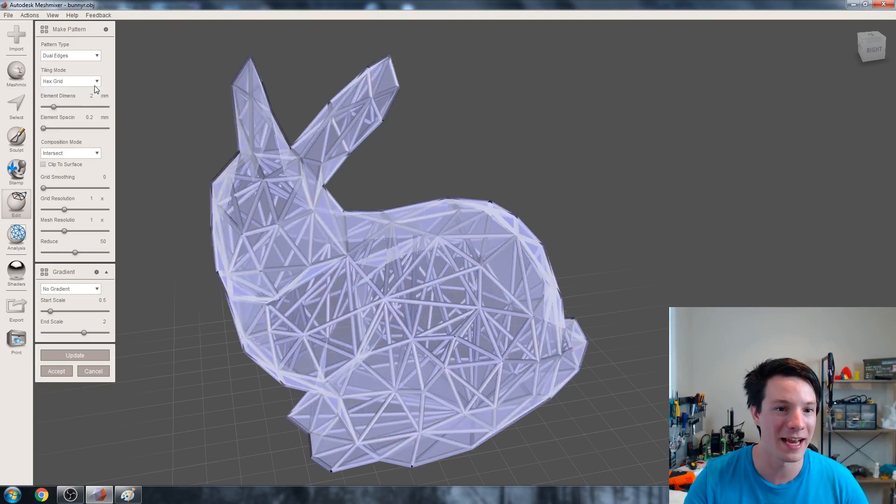
pyautogui.click(70, 55)
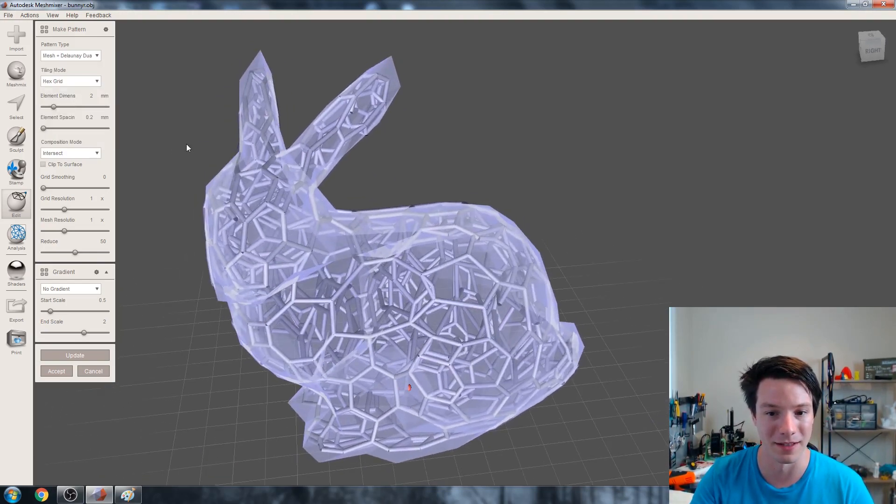
pyautogui.click(70, 55)
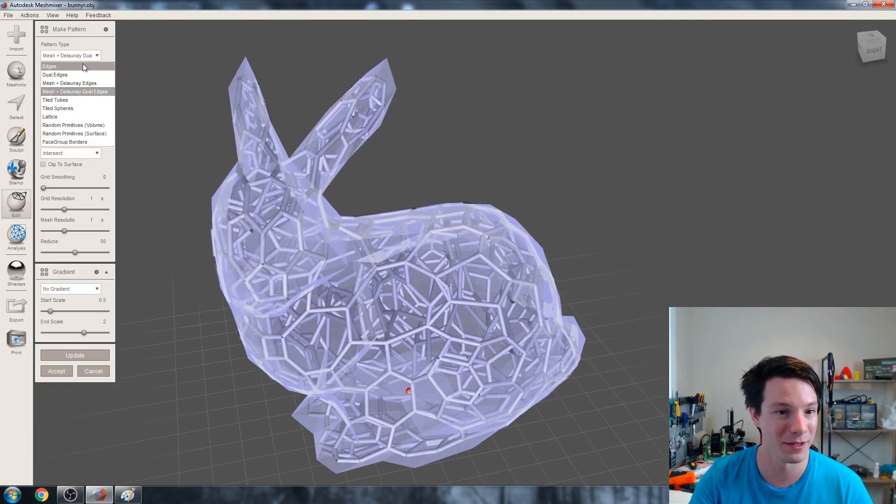
pyautogui.click(49, 66)
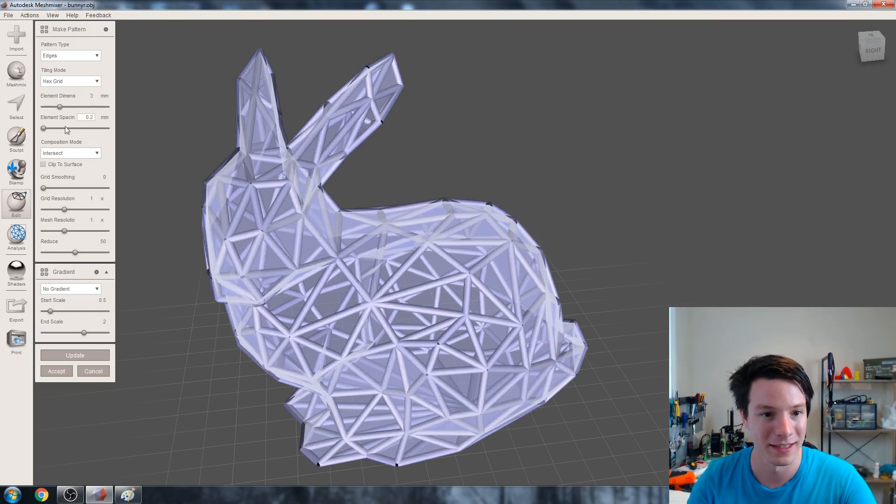
# Step: Set the Edges pattern spacing to about 4.3 mm and try Intersect versus Subtract composition
pyautogui.moveTo(43, 127); pyautogui.dragTo(75, 128)
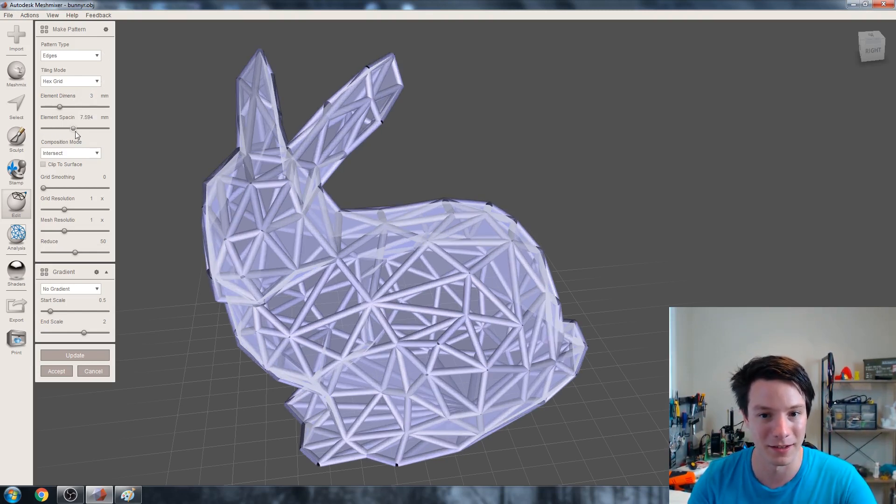
pyautogui.moveTo(74, 127); pyautogui.dragTo(43, 128)
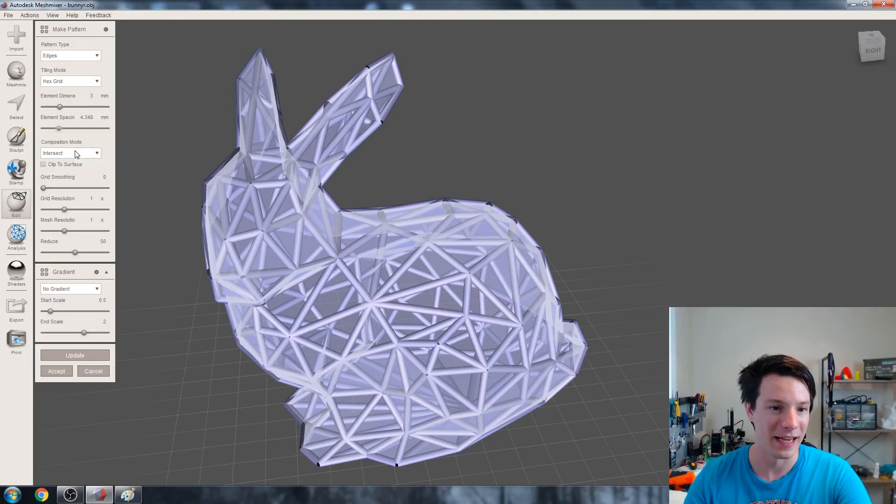
pyautogui.click(70, 153)
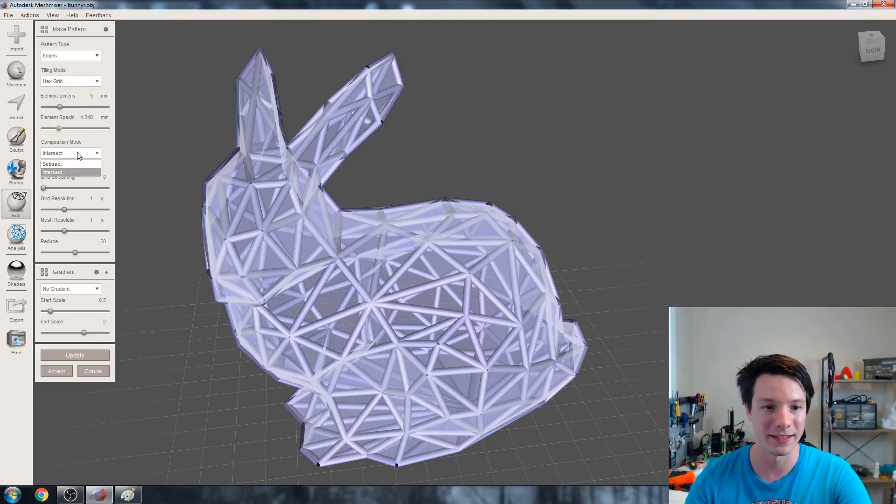
pyautogui.click(52, 171)
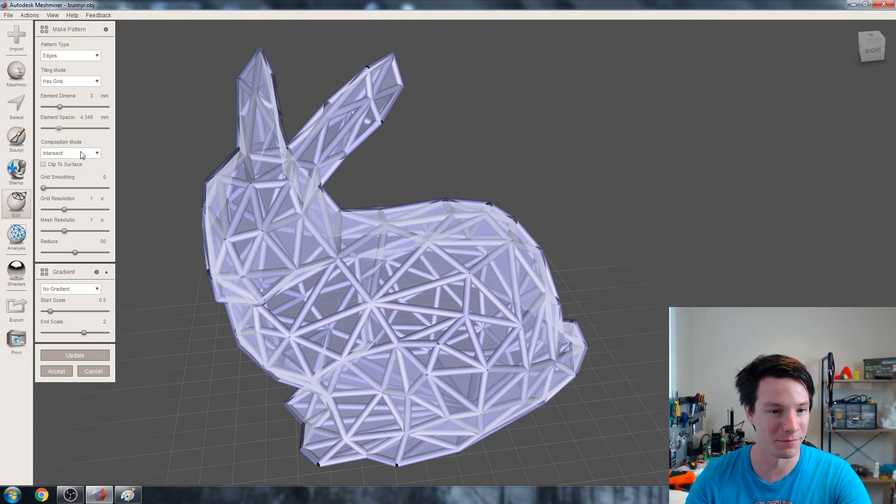
pyautogui.click(70, 153)
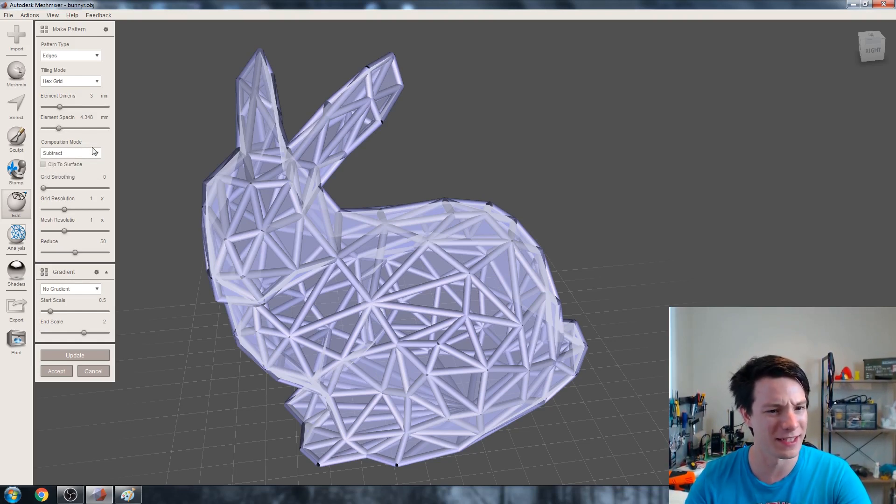
pyautogui.click(74, 355)
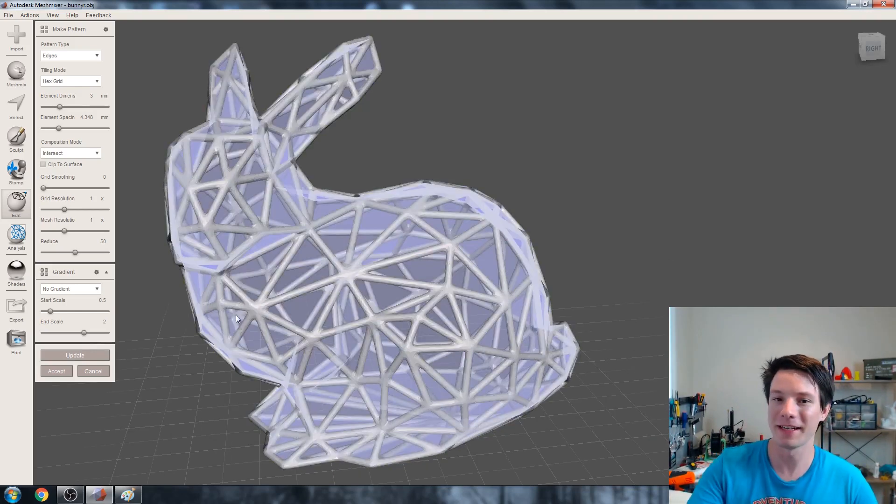
pyautogui.moveTo(237, 318); pyautogui.dragTo(254, 261)
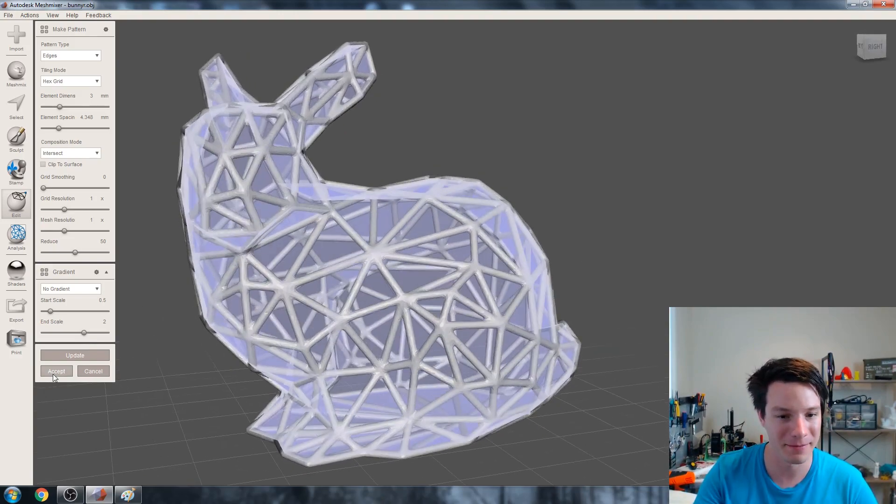
# Step: Accept the Edges lattice pattern and check the lattice mesh for defects
pyautogui.click(56, 371)
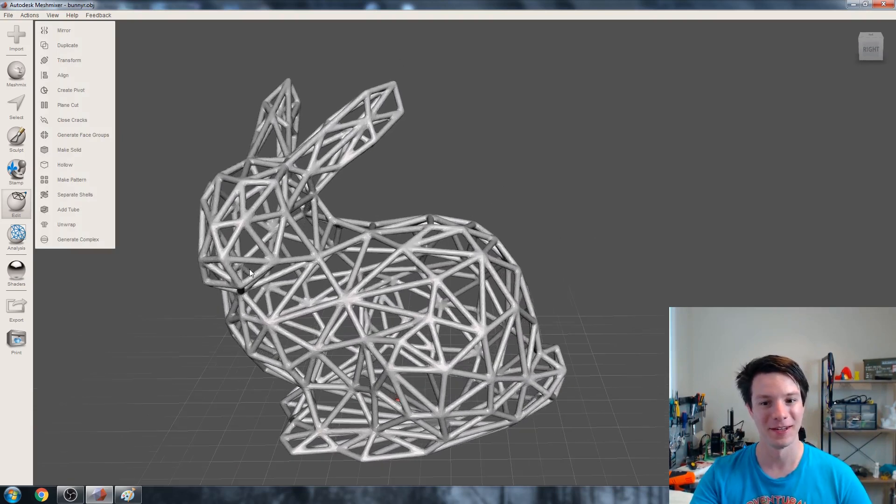
pyautogui.moveTo(269, 266)
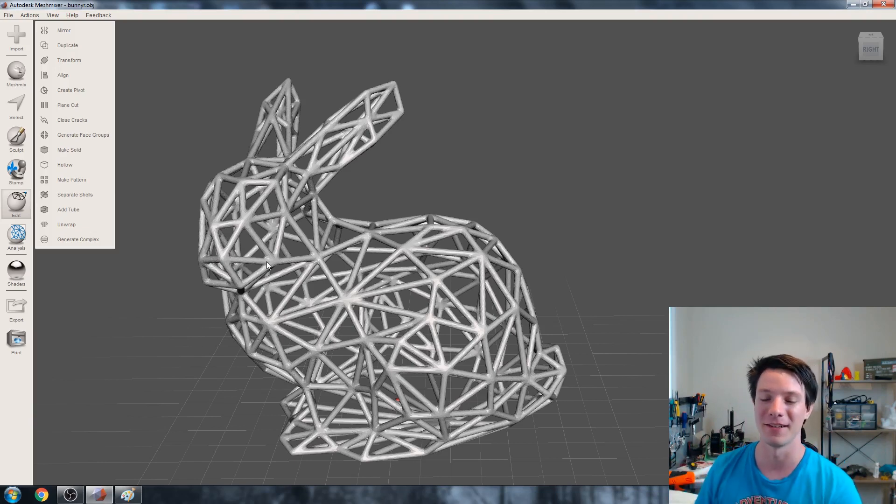
pyautogui.moveTo(364, 261)
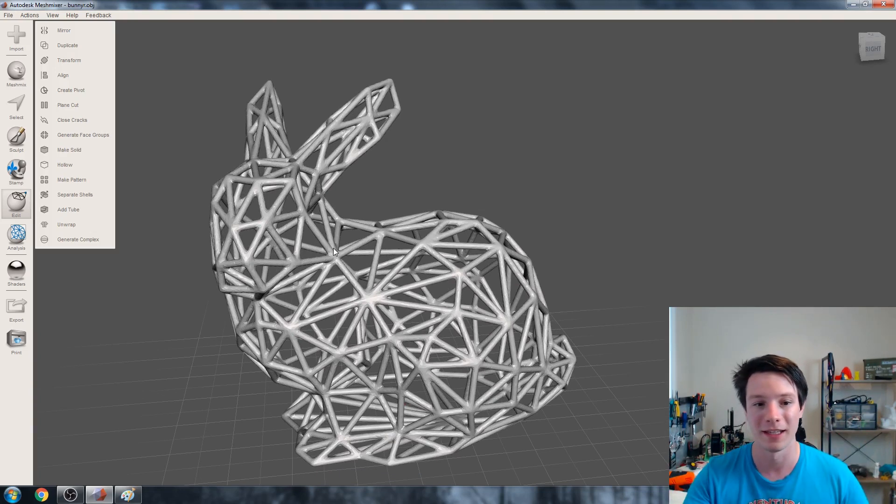
pyautogui.click(16, 234)
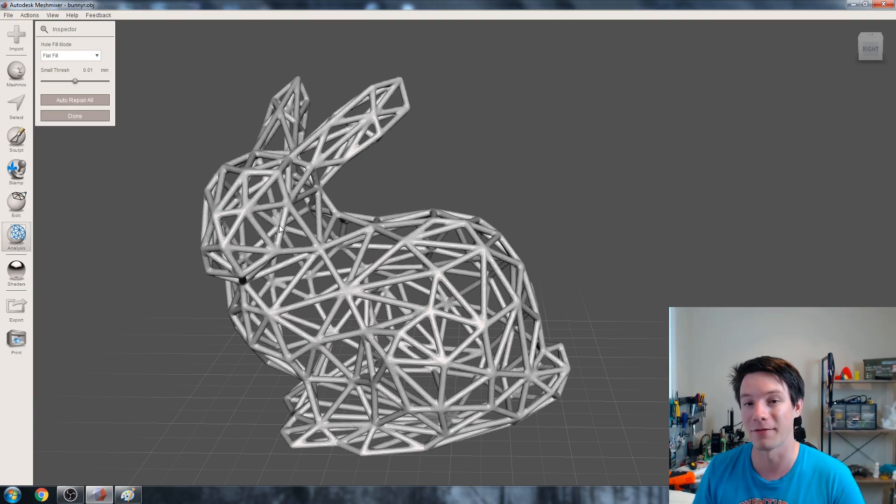
pyautogui.click(75, 115)
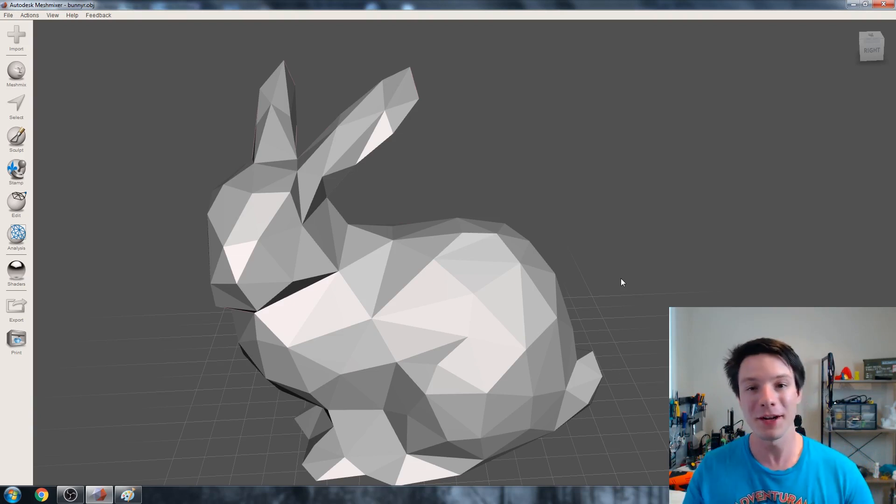
# Step: Place star stamps from the Stamp panel onto the bunny's head and body
pyautogui.click(16, 171)
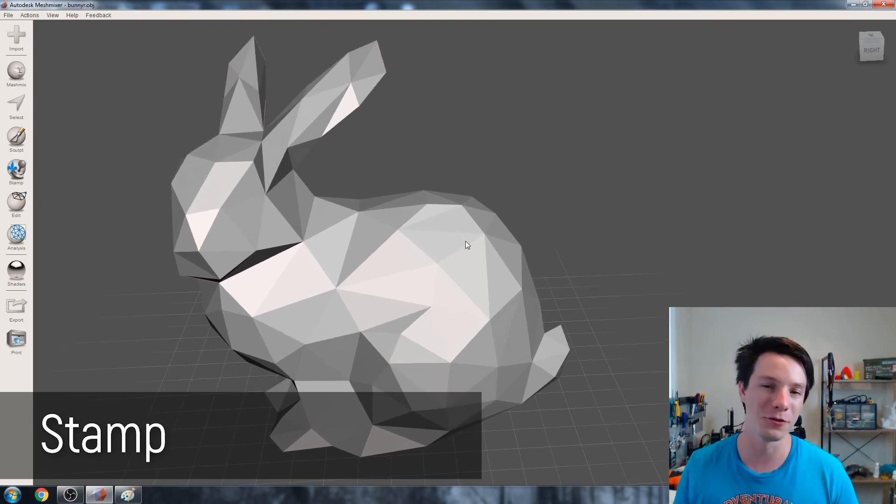
pyautogui.moveTo(188, 319)
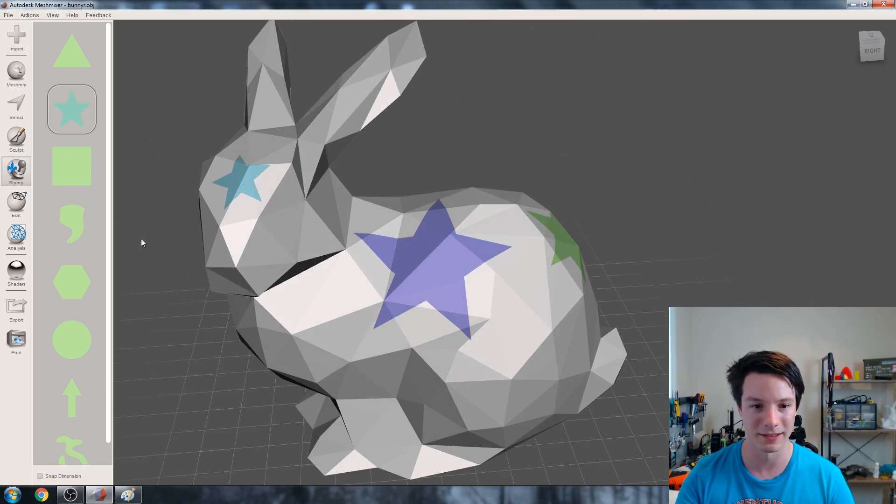
pyautogui.click(16, 105)
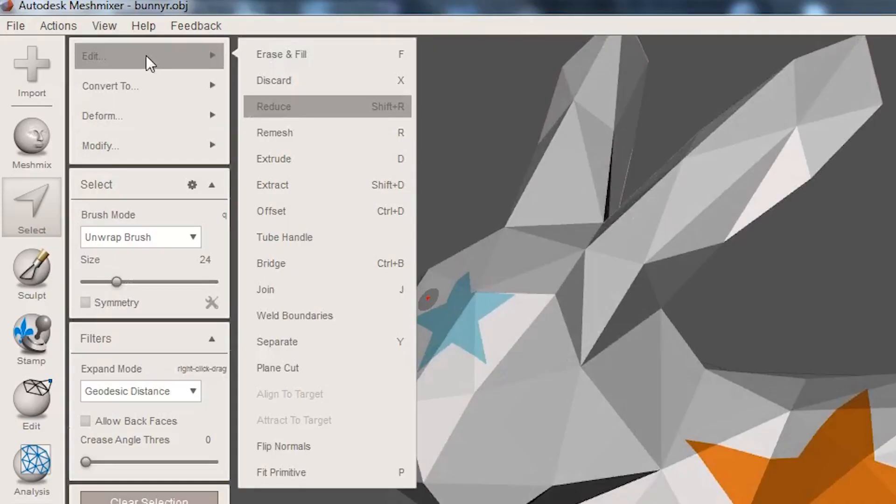
pyautogui.moveTo(137, 61)
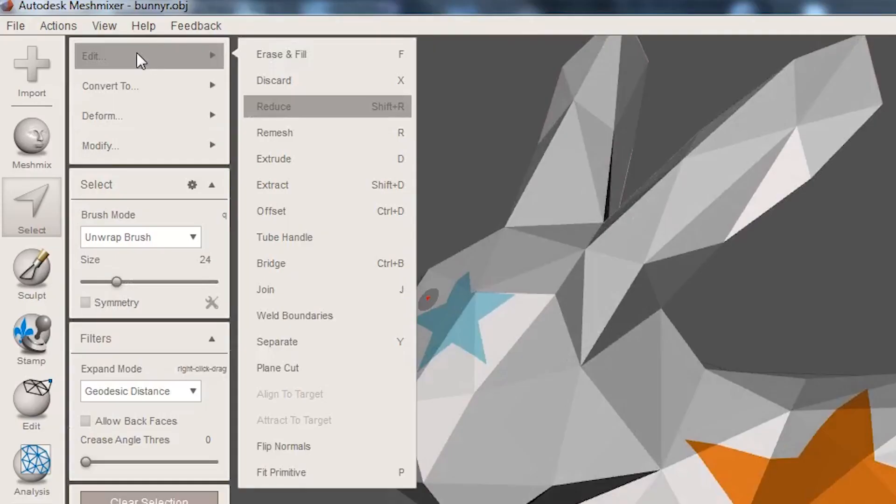
pyautogui.moveTo(122, 67)
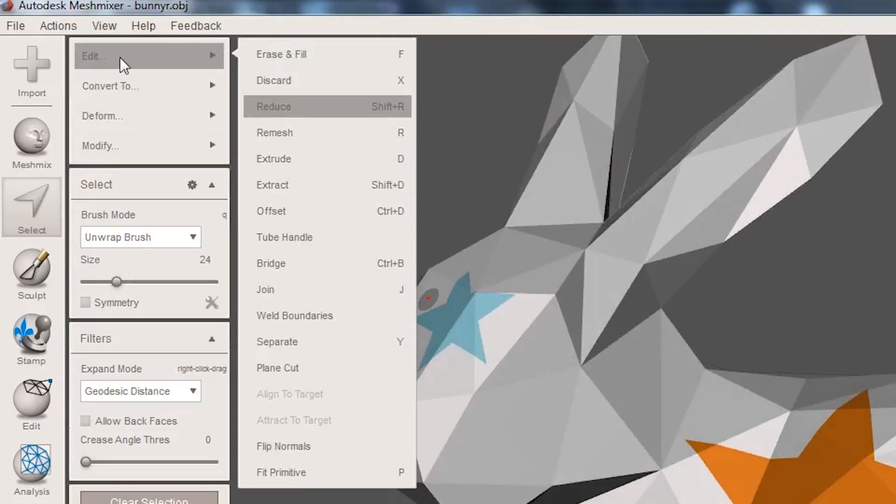
pyautogui.moveTo(272, 159)
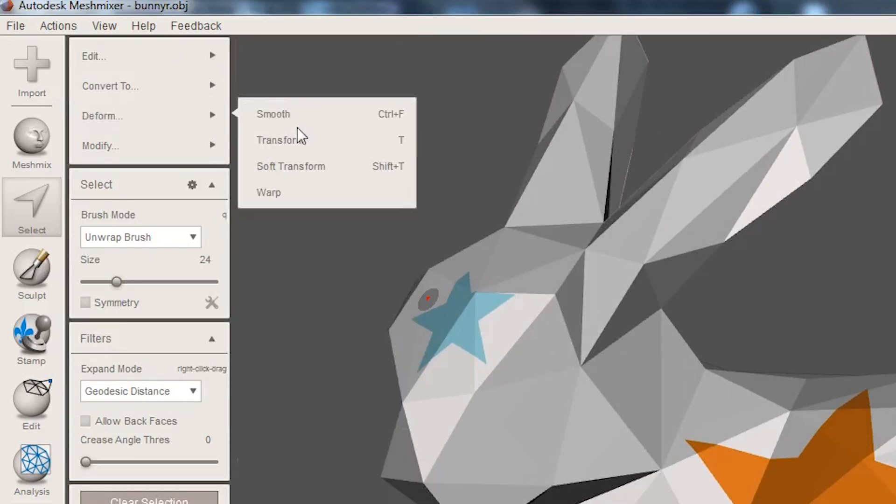
# Step: Transform the selected star faces outward, accept, and orbit to inspect the raised stars
pyautogui.click(281, 140)
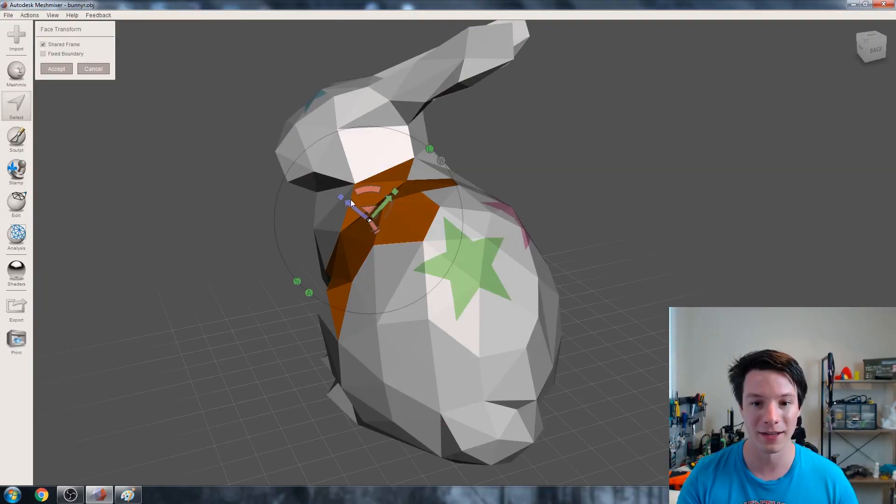
pyautogui.moveTo(352, 205); pyautogui.dragTo(343, 200)
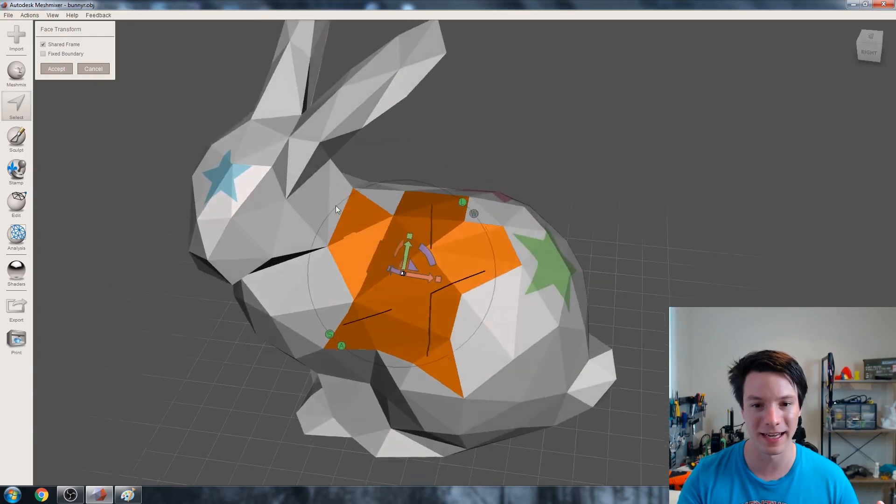
pyautogui.click(56, 68)
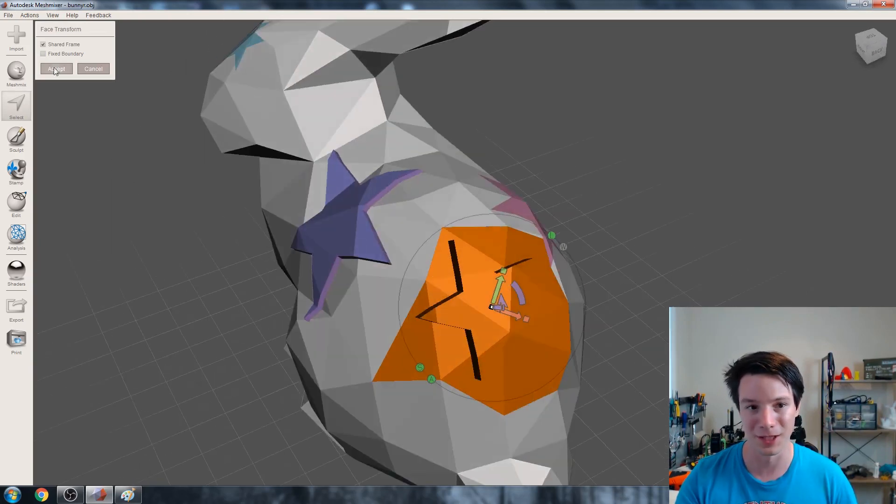
pyautogui.click(56, 68)
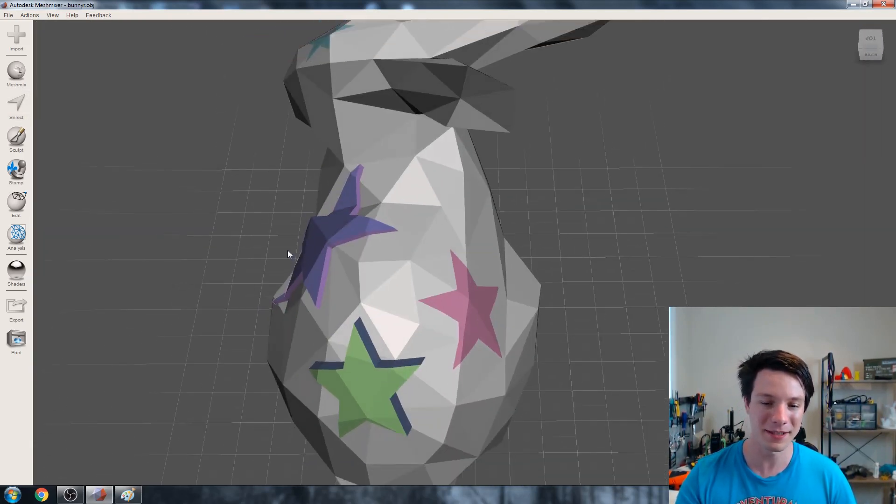
pyautogui.moveTo(288, 254); pyautogui.dragTo(211, 236)
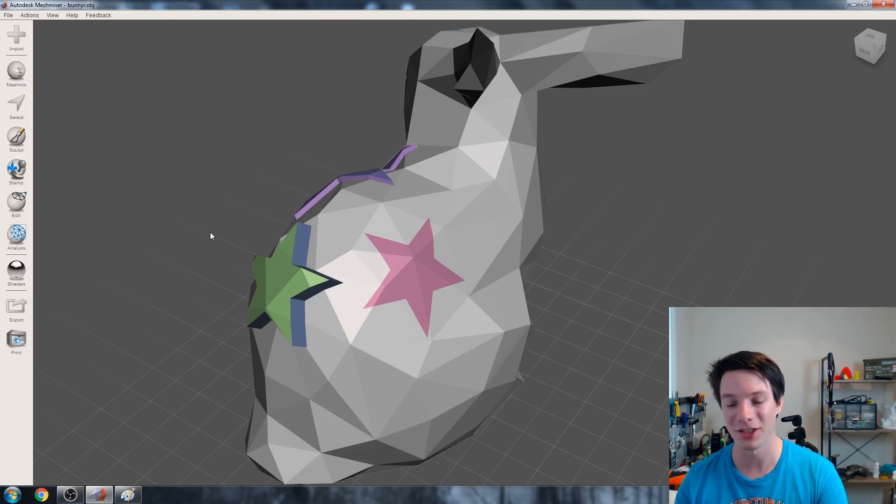
pyautogui.moveTo(212, 237); pyautogui.dragTo(311, 237)
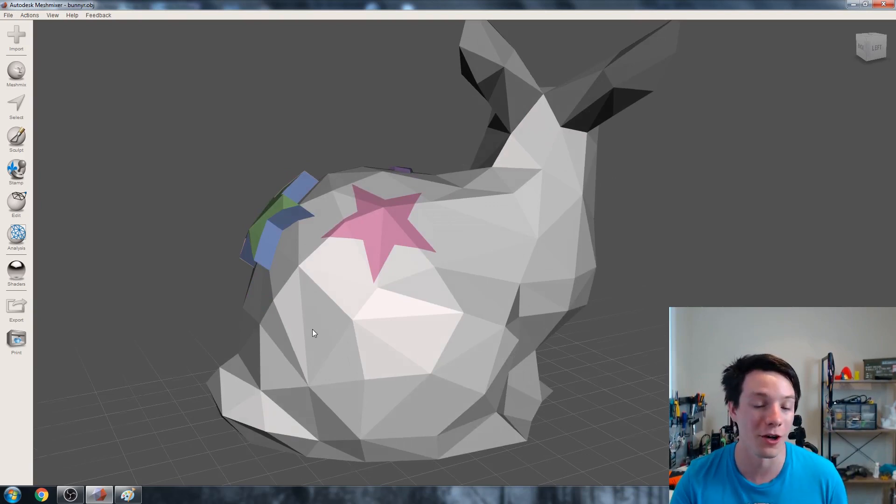
pyautogui.click(17, 105)
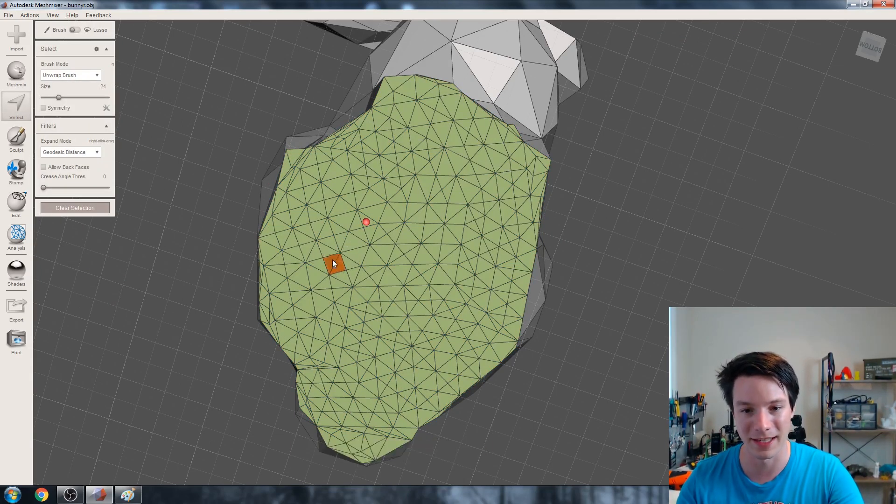
# Step: Paint a zigzag face band on the underside and smooth its boundary at smoothness 4
pyautogui.moveTo(334, 262); pyautogui.dragTo(417, 204)
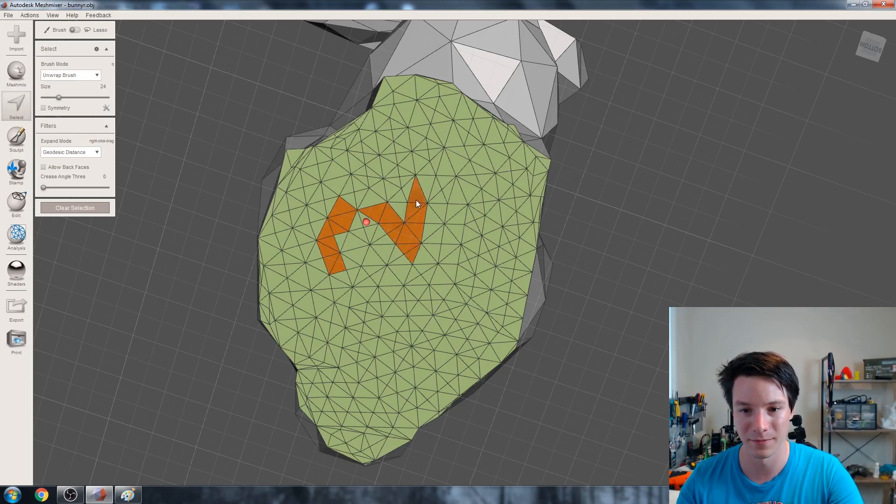
pyautogui.moveTo(417, 205); pyautogui.dragTo(440, 189)
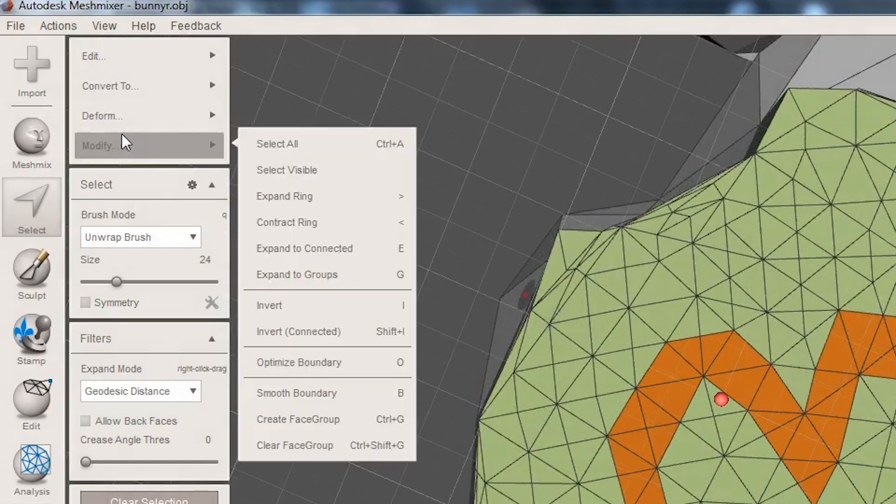
pyautogui.click(296, 393)
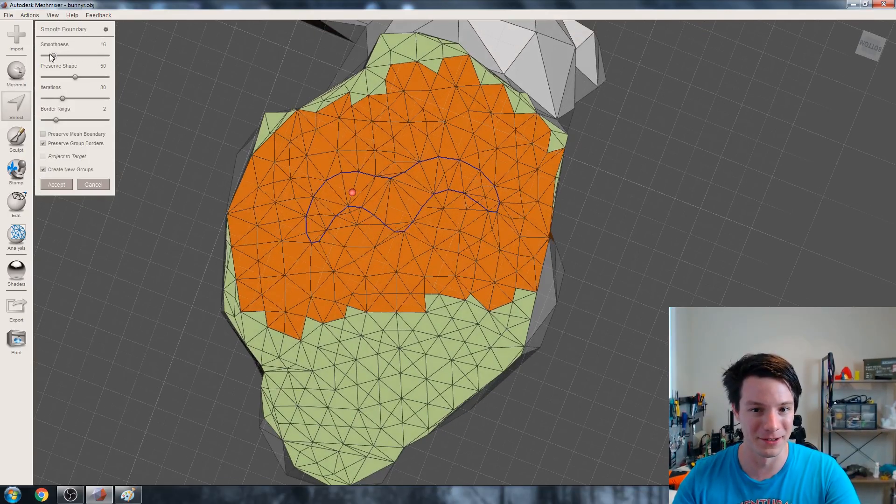
pyautogui.moveTo(52, 56); pyautogui.dragTo(46, 56)
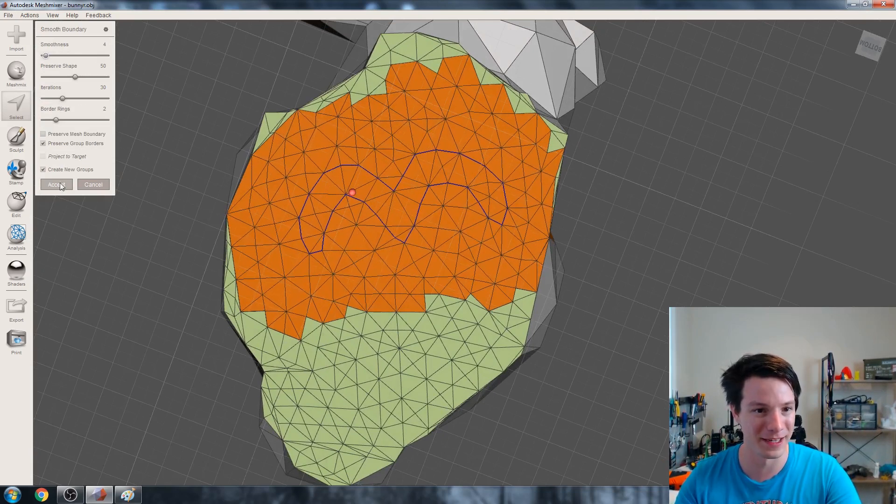
pyautogui.click(55, 184)
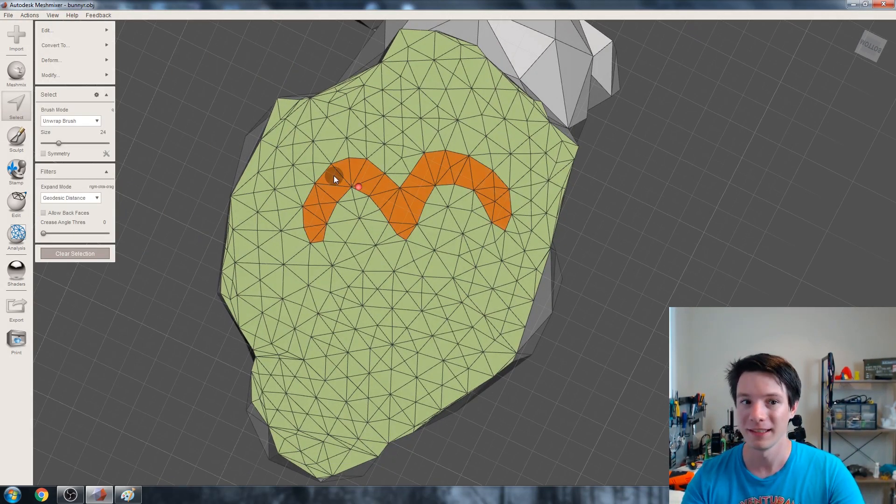
# Step: Convert the wavy squiggle selection into a custom stamp, then view the bunny's side
pyautogui.click(68, 46)
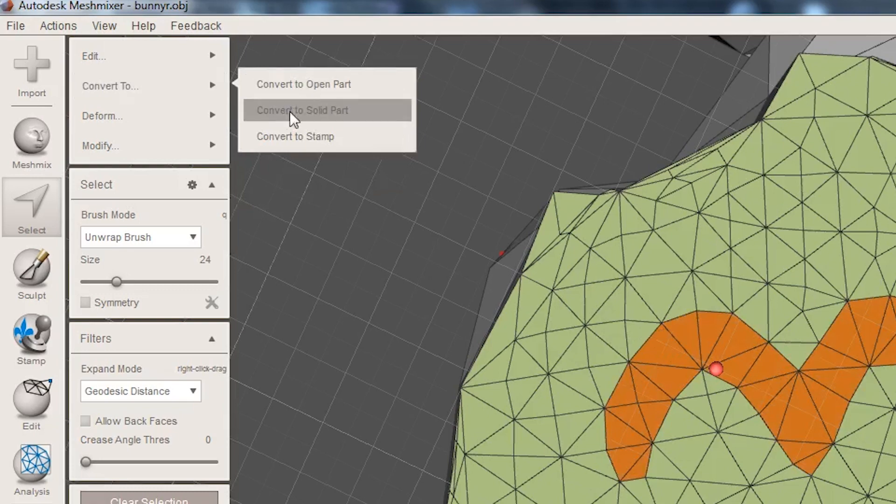
pyautogui.click(296, 136)
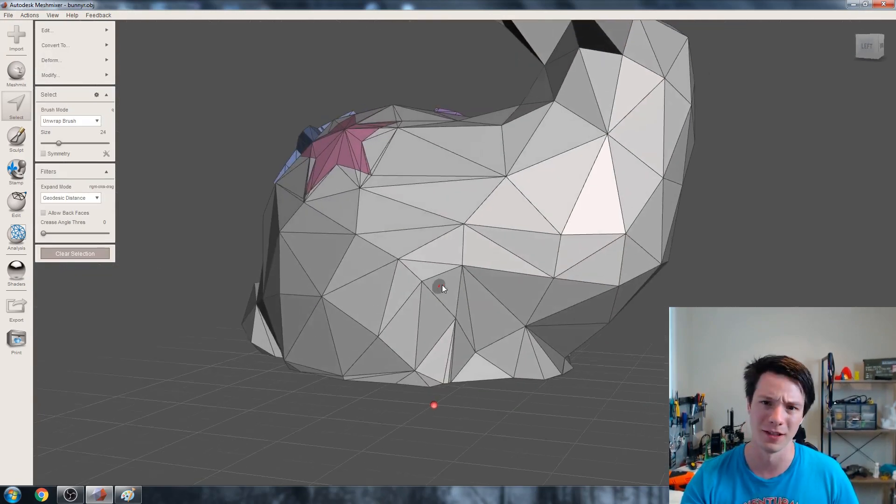
pyautogui.moveTo(442, 286); pyautogui.dragTo(277, 259)
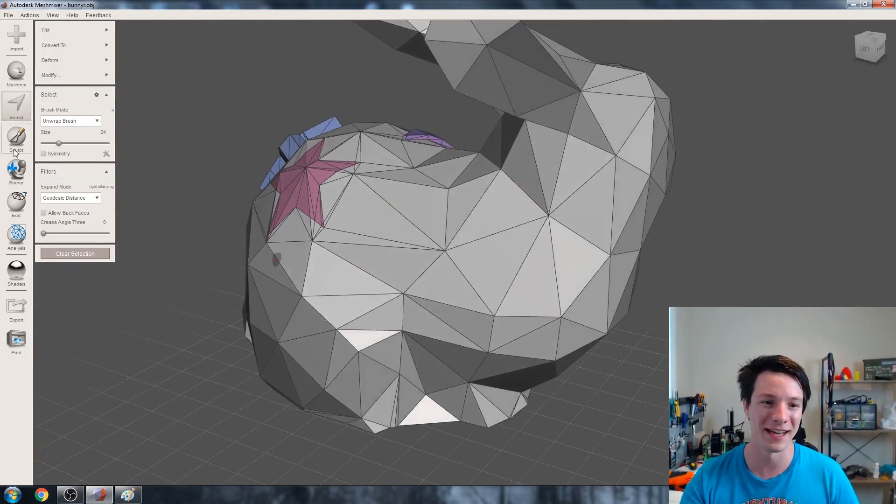
# Step: Stamp the custom squiggle onto the bunny's side and begin selecting its faces
pyautogui.click(16, 172)
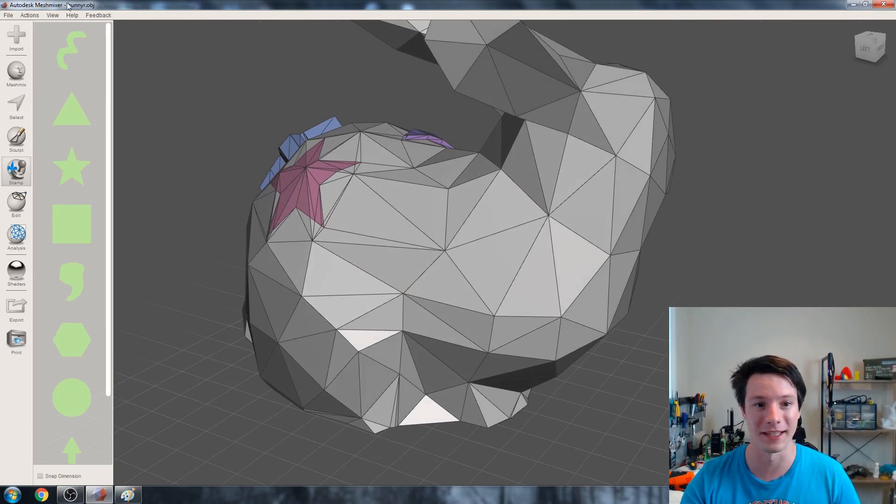
pyautogui.click(75, 50)
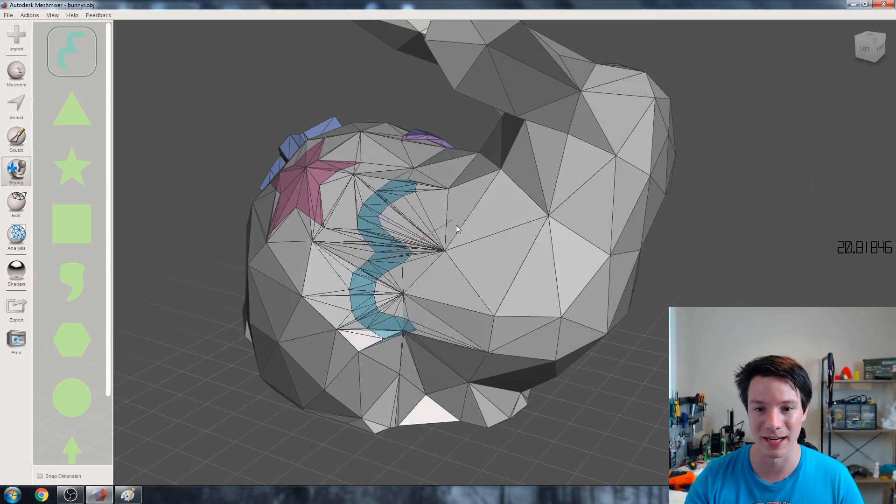
pyautogui.moveTo(457, 228); pyautogui.dragTo(411, 231)
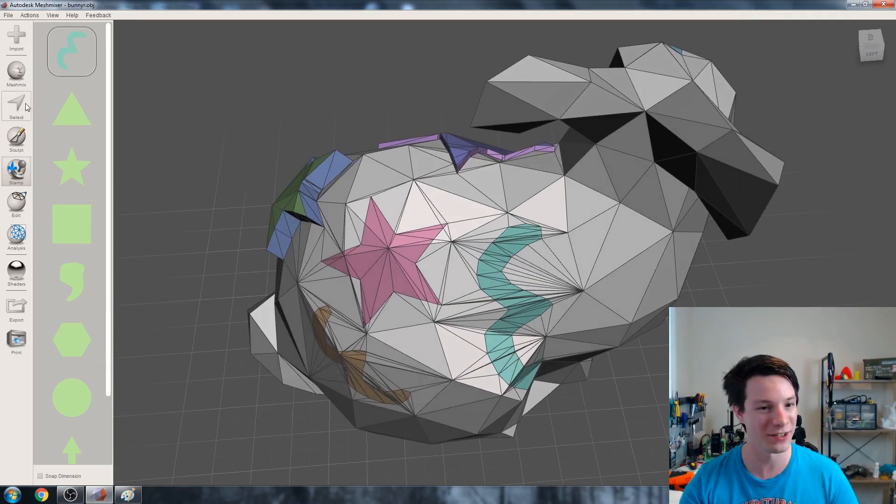
pyautogui.click(16, 105)
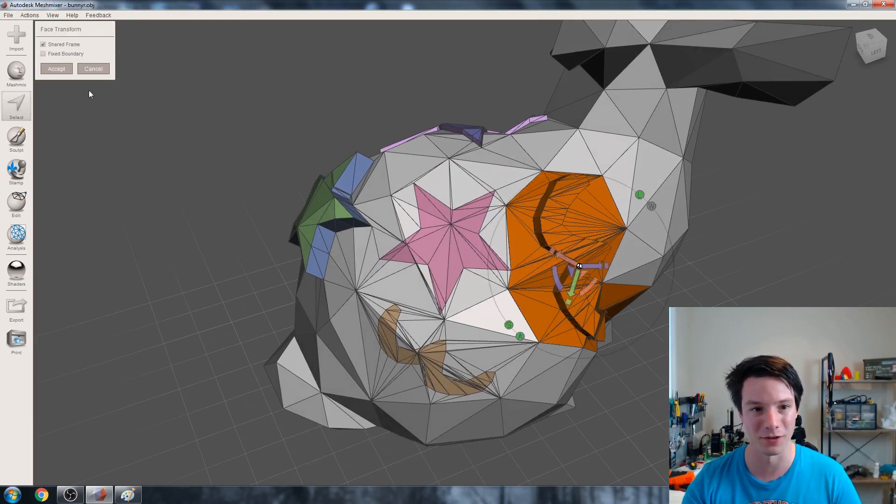
pyautogui.click(56, 69)
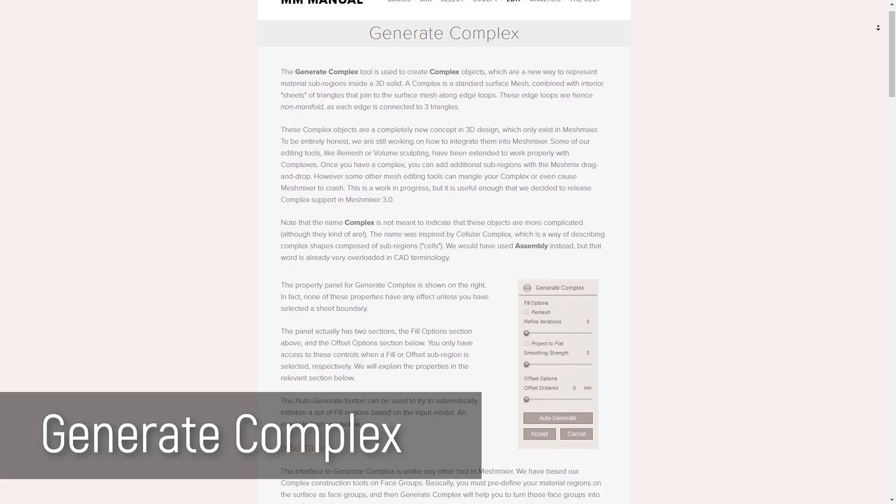
# Step: Scroll through the manual's Generate Complex page on material sub-regions
pyautogui.scroll(-3)
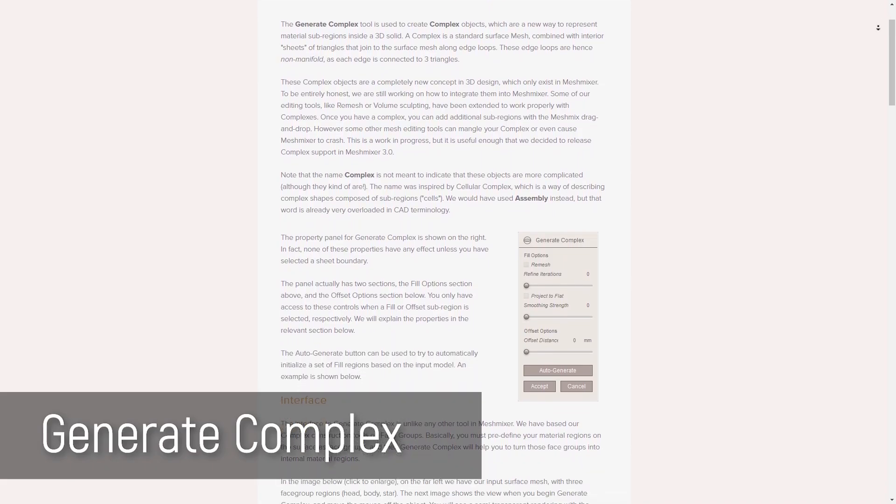
pyautogui.scroll(-3)
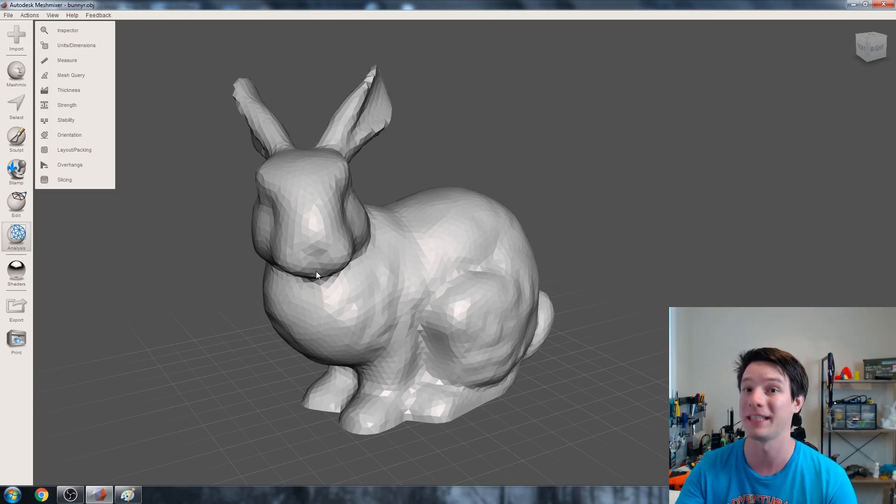
# Step: Paint-select the taller ear's tip and create a green face group from it
pyautogui.moveTo(317, 275); pyautogui.dragTo(237, 271)
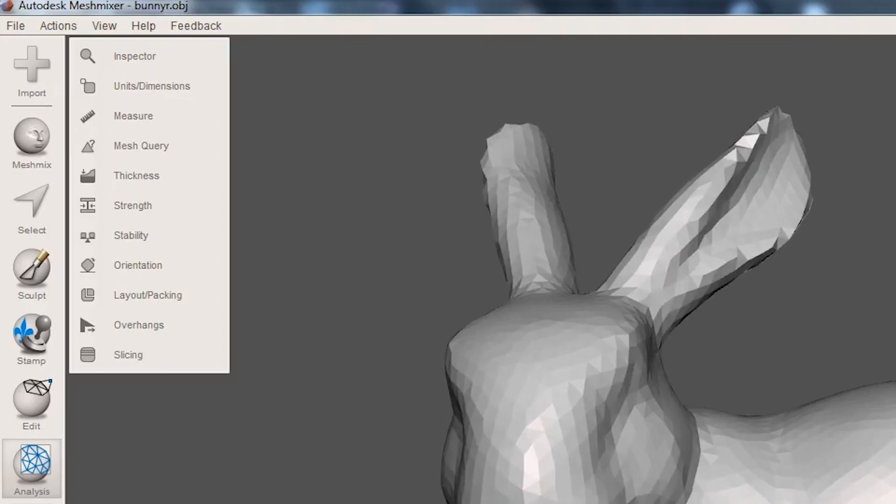
pyautogui.click(31, 205)
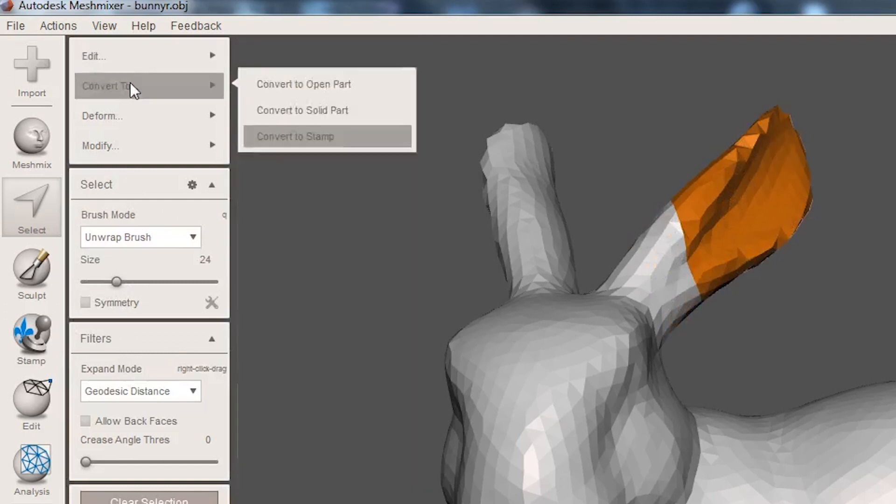
pyautogui.moveTo(145, 153)
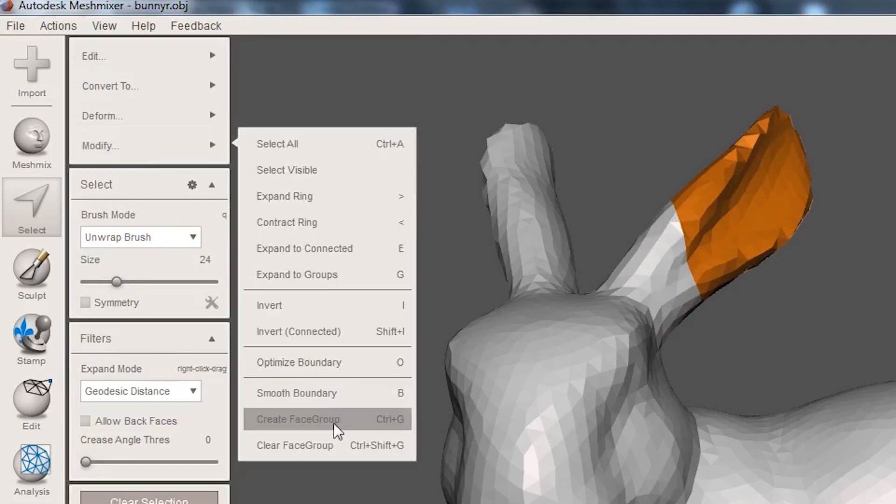
pyautogui.click(306, 419)
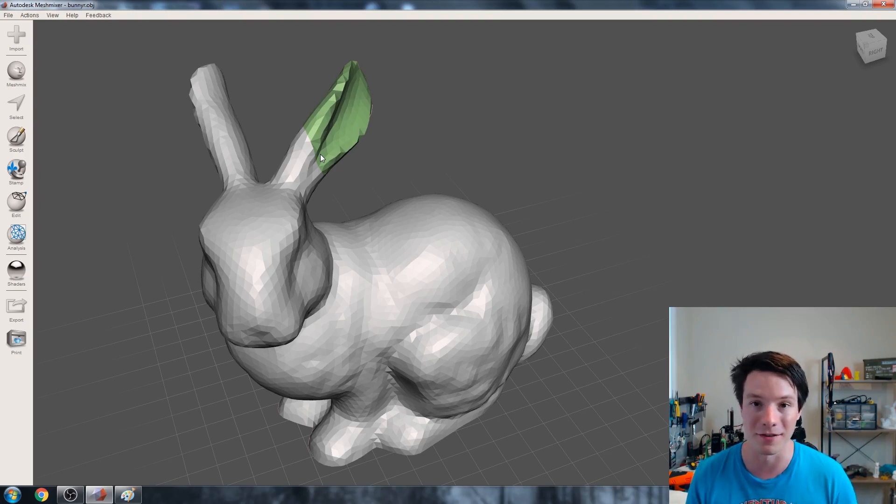
pyautogui.click(16, 202)
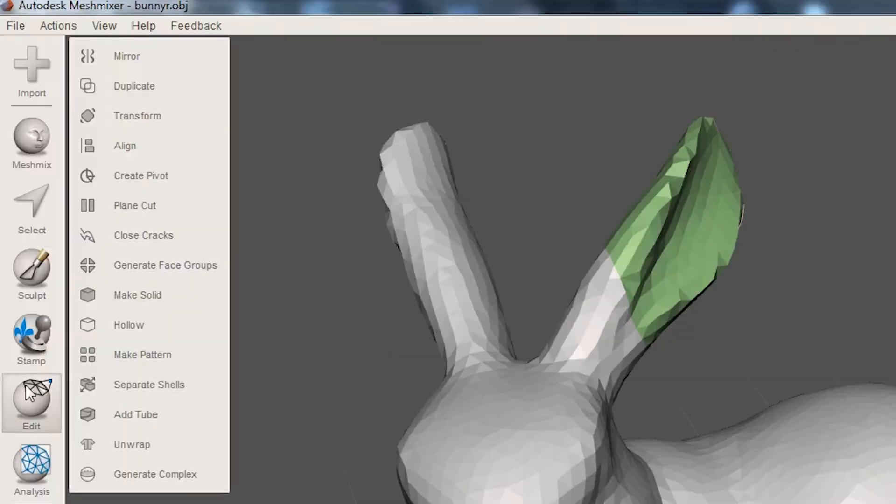
# Step: Generate a complex from the green ear-tip face group and accept it
pyautogui.click(156, 474)
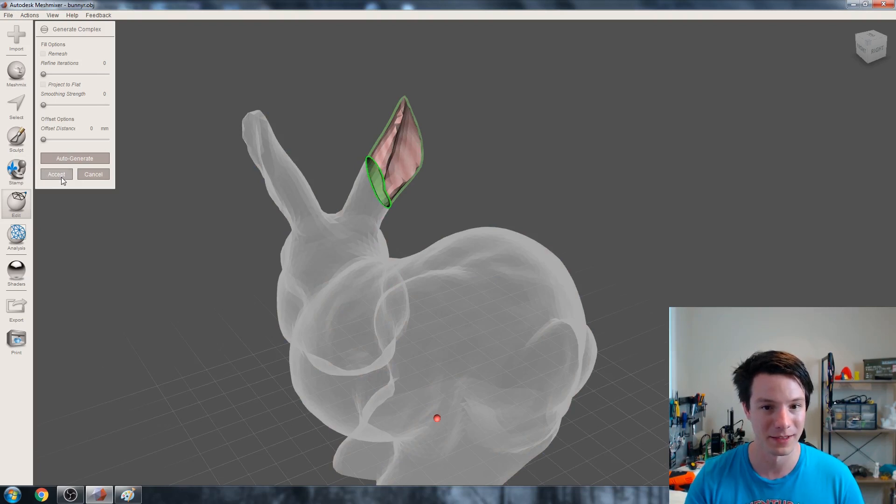
pyautogui.click(56, 174)
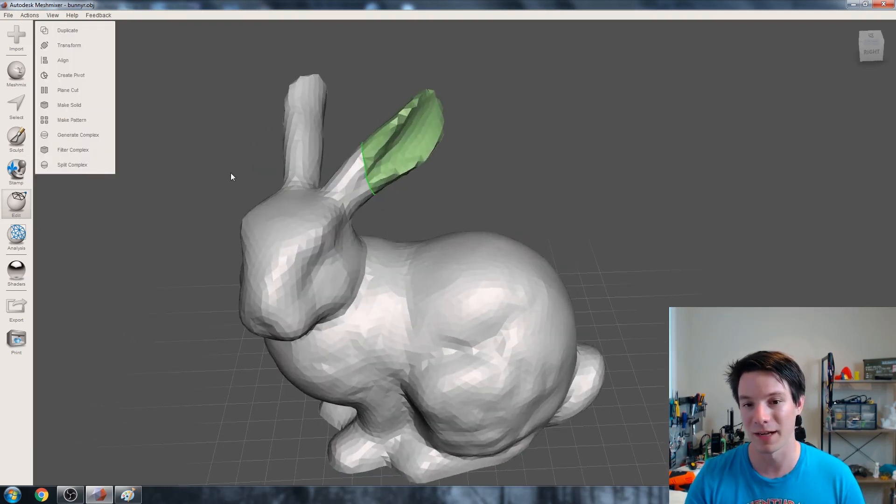
pyautogui.click(377, 230)
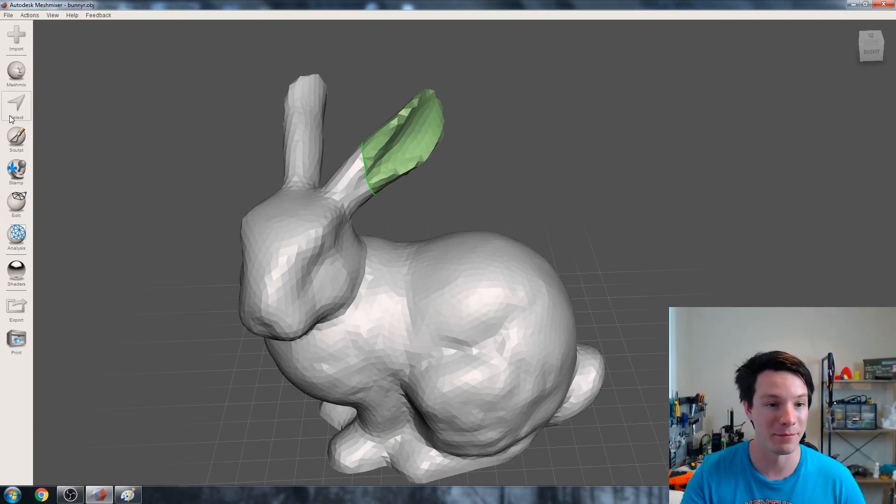
# Step: Select a patch on the back, smooth its boundary, and make it a face group
pyautogui.click(16, 104)
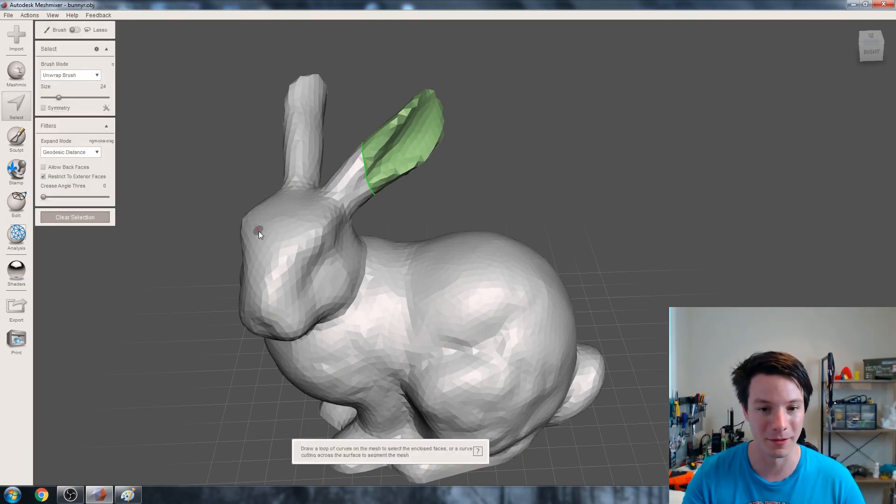
pyautogui.moveTo(429, 297); pyautogui.dragTo(486, 274)
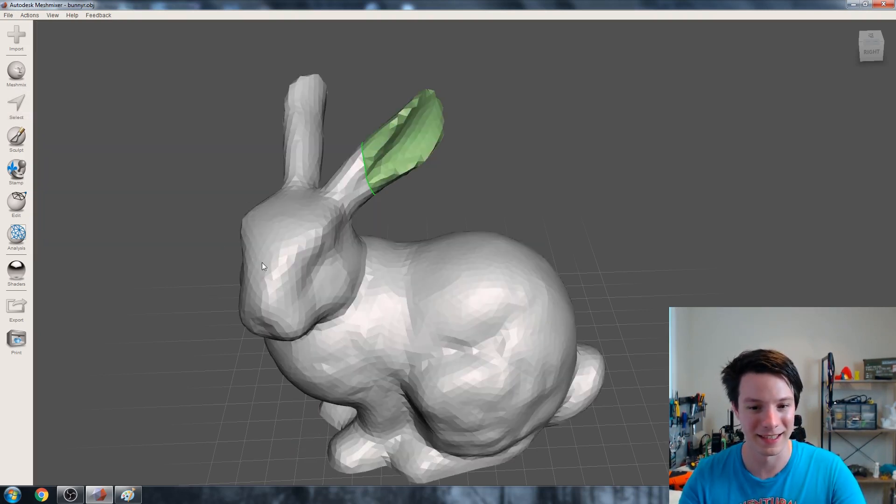
pyautogui.click(16, 107)
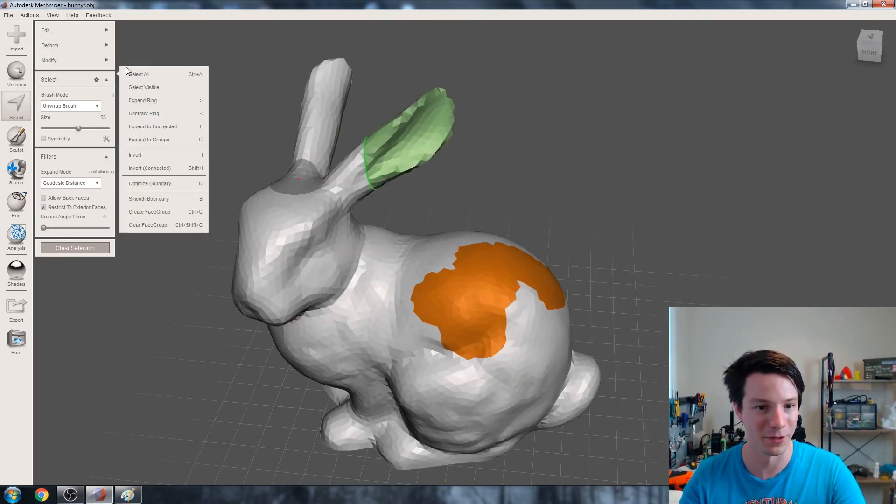
pyautogui.click(149, 198)
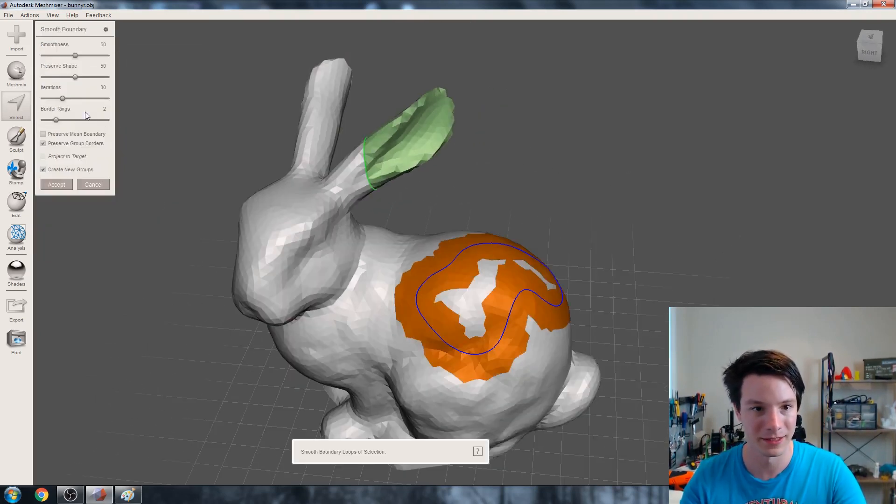
pyautogui.moveTo(75, 55); pyautogui.dragTo(51, 55)
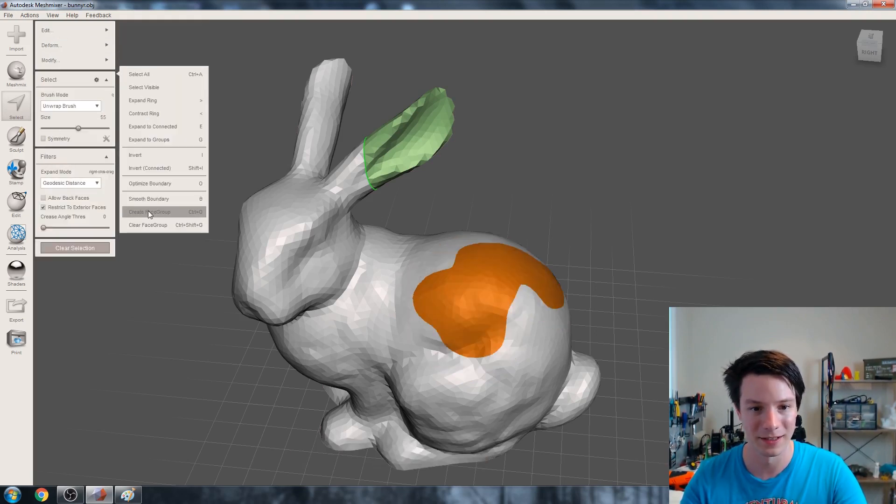
pyautogui.click(16, 205)
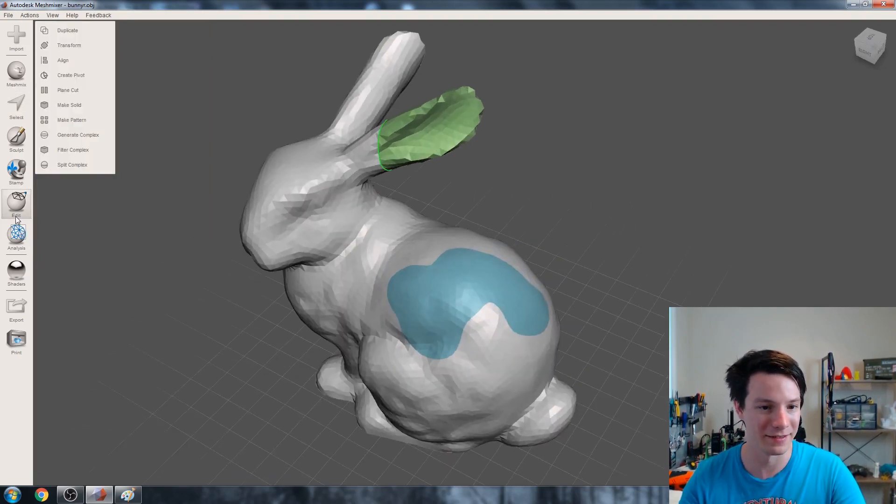
pyautogui.moveTo(647, 355)
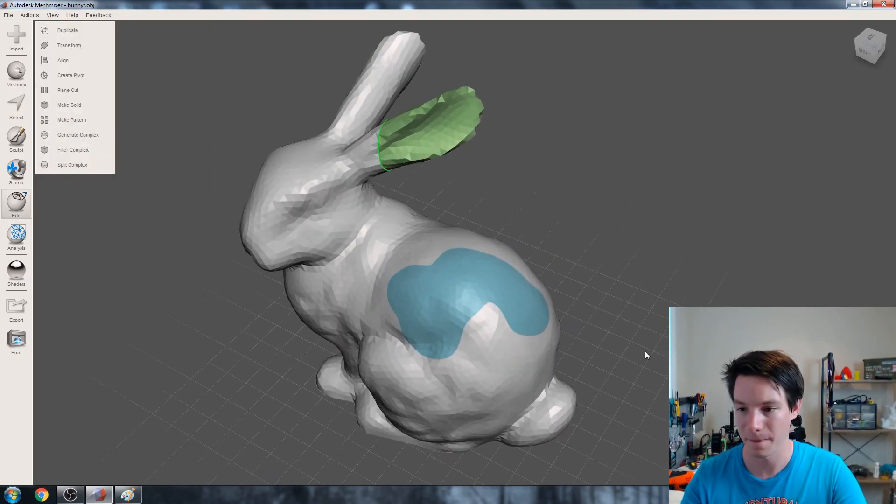
# Step: Run Generate Complex again and accept, adding the blue patch as a region
pyautogui.click(78, 135)
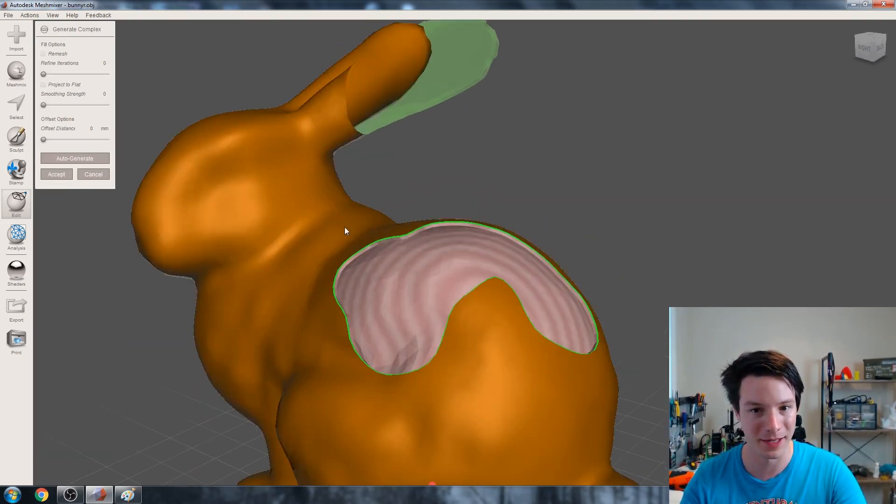
pyautogui.click(56, 174)
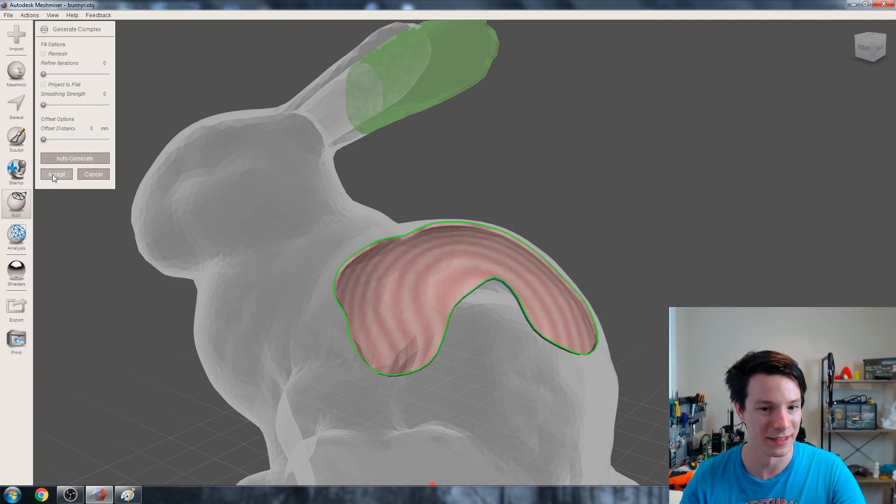
pyautogui.click(56, 174)
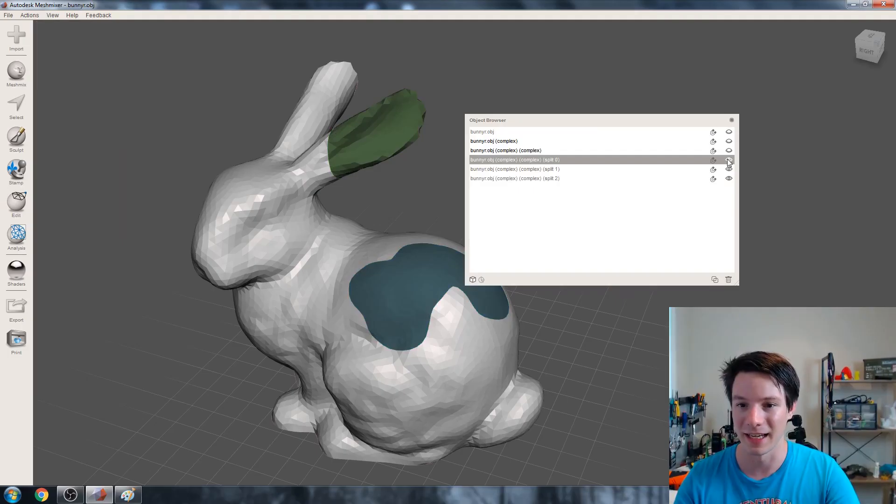
# Step: Toggle visibility of splits 0, 1 and 2 to inspect body, ear tip and patch
pyautogui.click(728, 159)
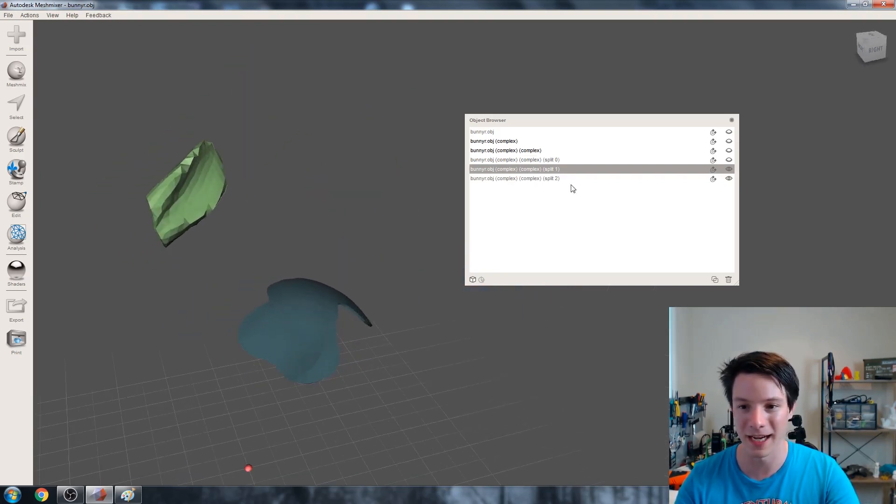
pyautogui.click(728, 179)
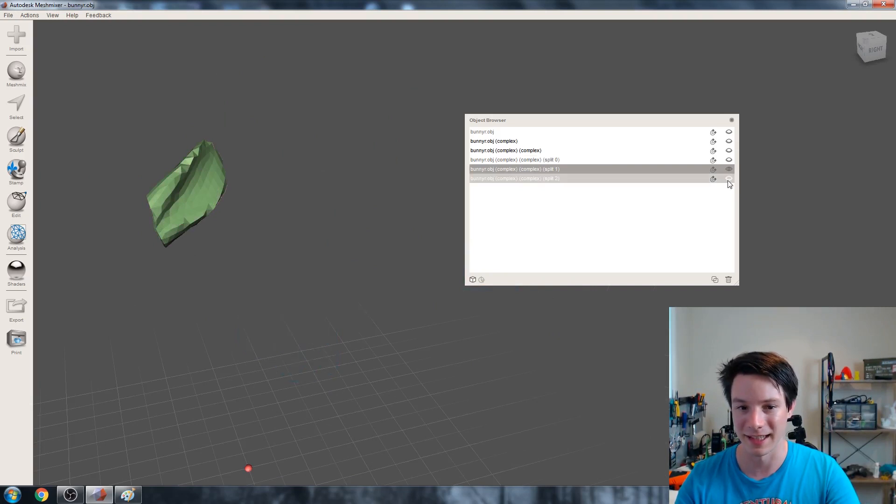
pyautogui.click(728, 179)
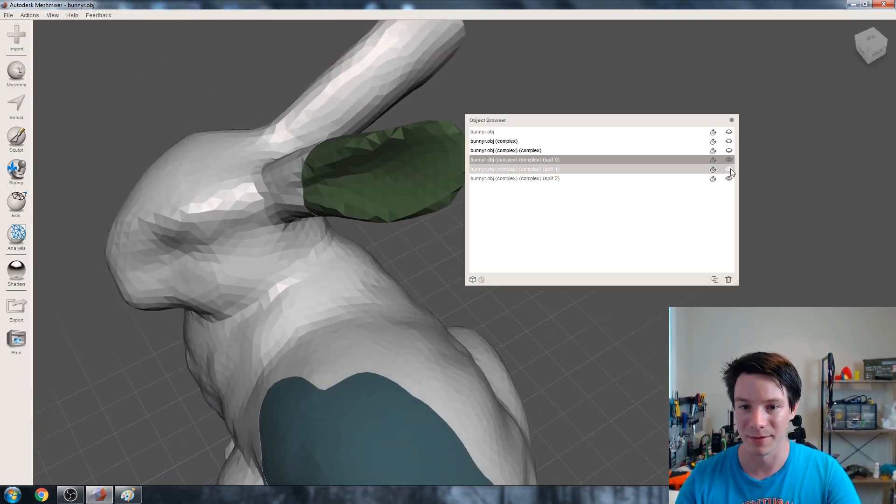
pyautogui.click(728, 170)
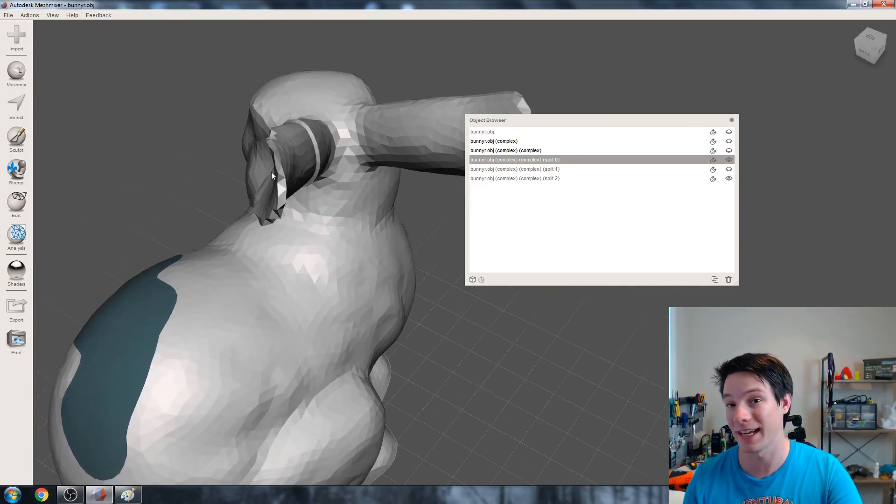
pyautogui.moveTo(271, 175); pyautogui.dragTo(233, 160)
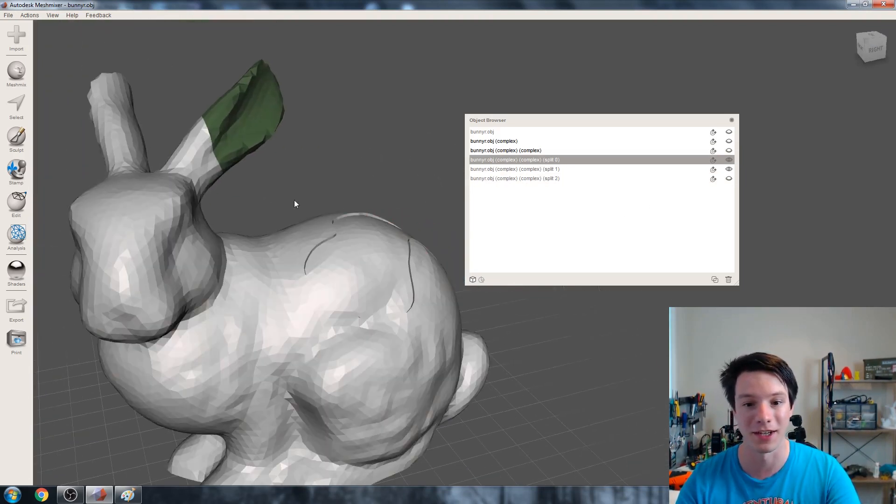
pyautogui.moveTo(298, 145)
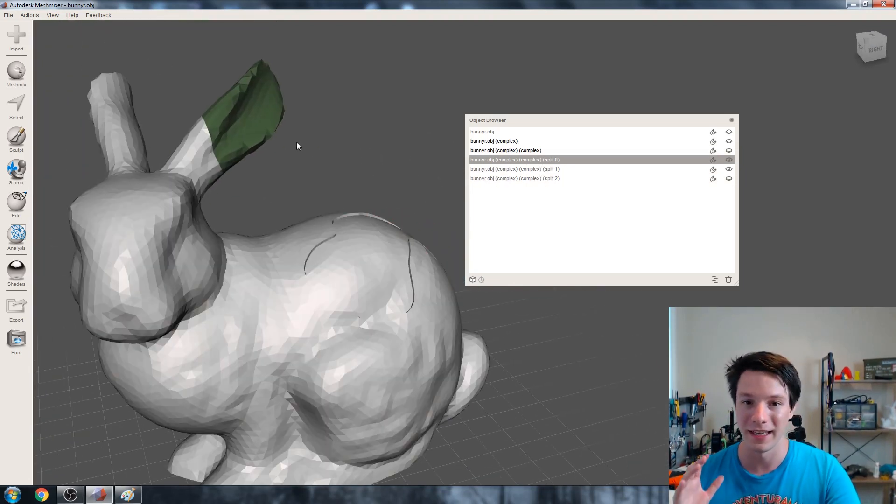
pyautogui.click(514, 168)
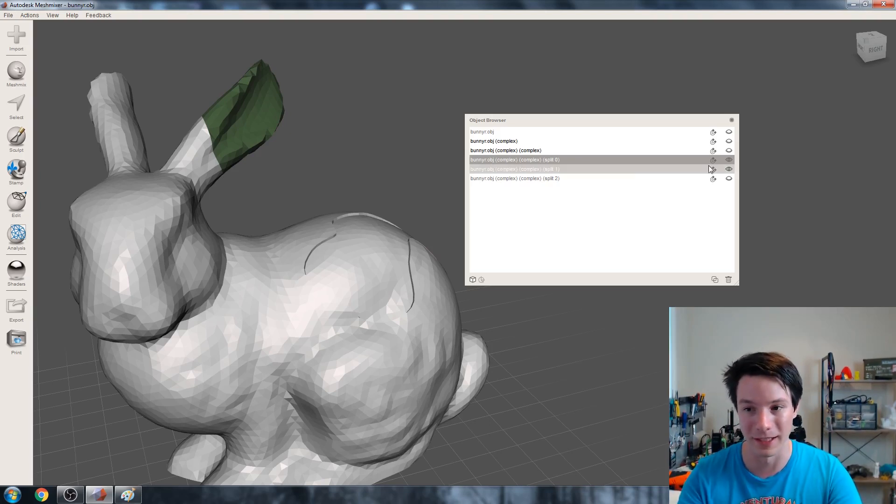